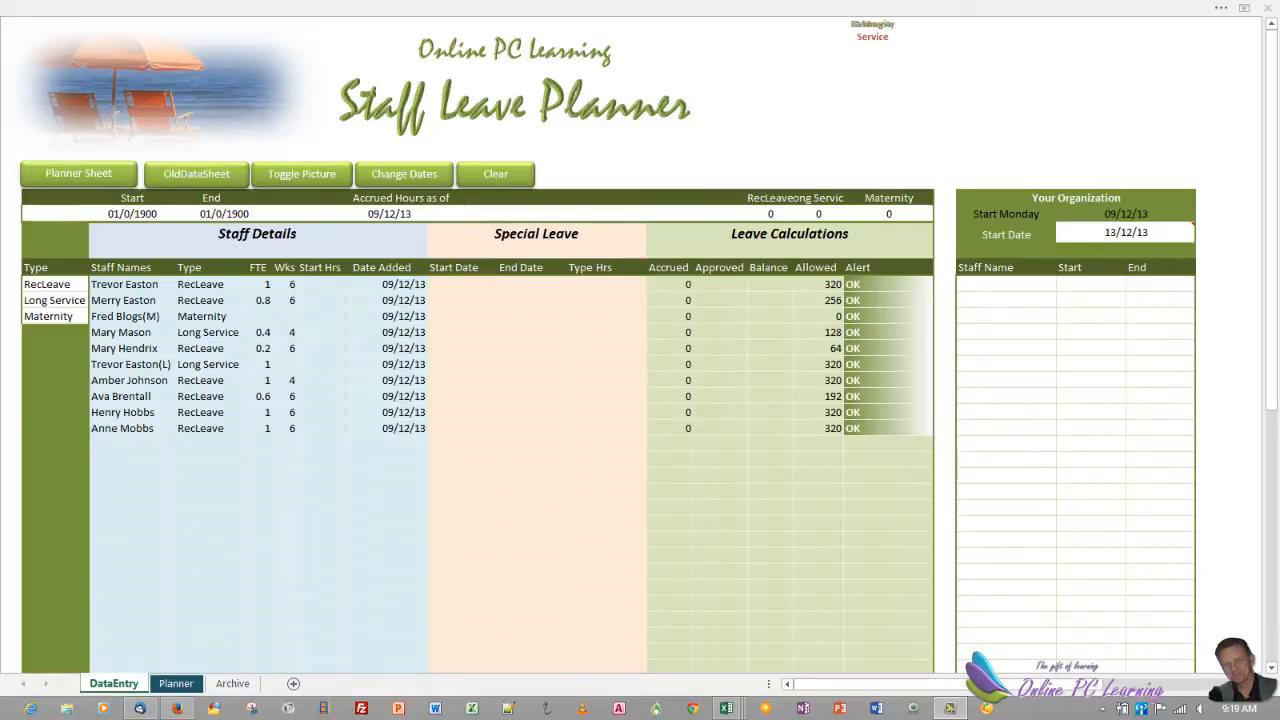
{"action": "mouse_move", "coordinate": [704, 132]}
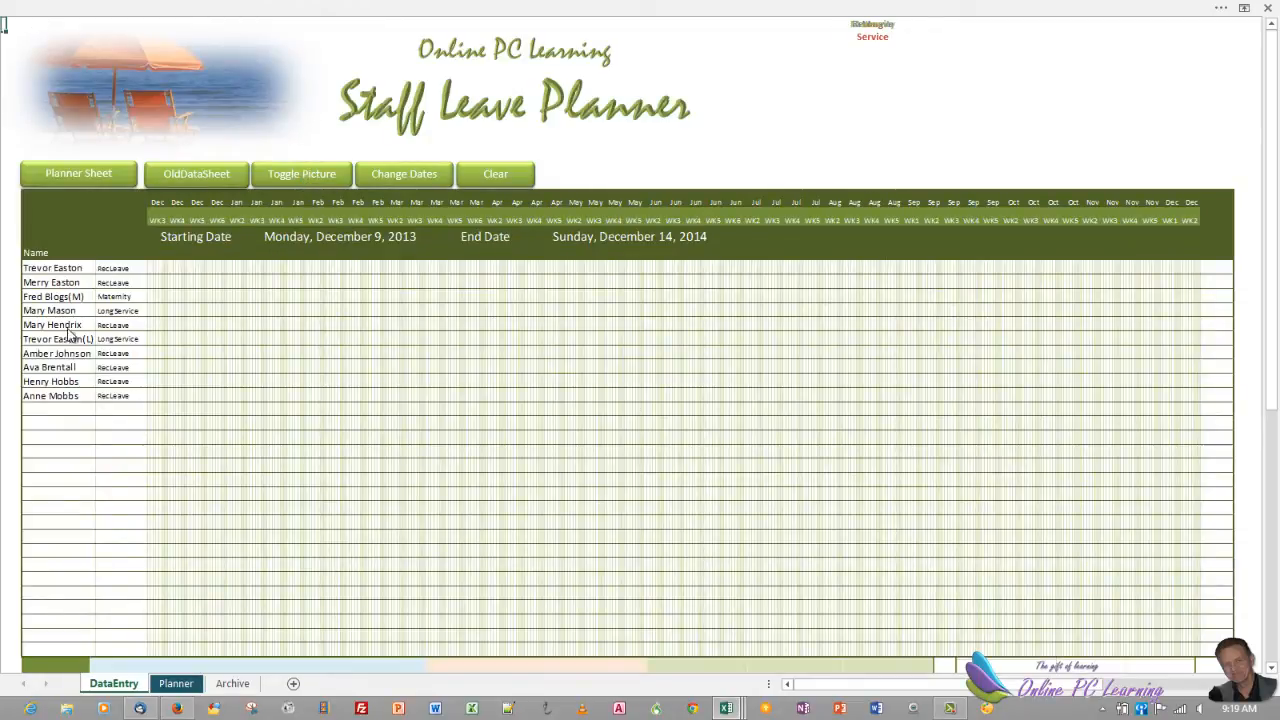
{"action": "mouse_move", "coordinate": [624, 390]}
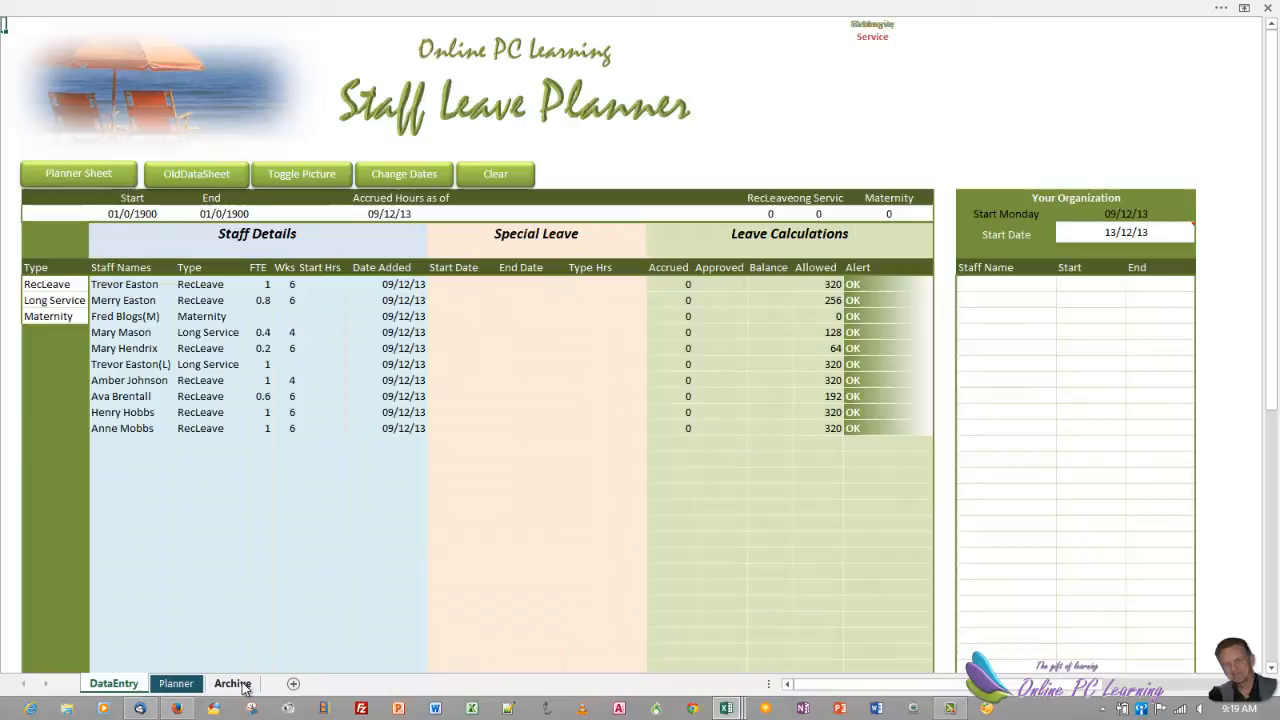
Step: Bring the Vacancy Management workbook's FTE sheet into view
{"action": "left_click", "coordinate": [176, 684]}
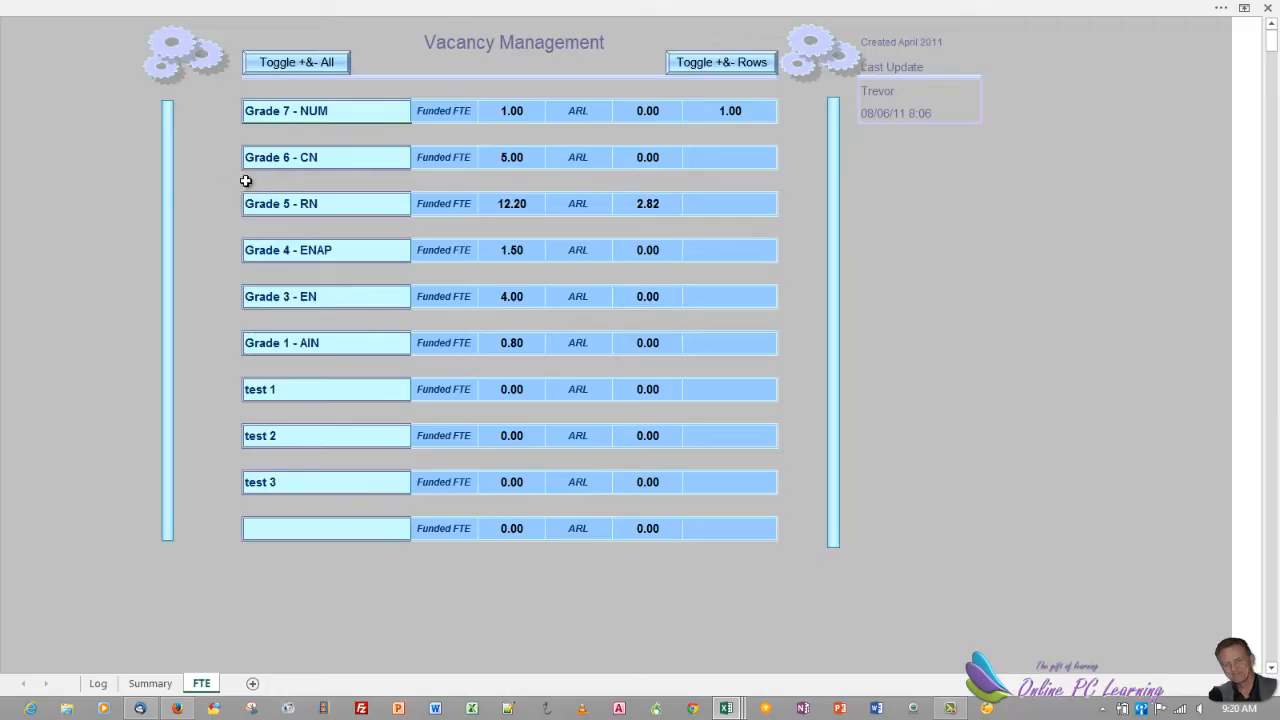
{"action": "mouse_move", "coordinate": [296, 62]}
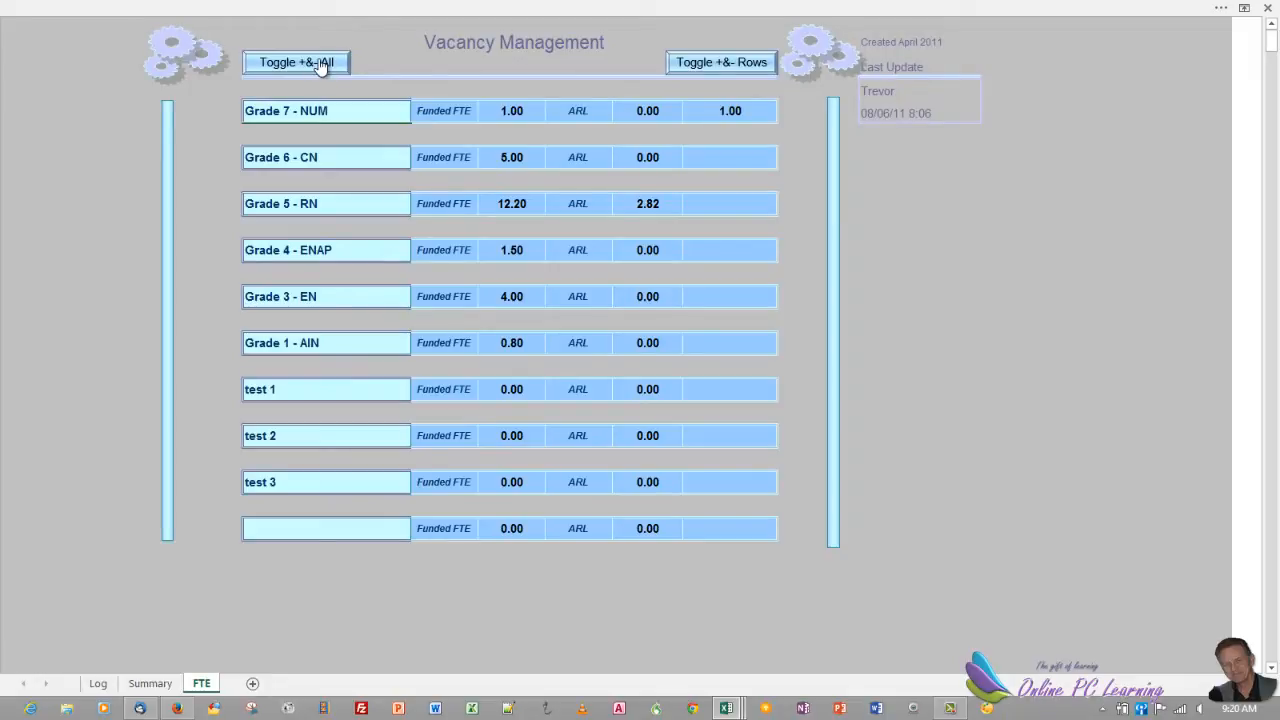
Step: Use Toggle All and Toggle Rows to reveal the grade-row toggles, then hide the Permanent Workforce detail row
{"action": "left_click", "coordinate": [720, 62]}
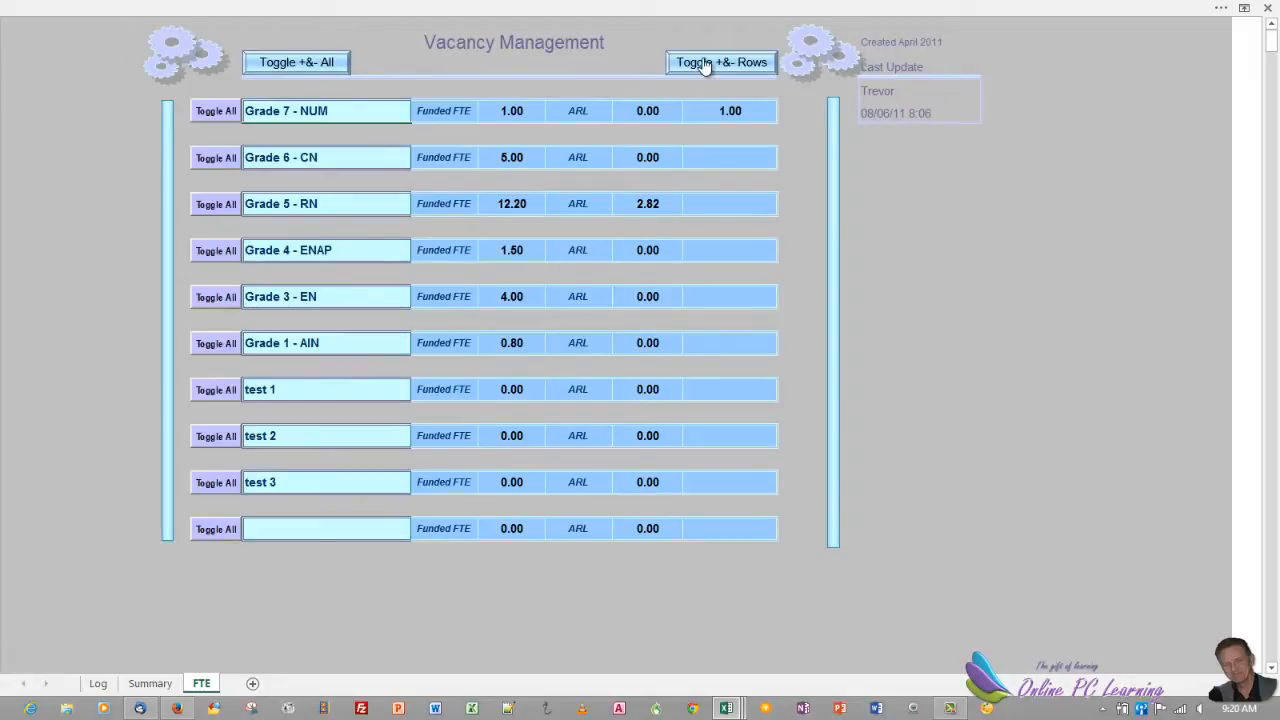
{"action": "left_click", "coordinate": [720, 62]}
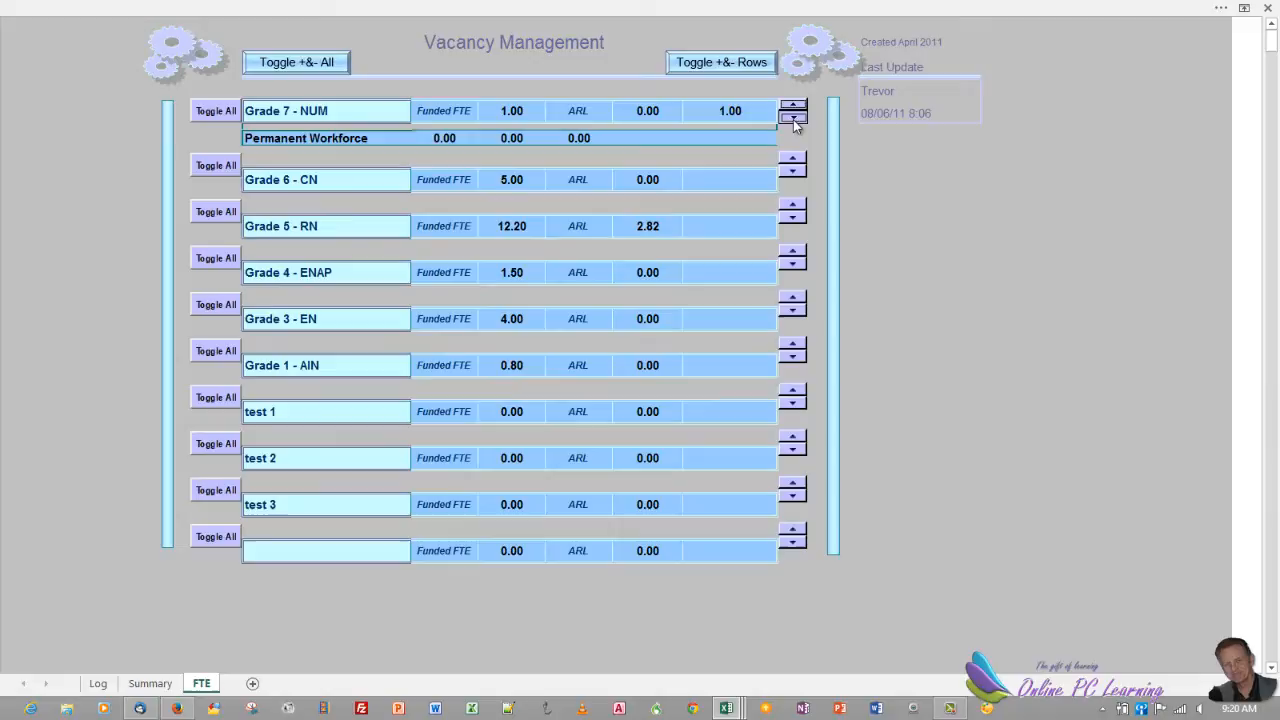
{"action": "left_click", "coordinate": [792, 118]}
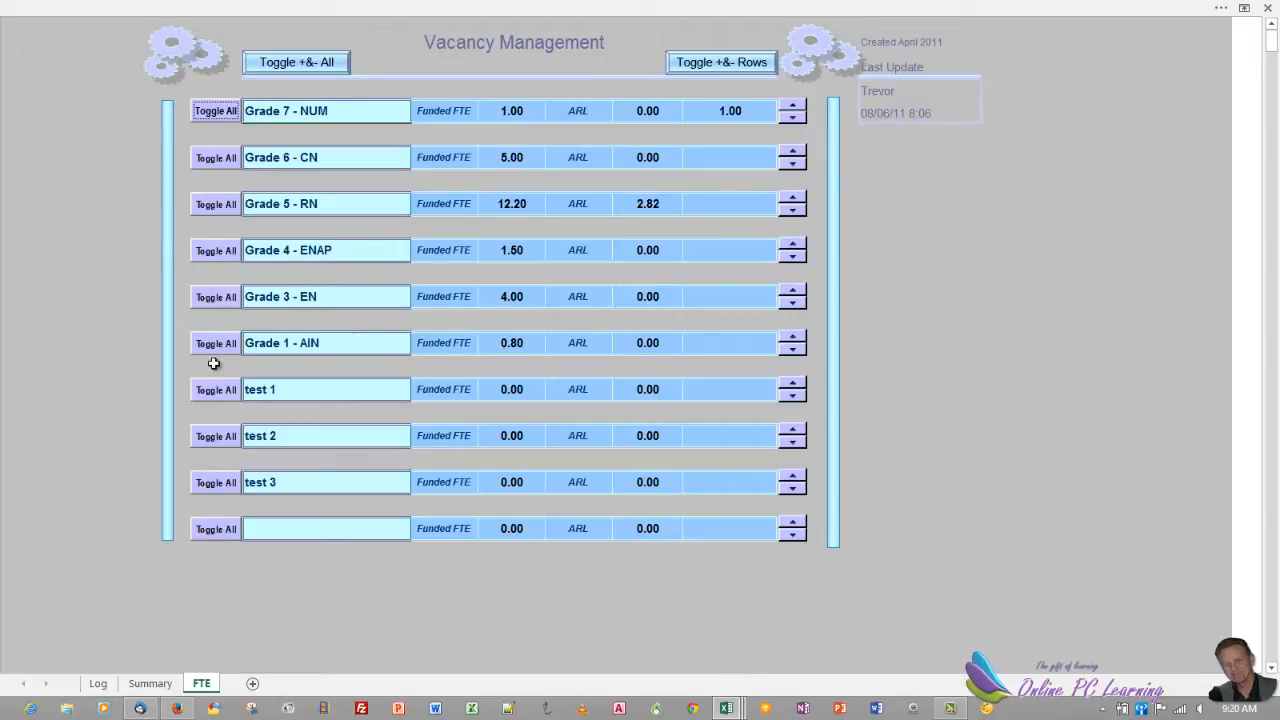
Step: View the Summary and Log sheets, return to FTE and toggle the Ward 4B summary picture
{"action": "left_click", "coordinate": [148, 684]}
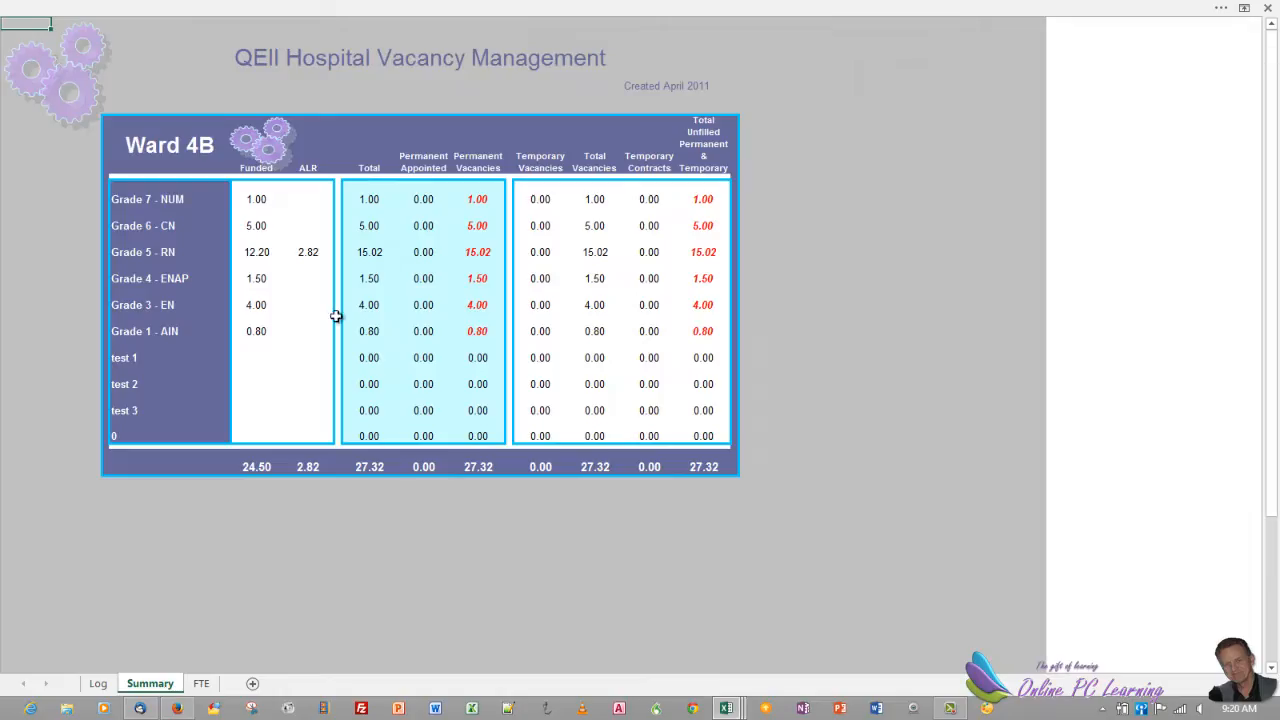
{"action": "mouse_move", "coordinate": [142, 268]}
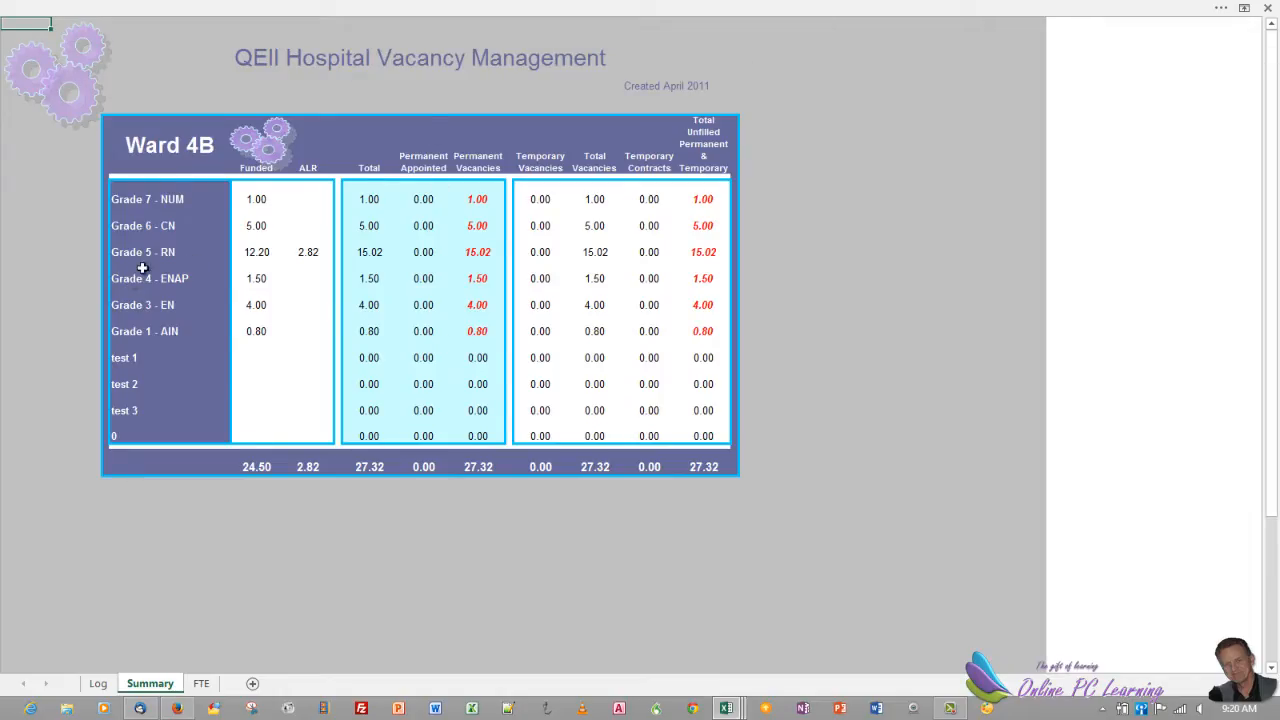
{"action": "left_click", "coordinate": [96, 684]}
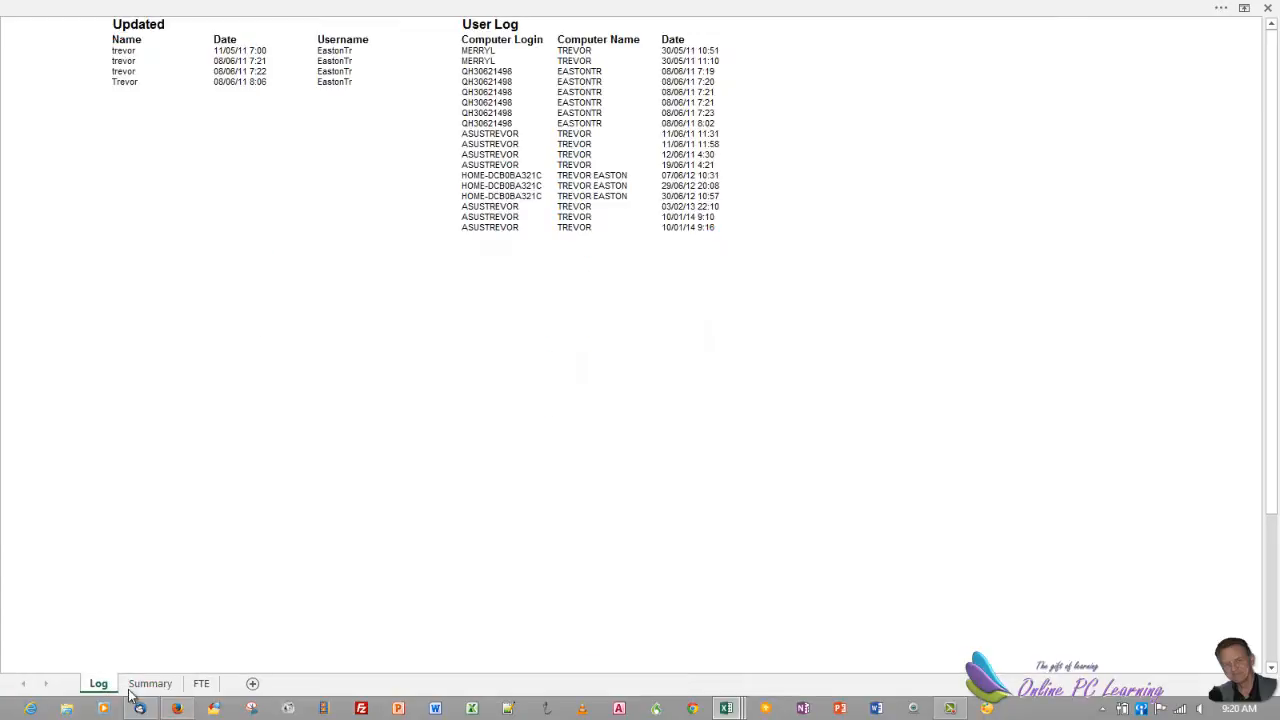
{"action": "left_click", "coordinate": [200, 684]}
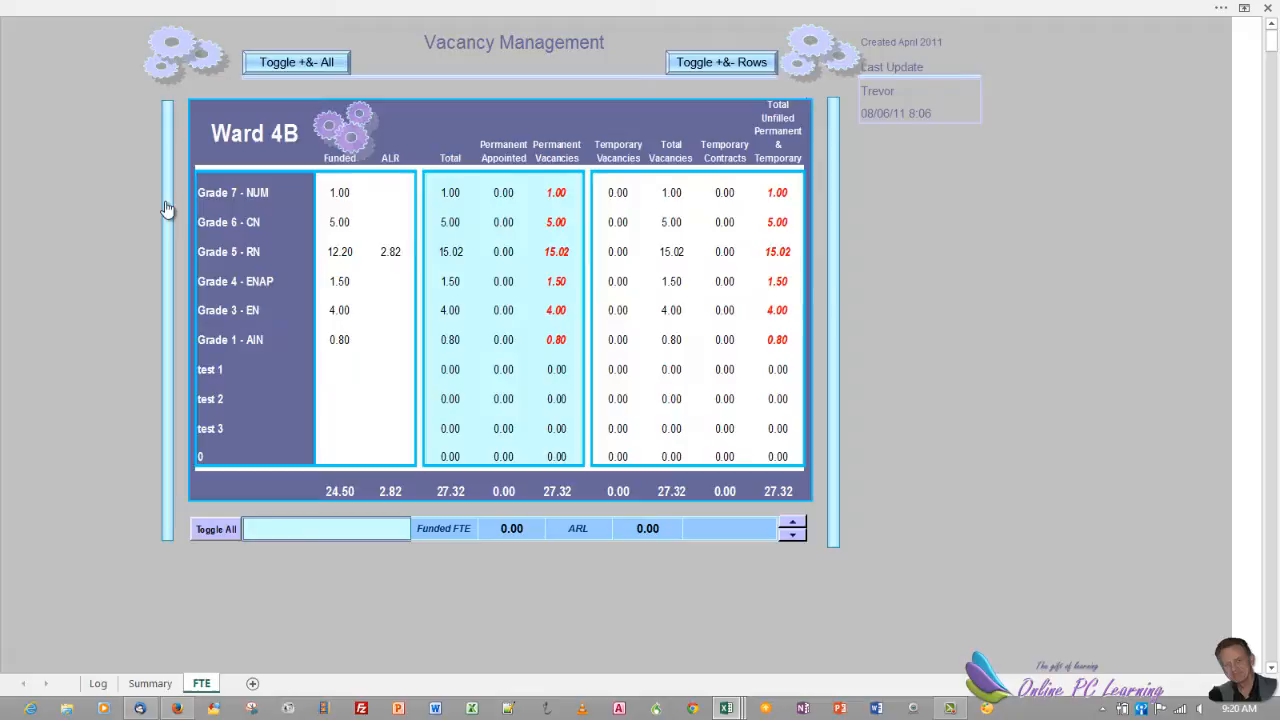
{"action": "left_click", "coordinate": [720, 62]}
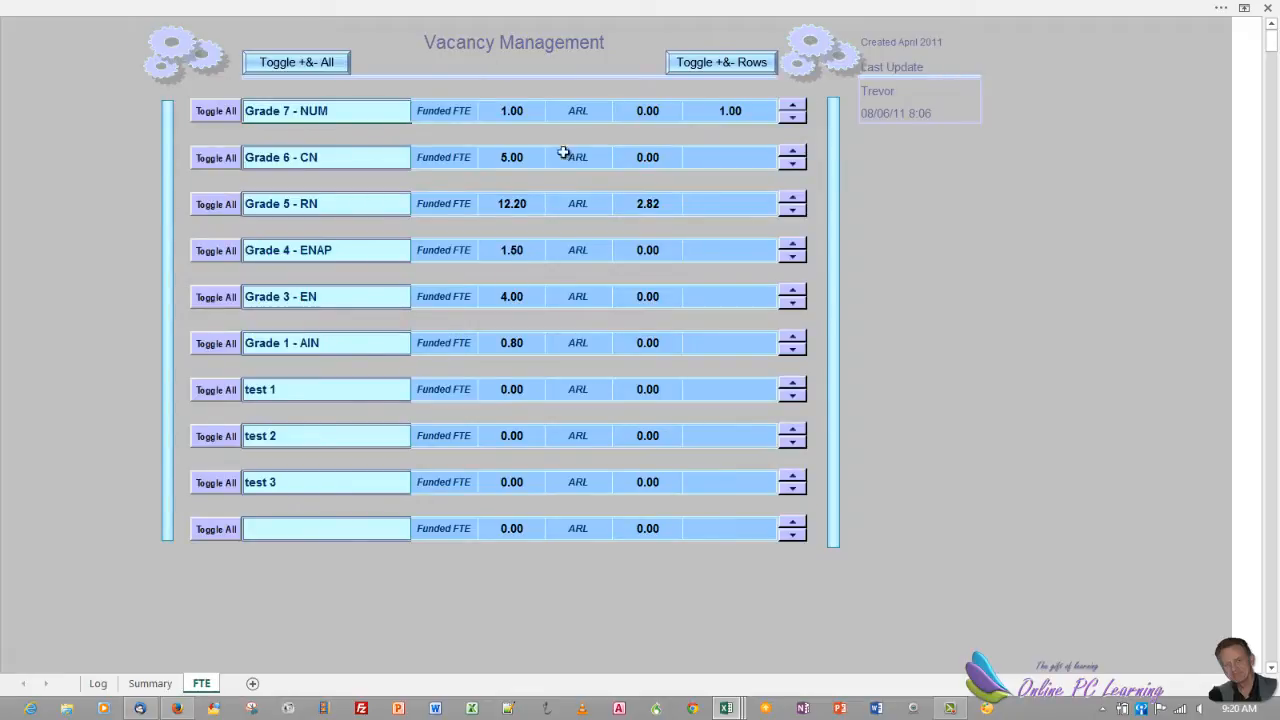
{"action": "mouse_move", "coordinate": [318, 228]}
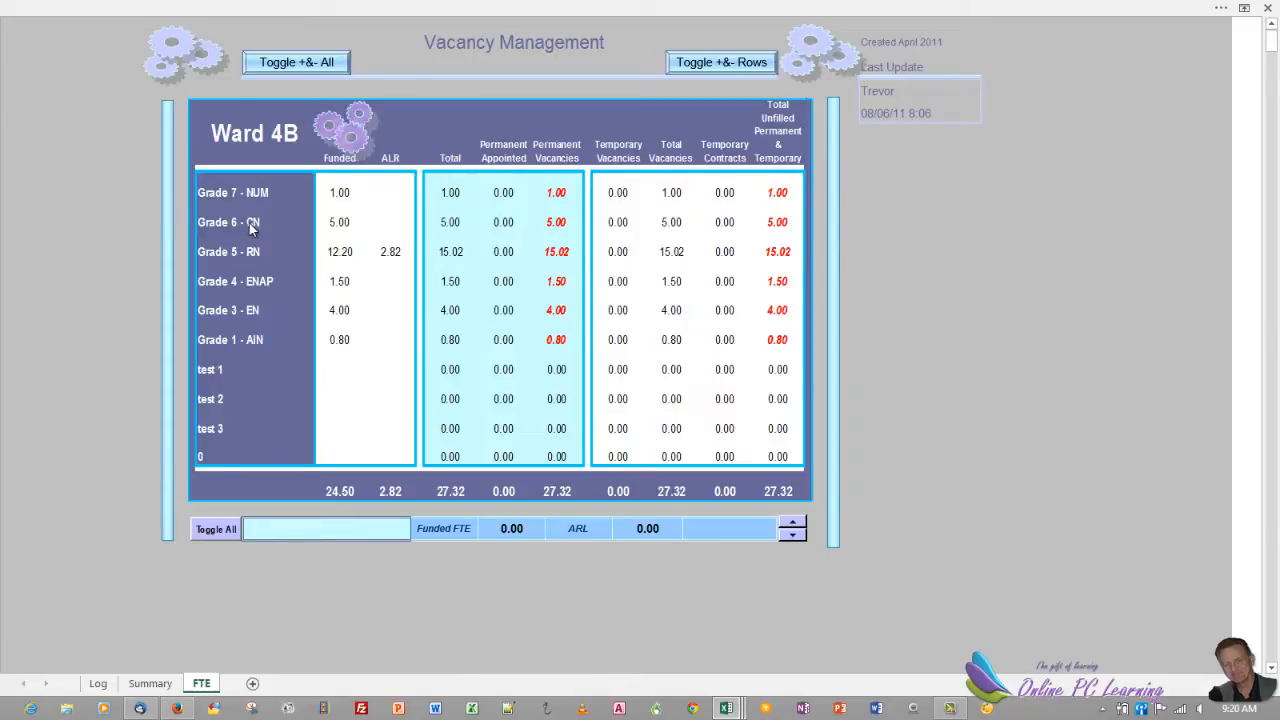
{"action": "mouse_move", "coordinate": [604, 252]}
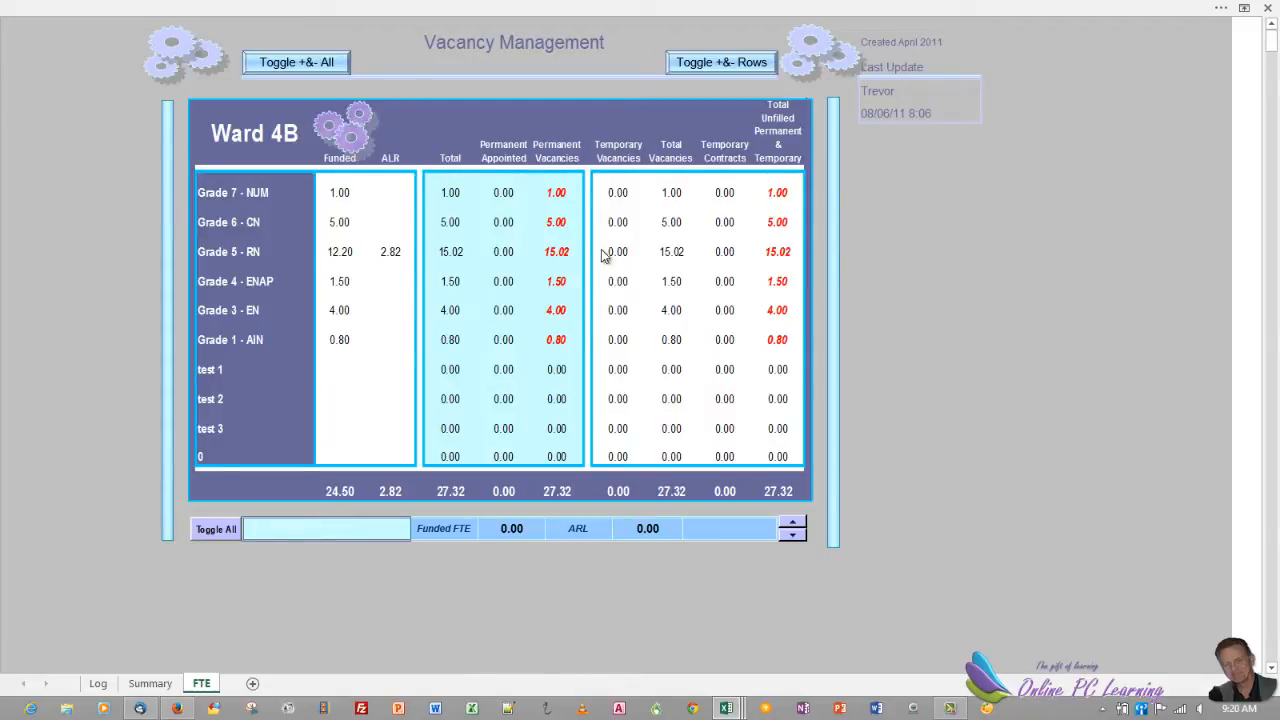
{"action": "mouse_move", "coordinate": [576, 292]}
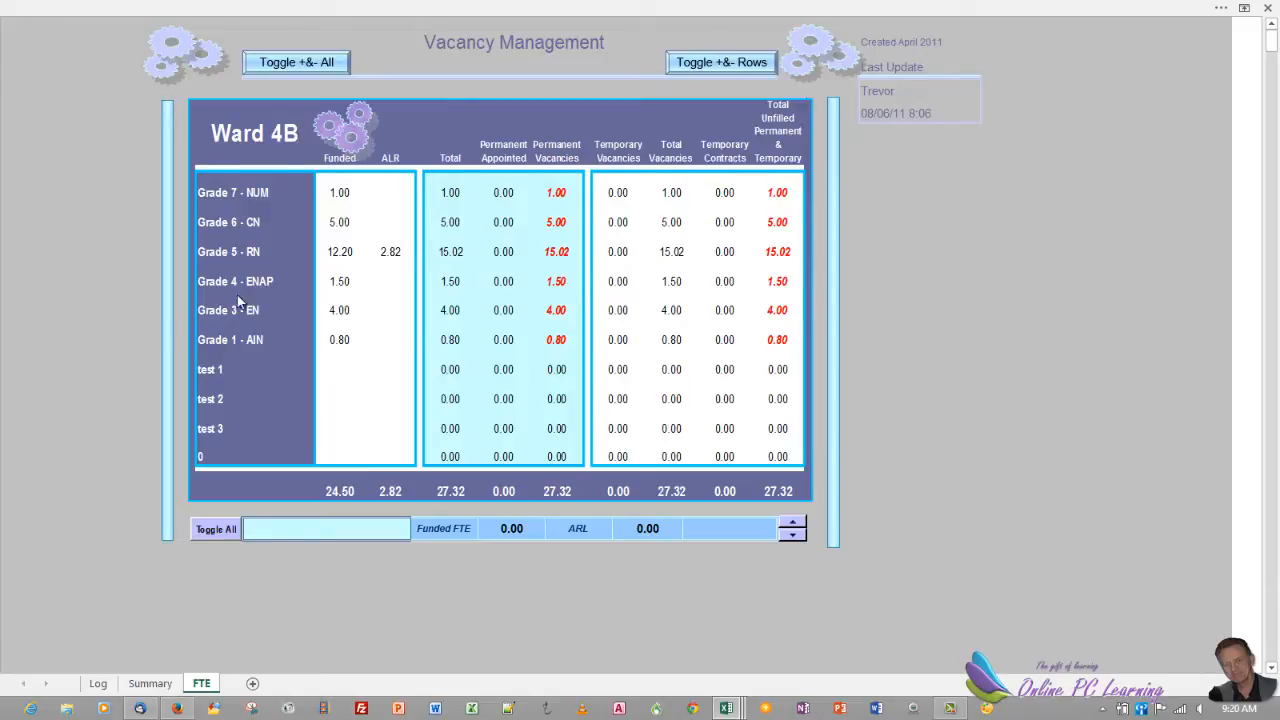
Step: Switch to the Formula Leave Planner workbook and show its DataEntry sheet with the pie chart
{"action": "left_click", "coordinate": [720, 62]}
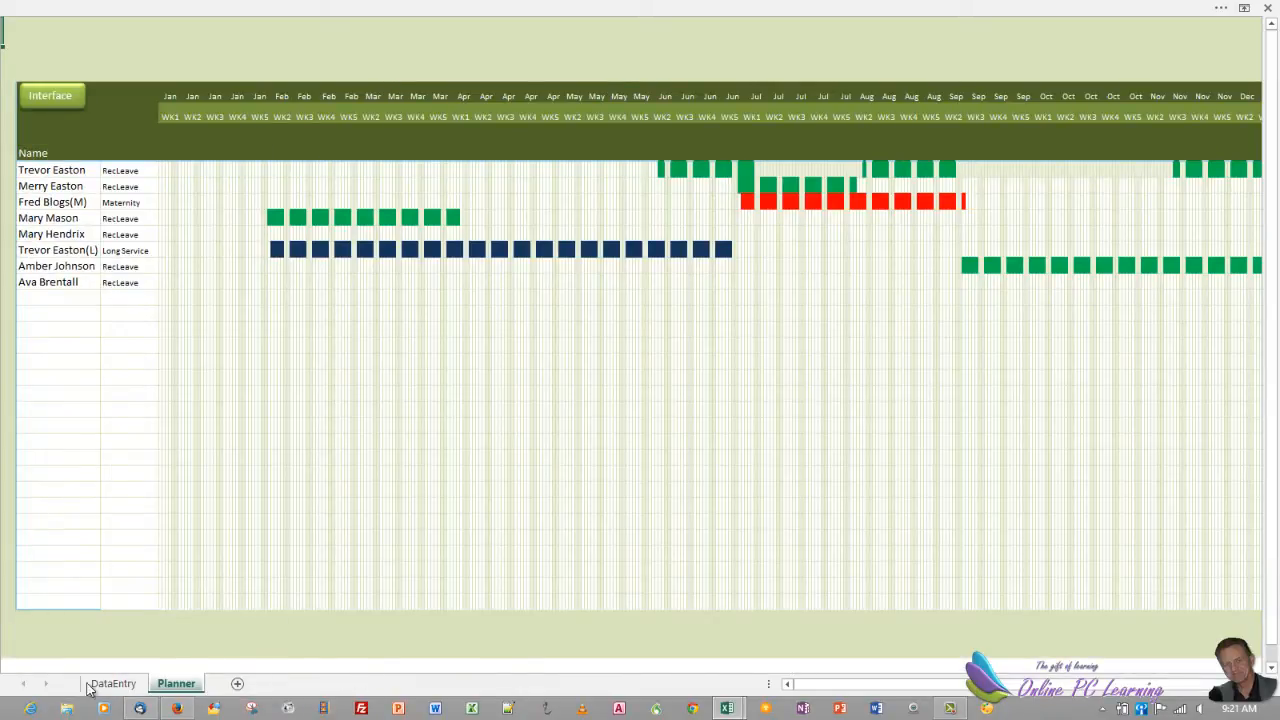
{"action": "left_click", "coordinate": [112, 684]}
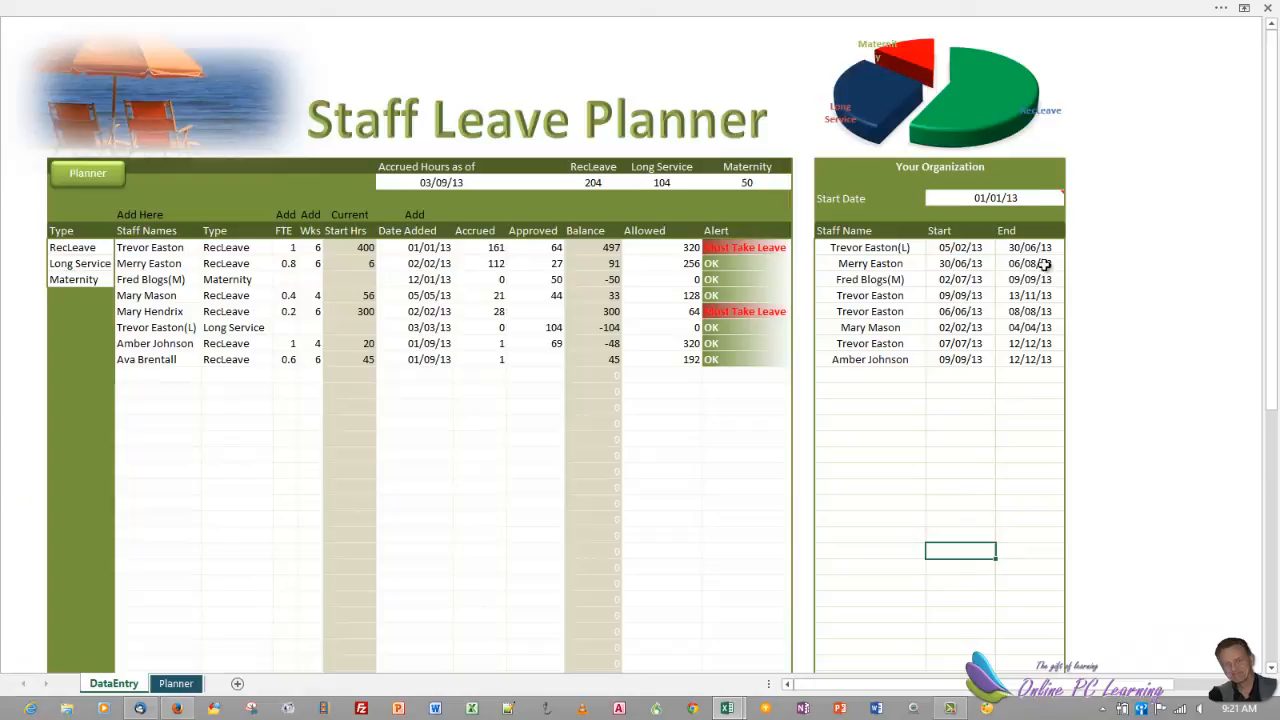
{"action": "mouse_move", "coordinate": [660, 468]}
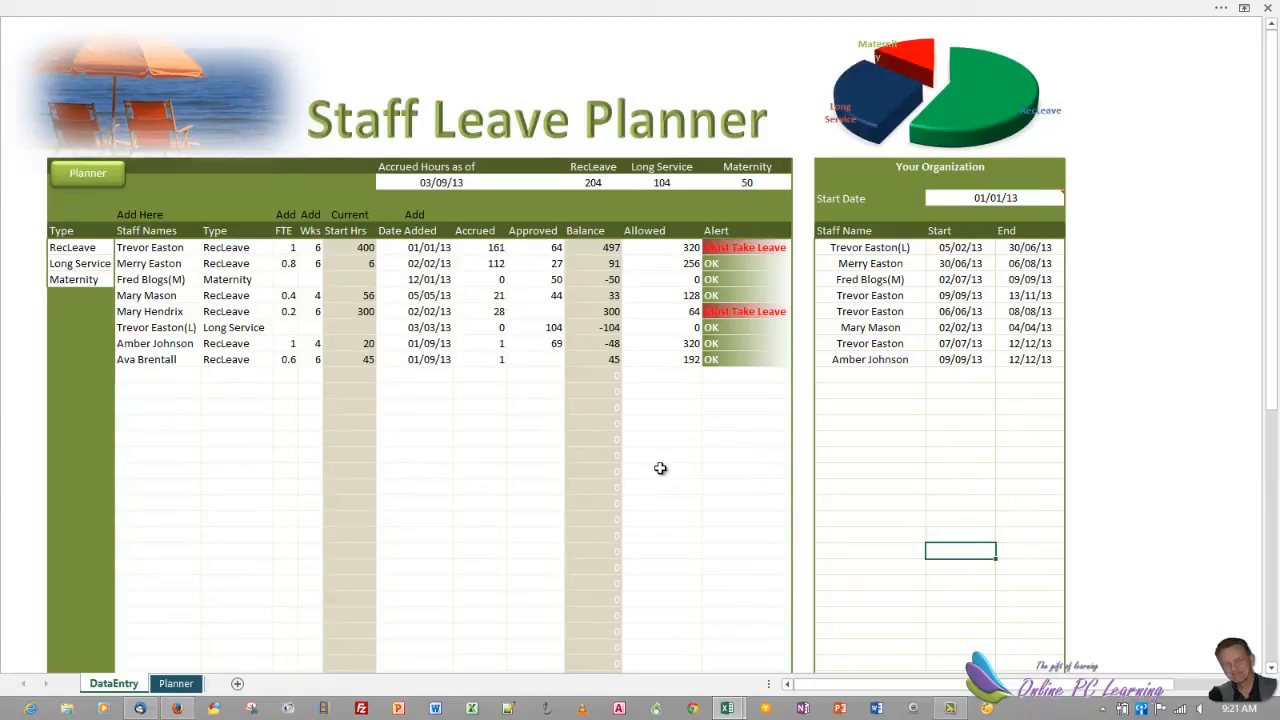
{"action": "mouse_move", "coordinate": [1156, 8]}
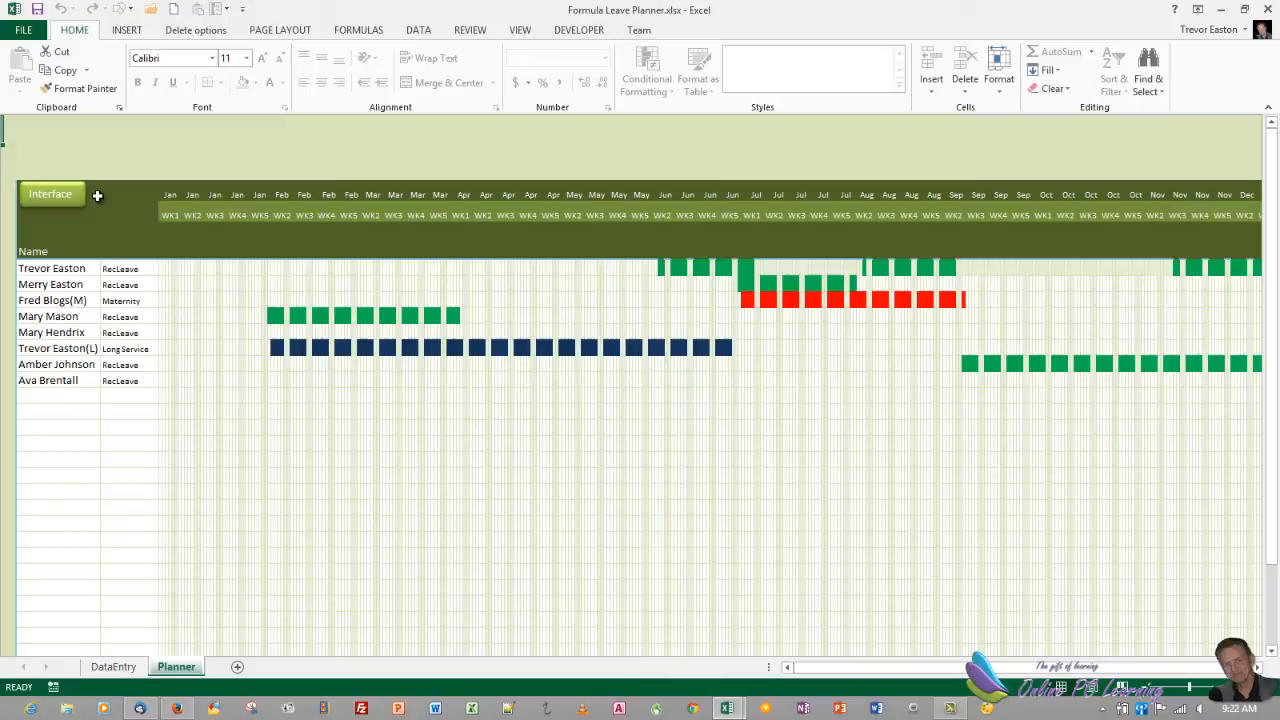
{"action": "mouse_move", "coordinate": [484, 30]}
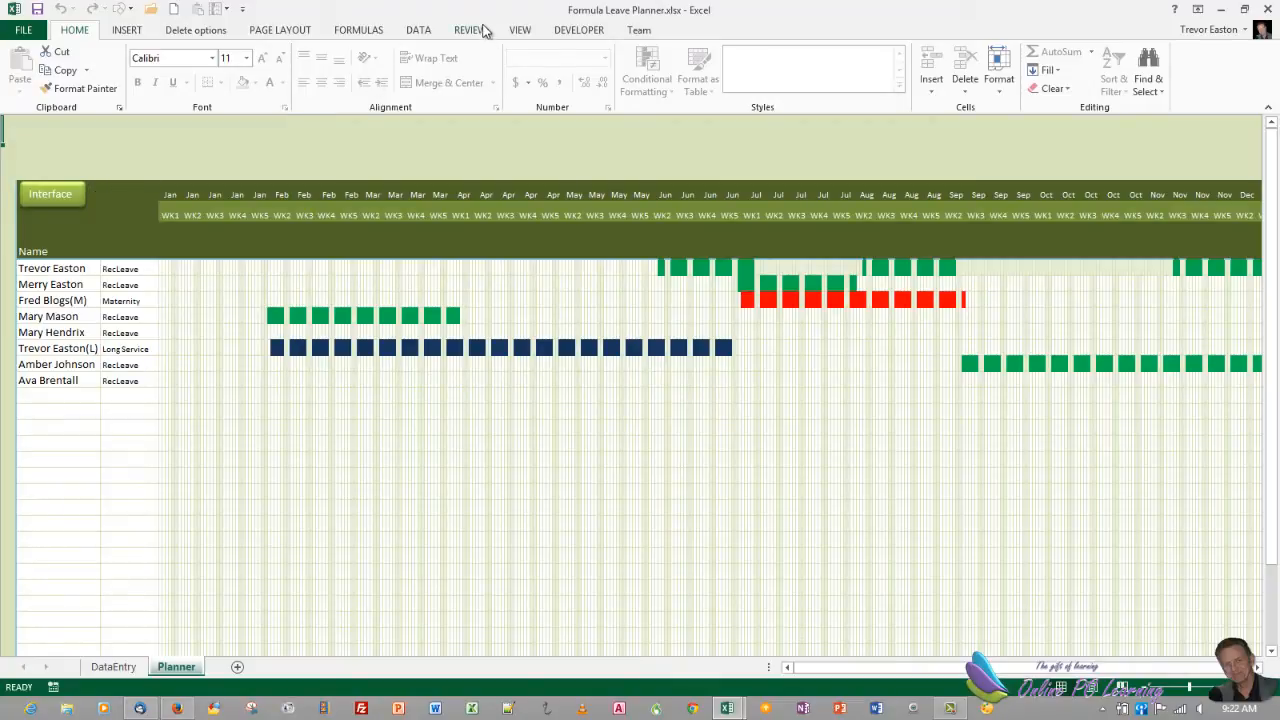
Step: Show the Review protection commands on DataEntry, then go to the Planner sheet's calendar range
{"action": "left_click", "coordinate": [468, 30]}
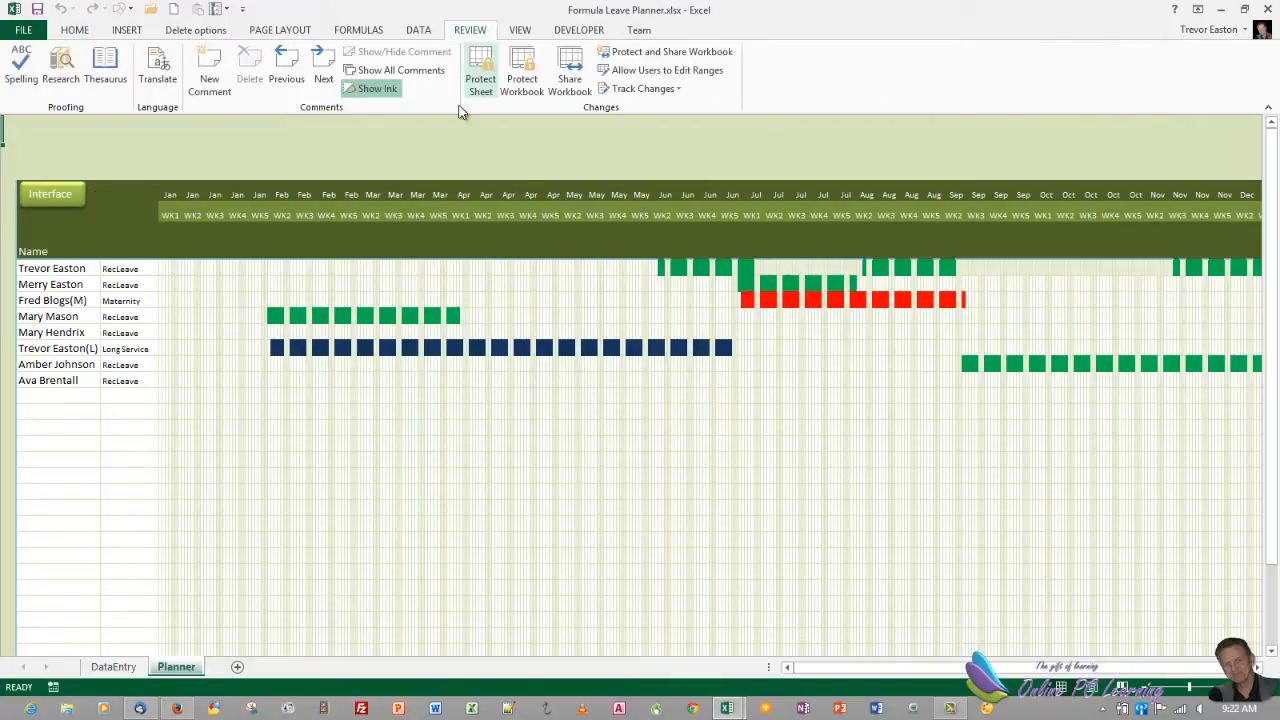
{"action": "left_click", "coordinate": [112, 666]}
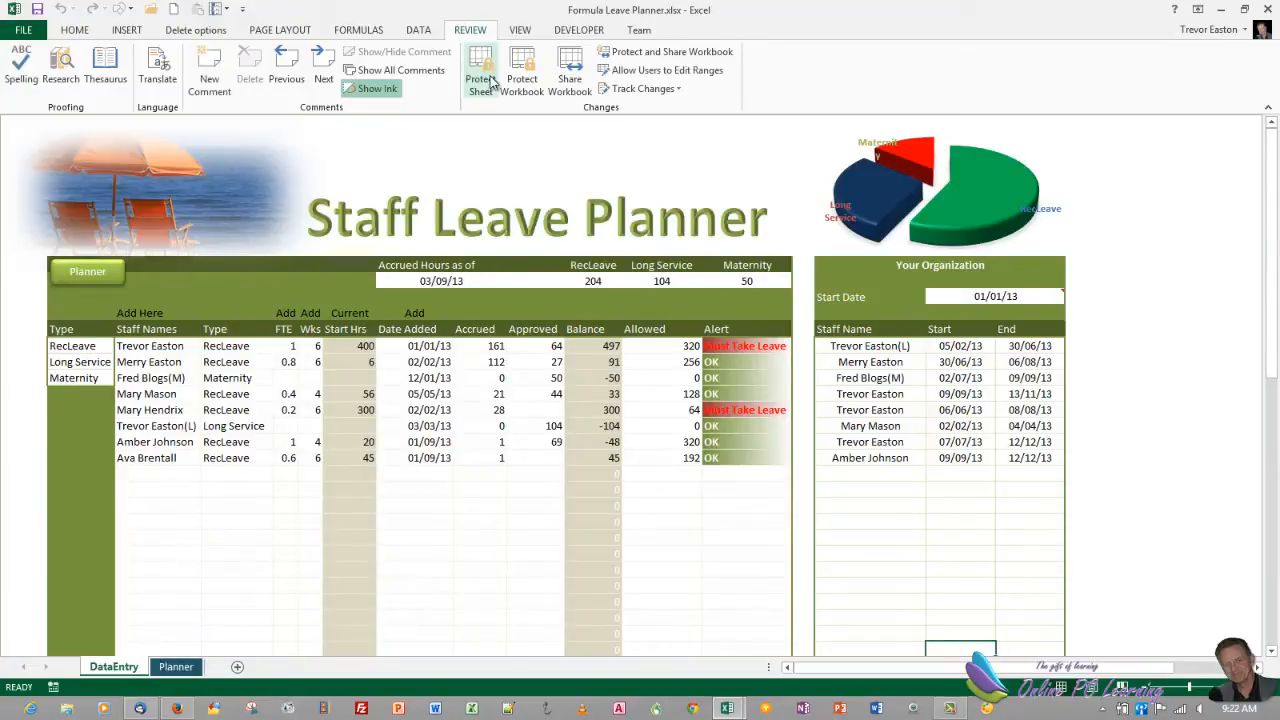
{"action": "left_click", "coordinate": [176, 666]}
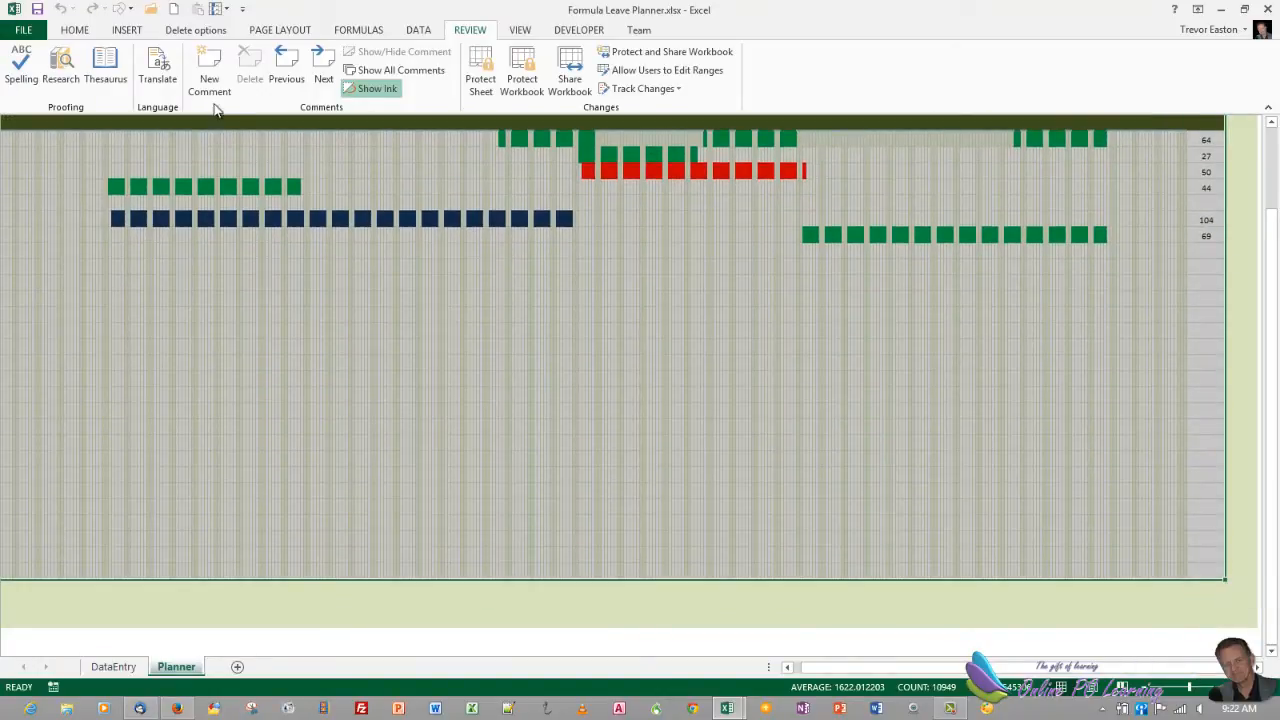
Step: Copy the selected Planner calendar range from the Home ribbon
{"action": "left_click", "coordinate": [74, 30]}
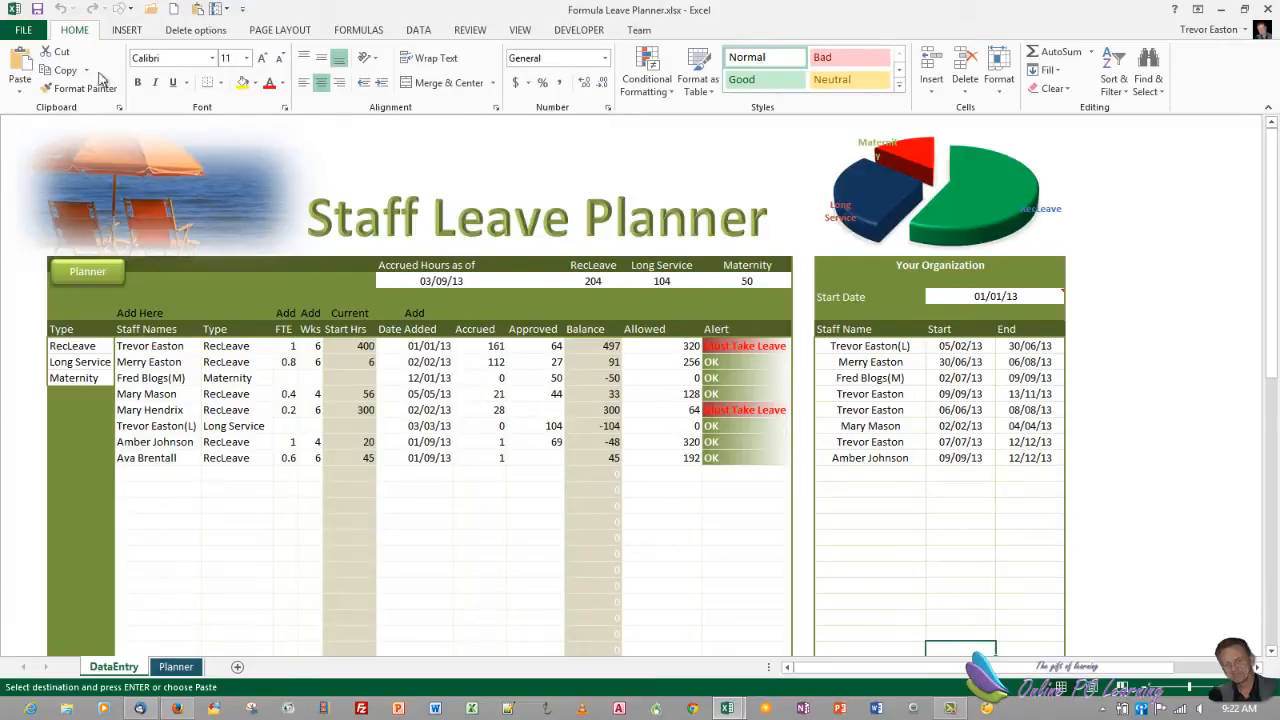
Step: Paste the copied Planner range onto DataEntry as a Linked Picture
{"action": "left_click", "coordinate": [20, 90]}
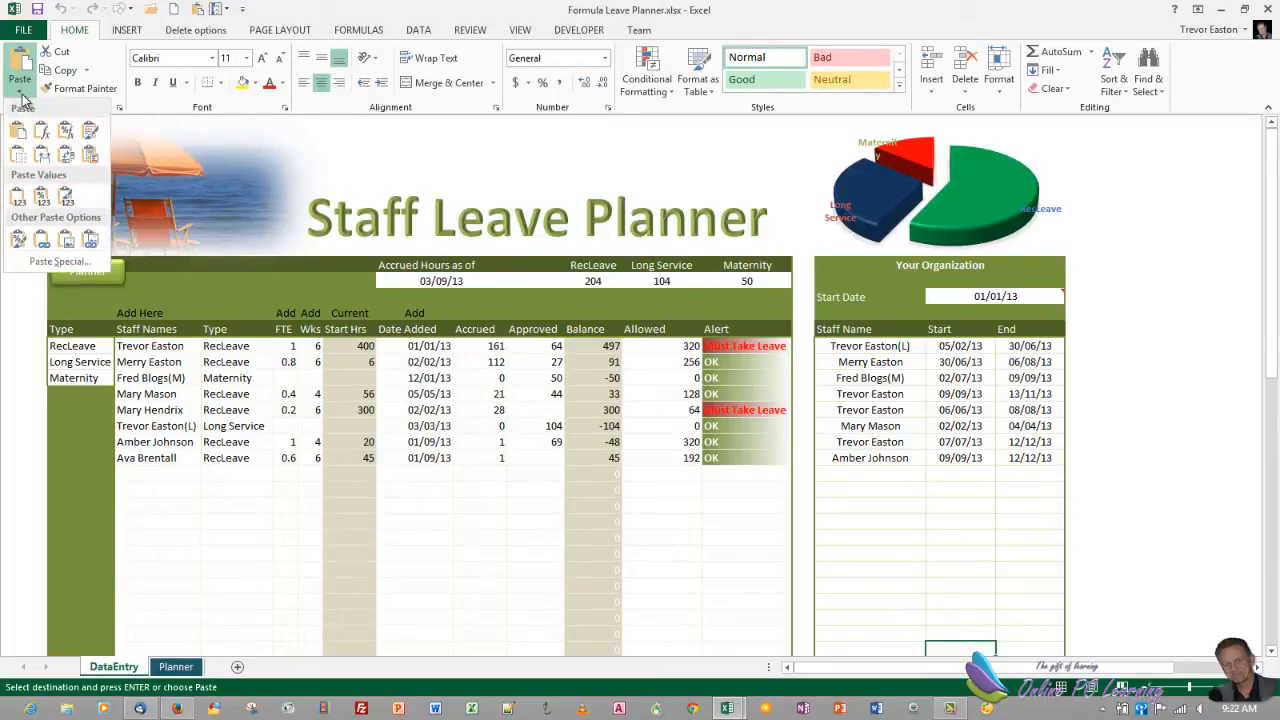
{"action": "mouse_move", "coordinate": [92, 244]}
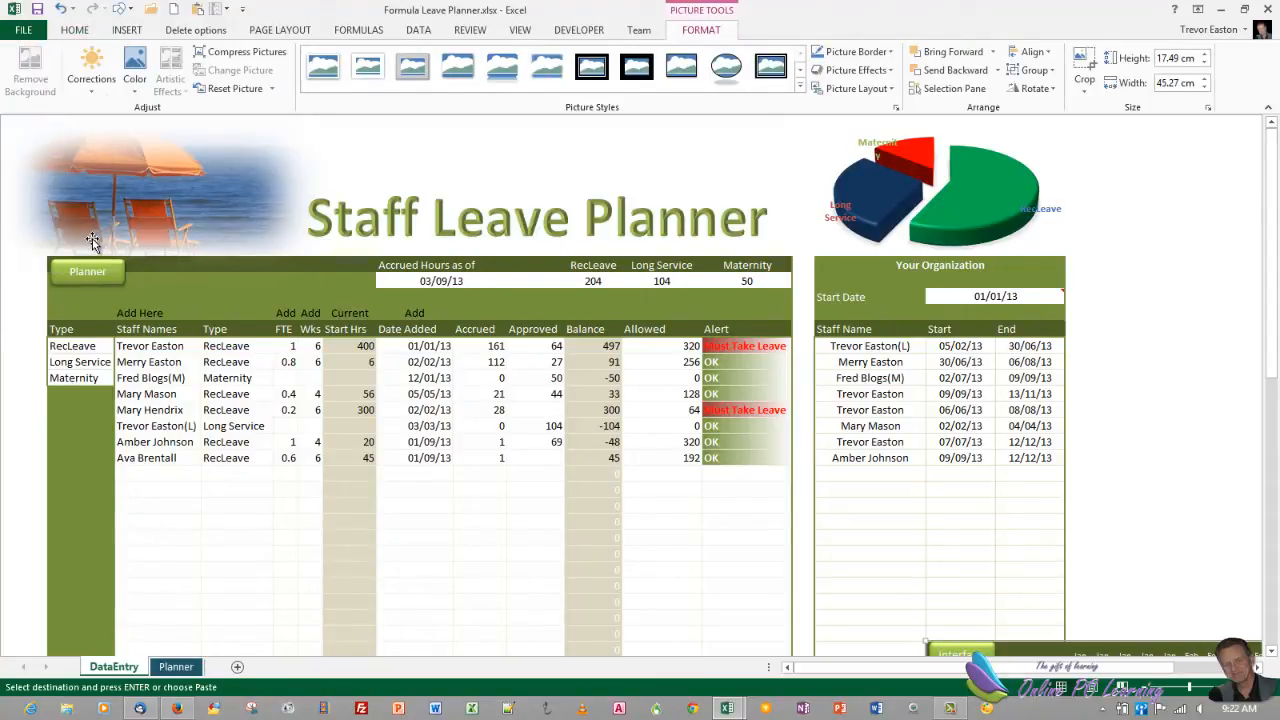
{"action": "mouse_move", "coordinate": [172, 262]}
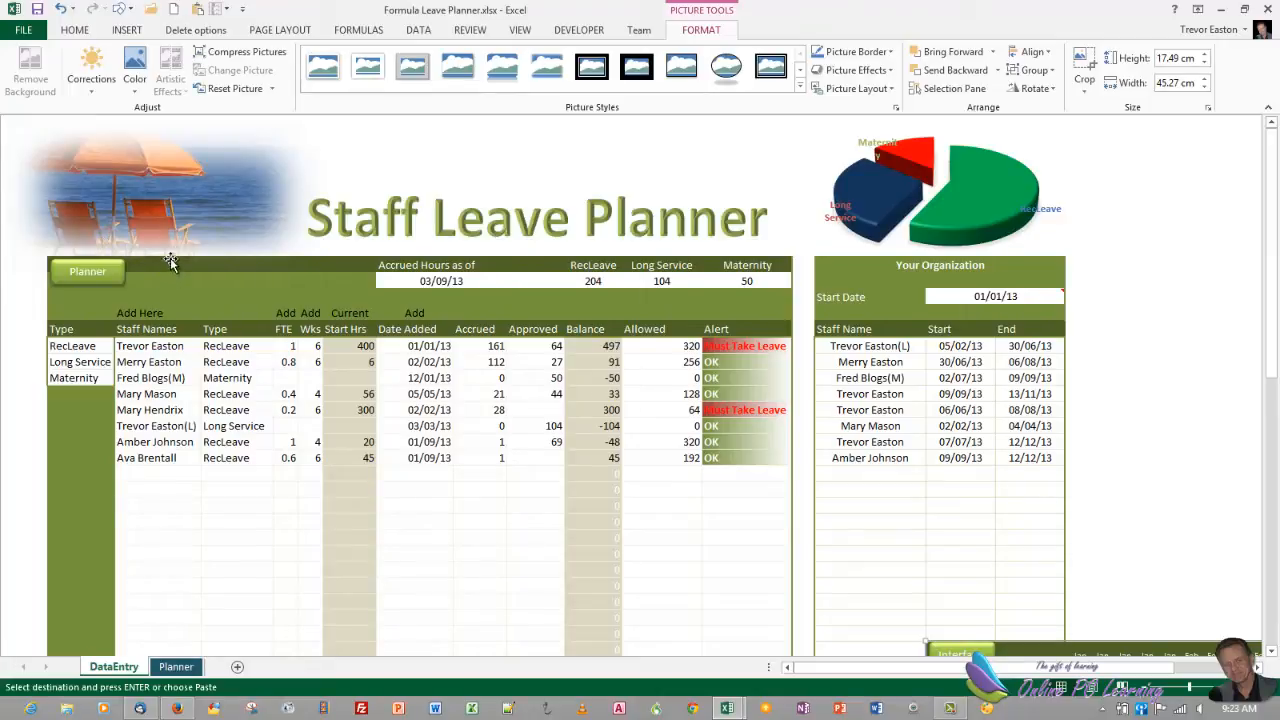
{"action": "mouse_move", "coordinate": [1036, 640]}
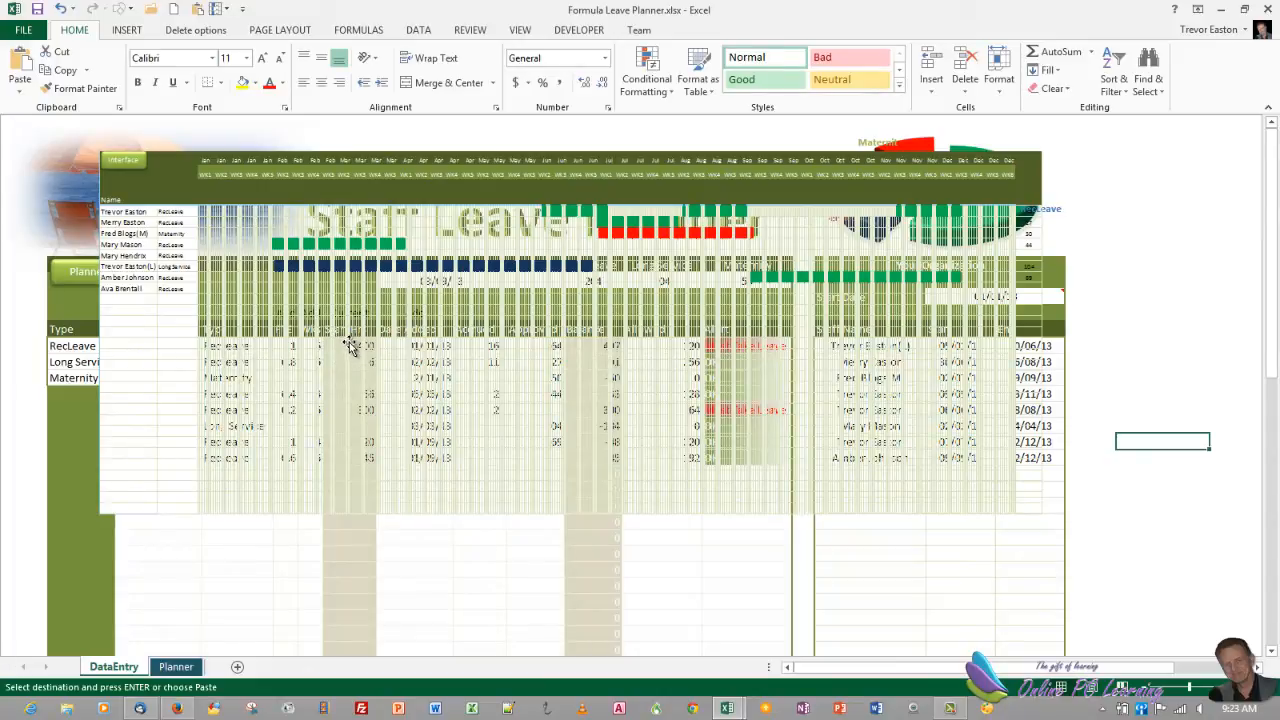
{"action": "mouse_move", "coordinate": [488, 388]}
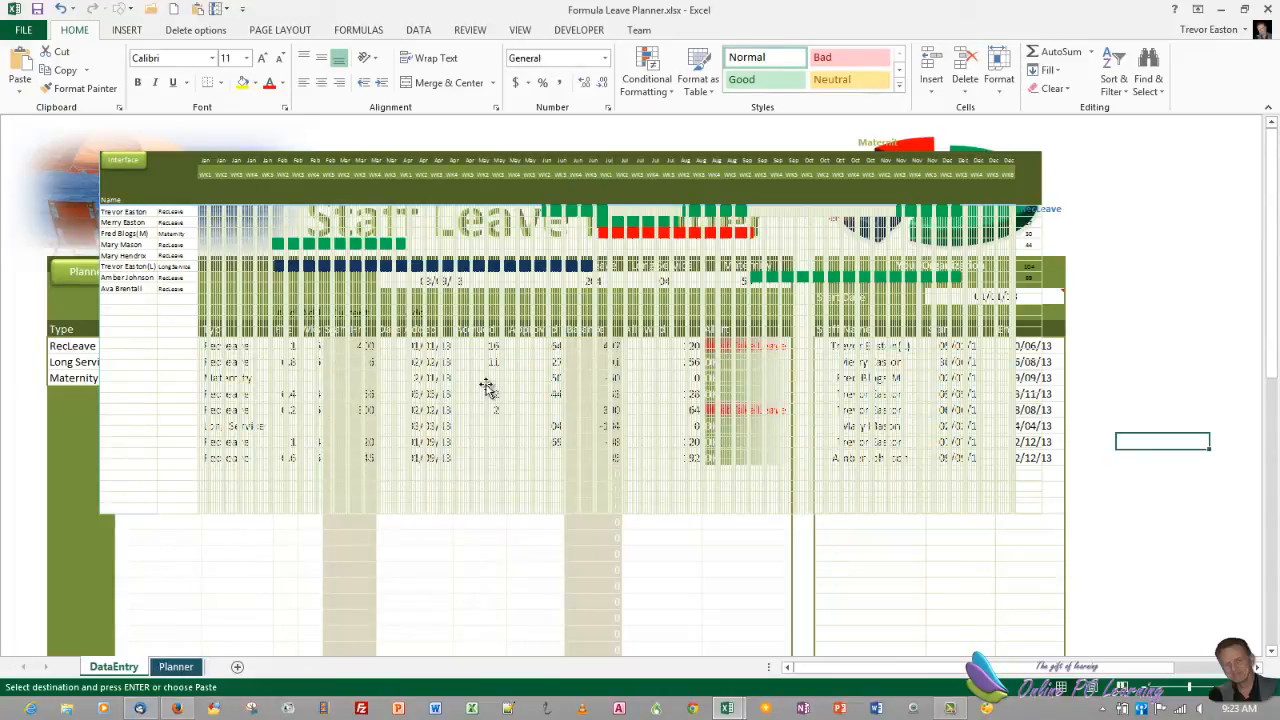
Step: Give the Planner calendar cells a solid fill via Format Cells so the linked picture is opaque, then return to DataEntry
{"action": "left_click", "coordinate": [176, 666]}
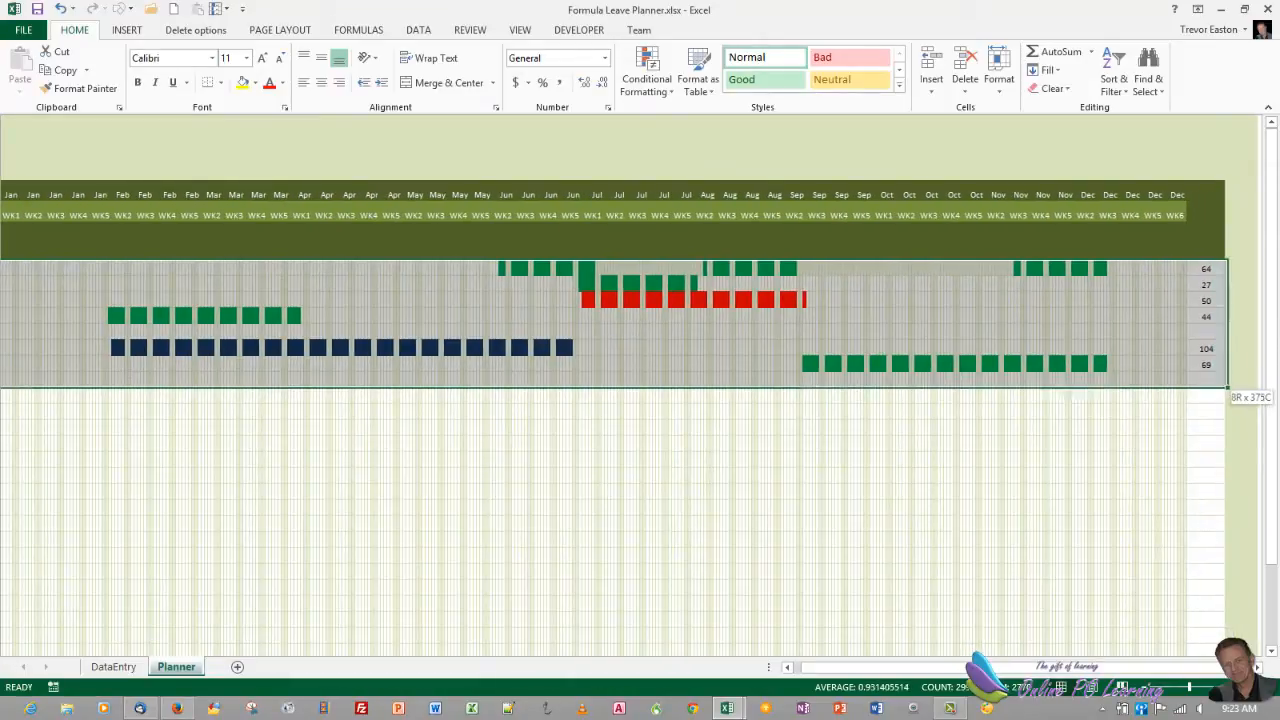
{"action": "scroll", "scroll_direction": "down", "scroll_amount": 3}
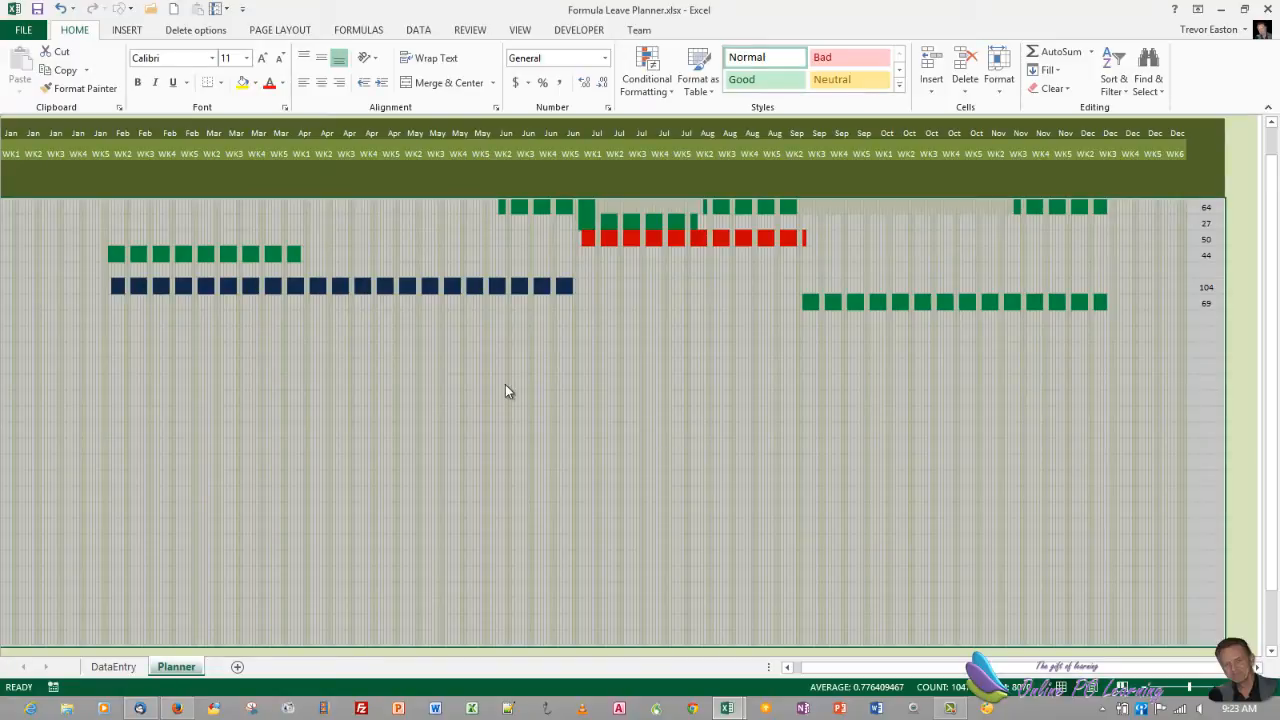
{"action": "right_click", "coordinate": [572, 312]}
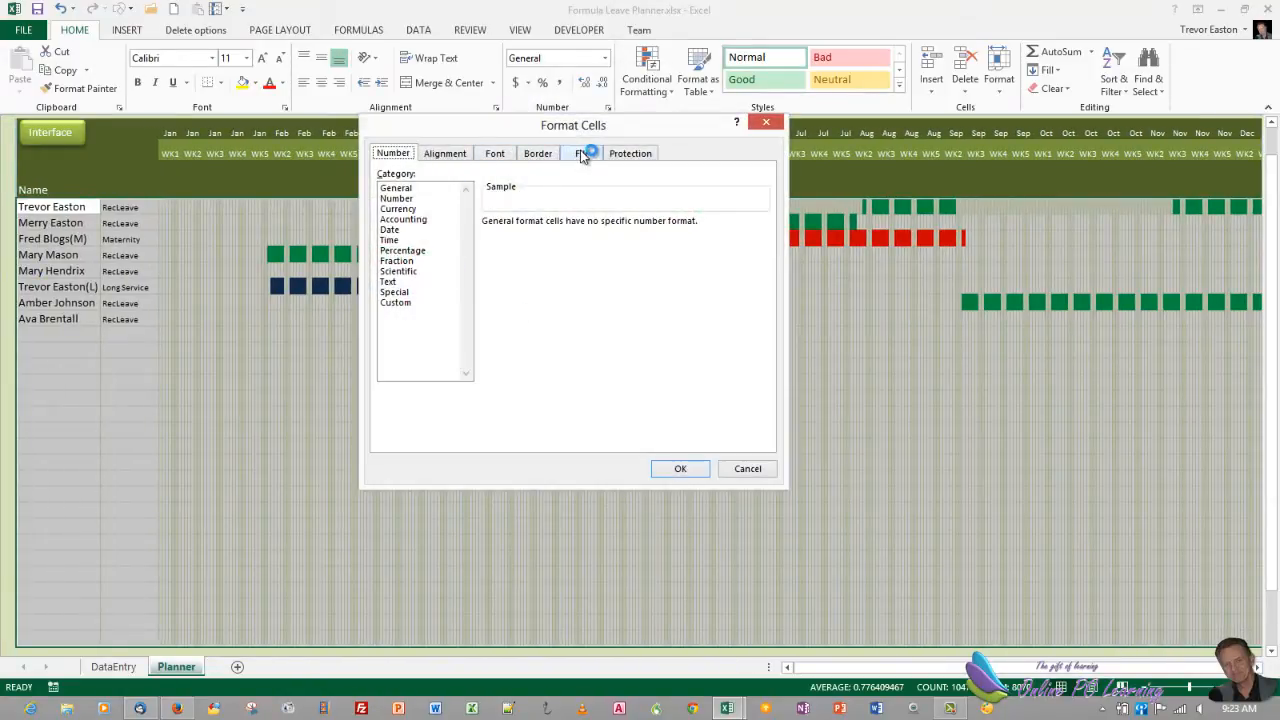
{"action": "left_click", "coordinate": [580, 152]}
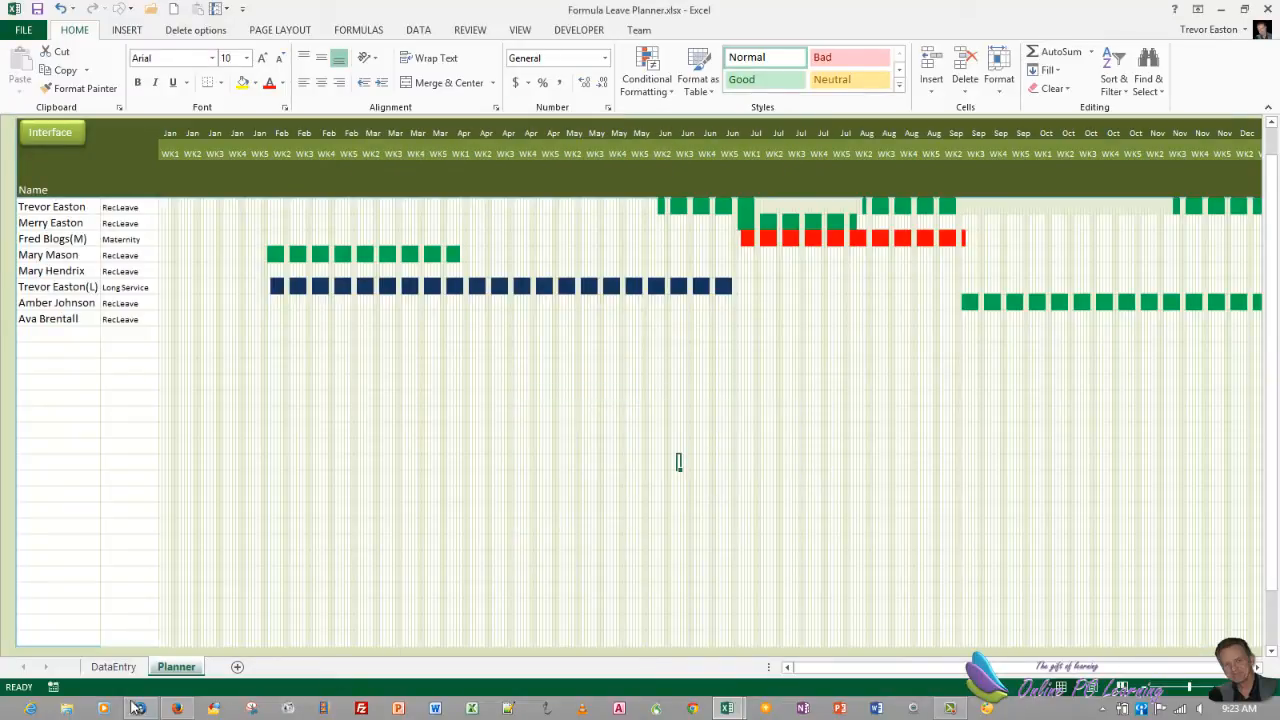
{"action": "left_click", "coordinate": [112, 666]}
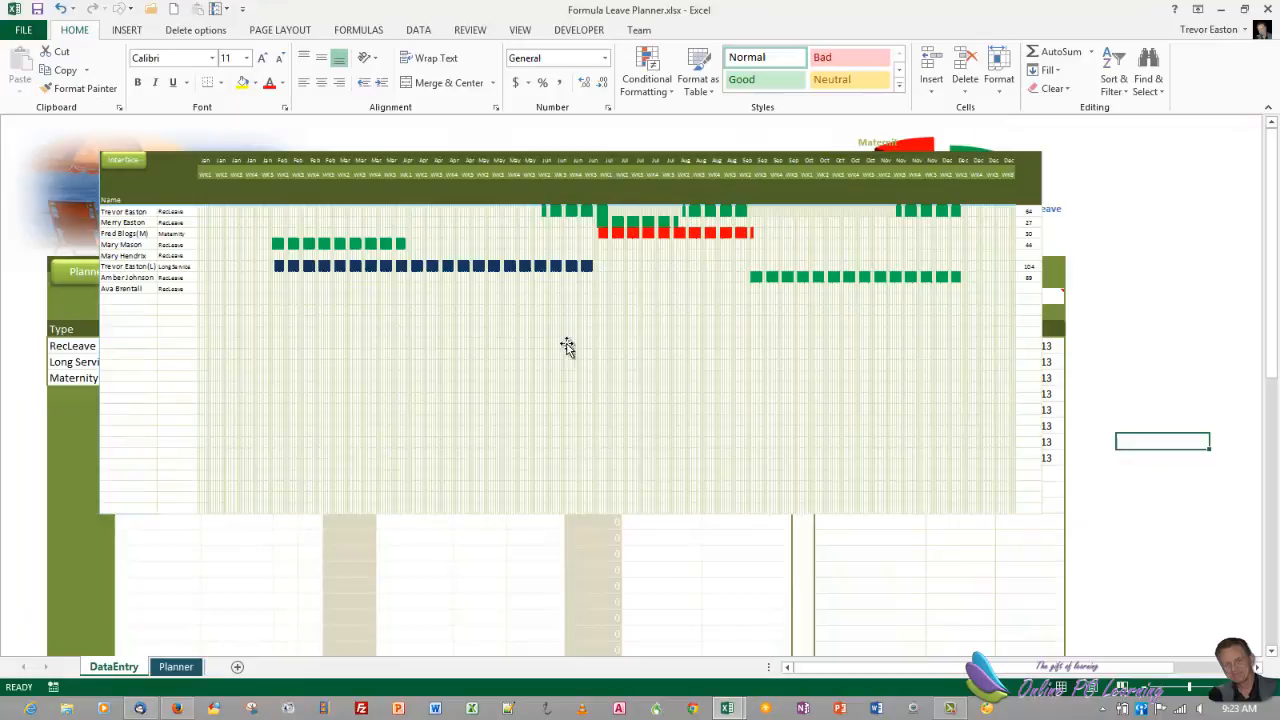
{"action": "mouse_move", "coordinate": [408, 320]}
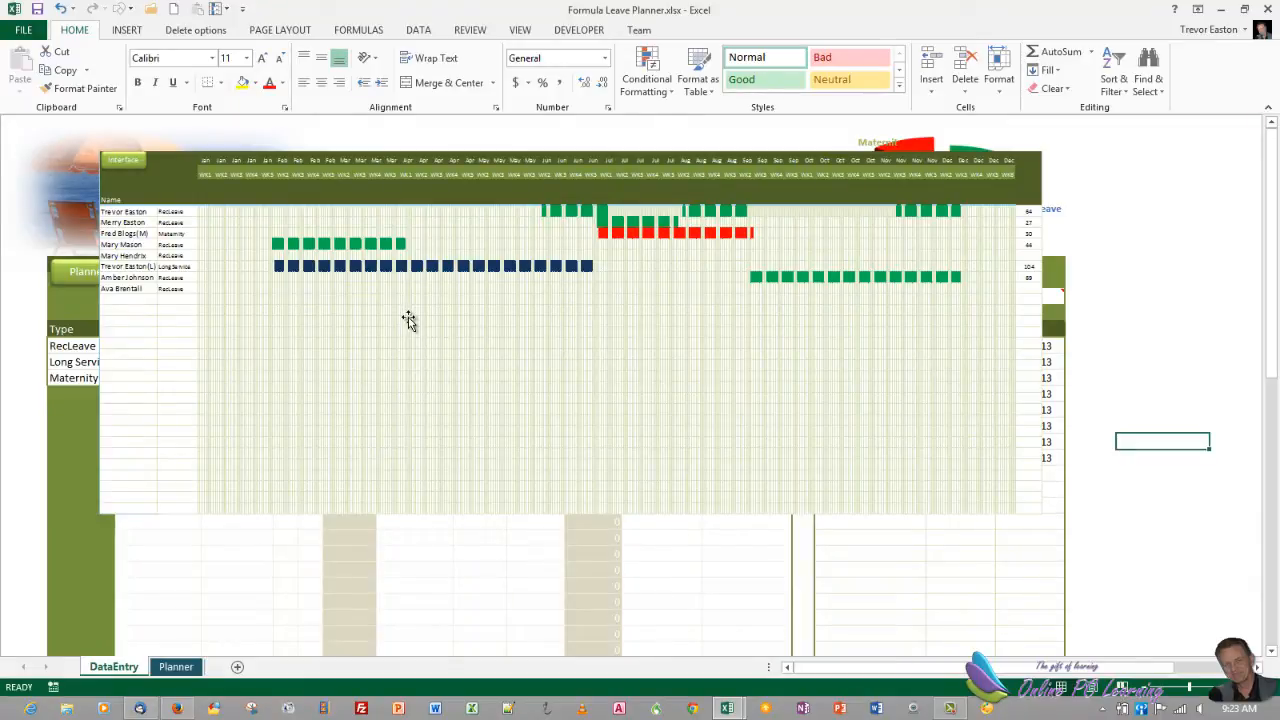
Step: Resize the linked Planner picture to cover the whole DataEntry leave table
{"action": "scroll", "scroll_direction": "up", "scroll_amount": 3}
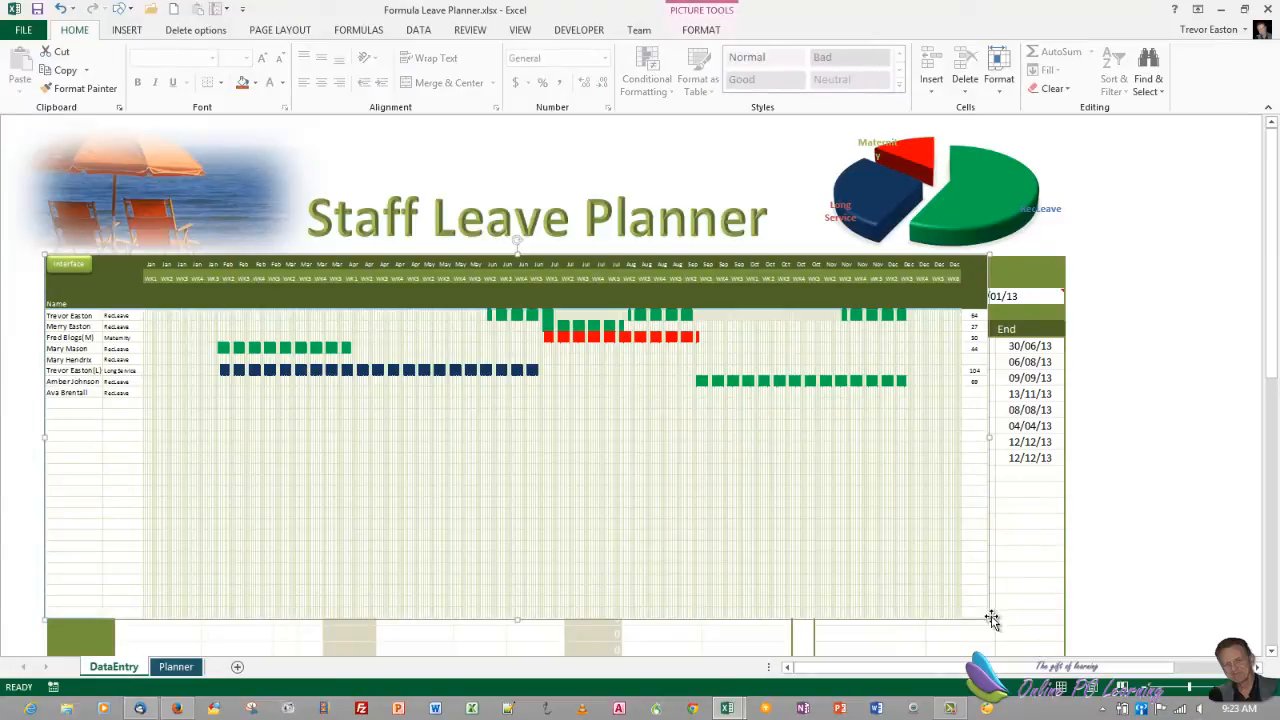
{"action": "mouse_move", "coordinate": [990, 618]}
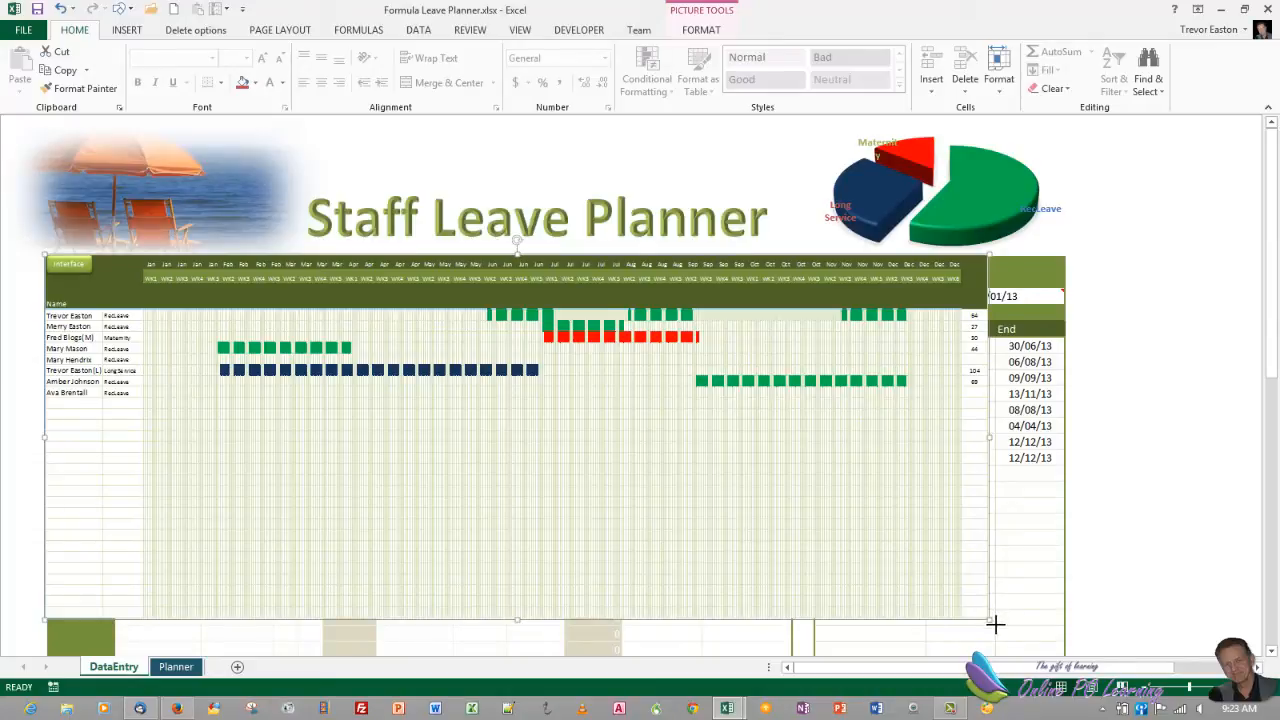
{"action": "scroll", "scroll_direction": "down", "scroll_amount": 3}
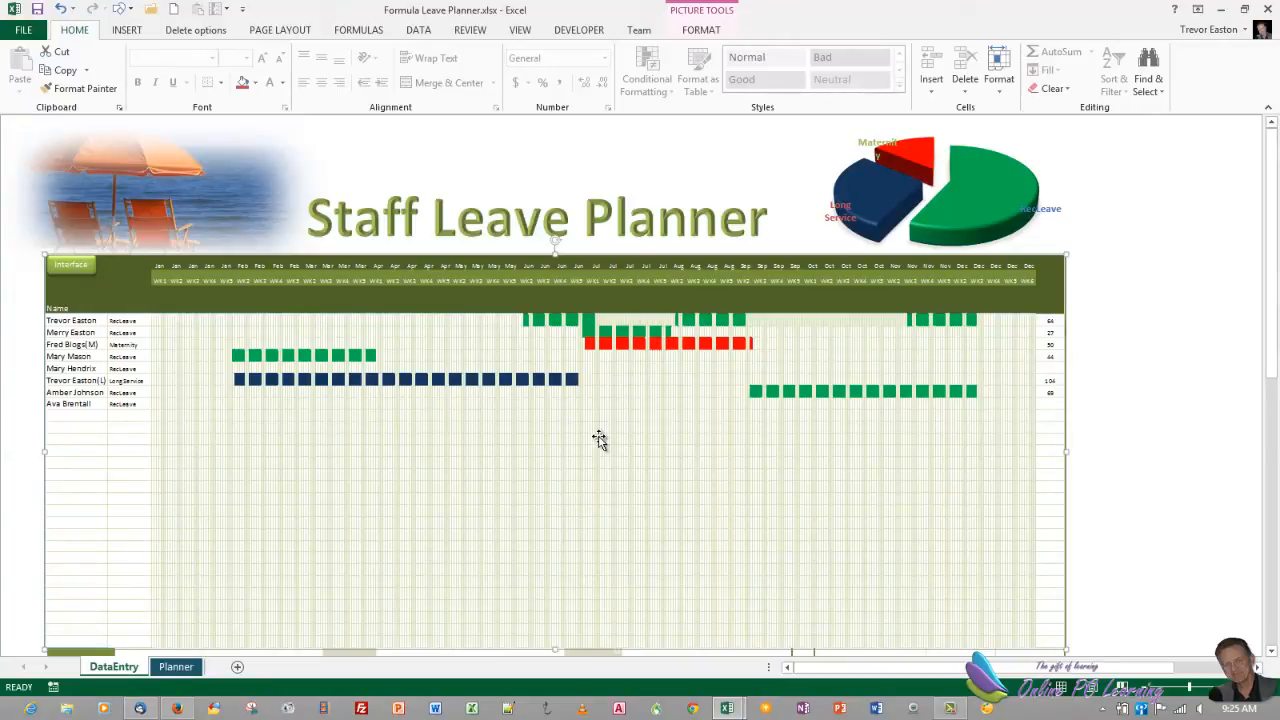
{"action": "mouse_move", "coordinate": [620, 428]}
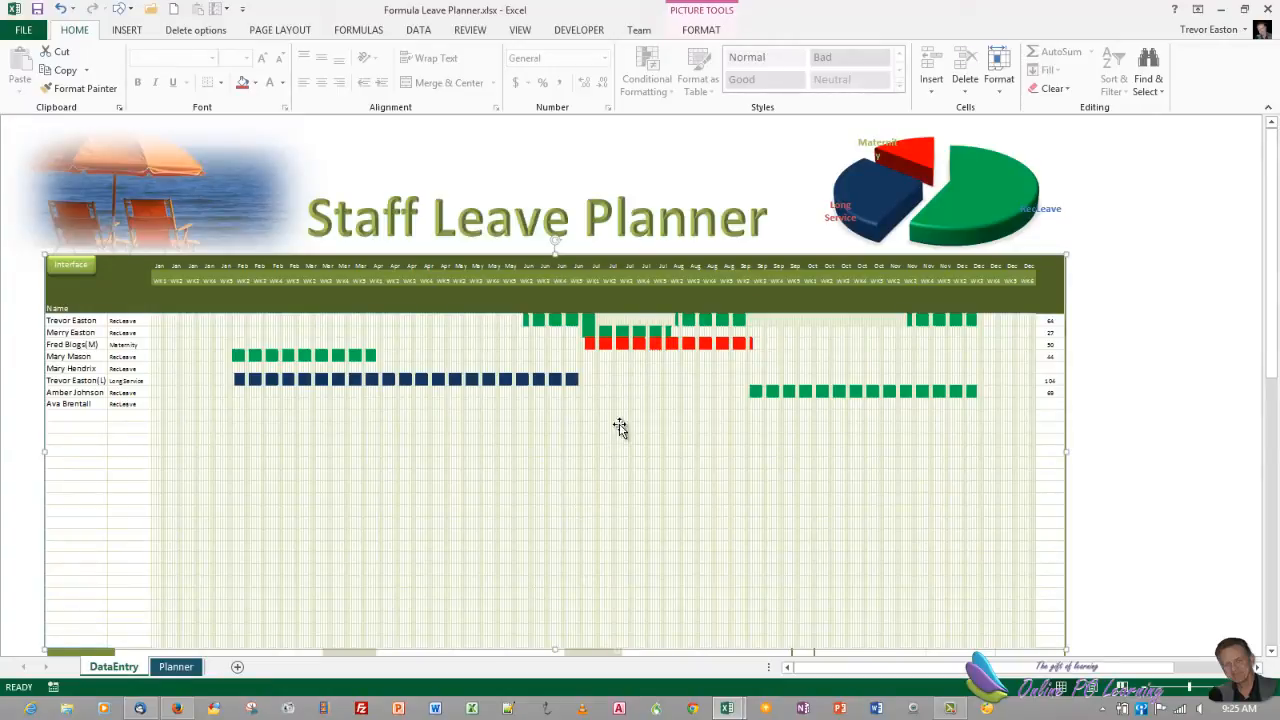
Step: Insert the New Purchase header image onto the Planner sheet below the leave bars
{"action": "left_click", "coordinate": [112, 666]}
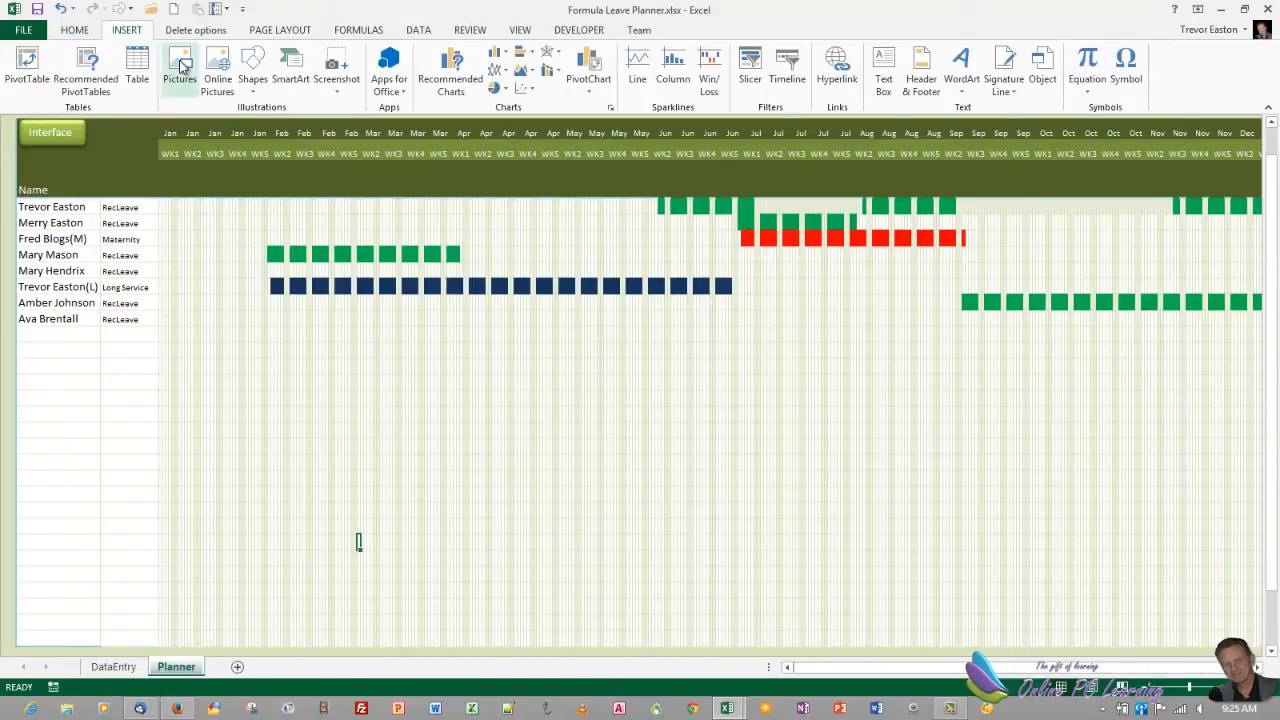
{"action": "left_click", "coordinate": [180, 68]}
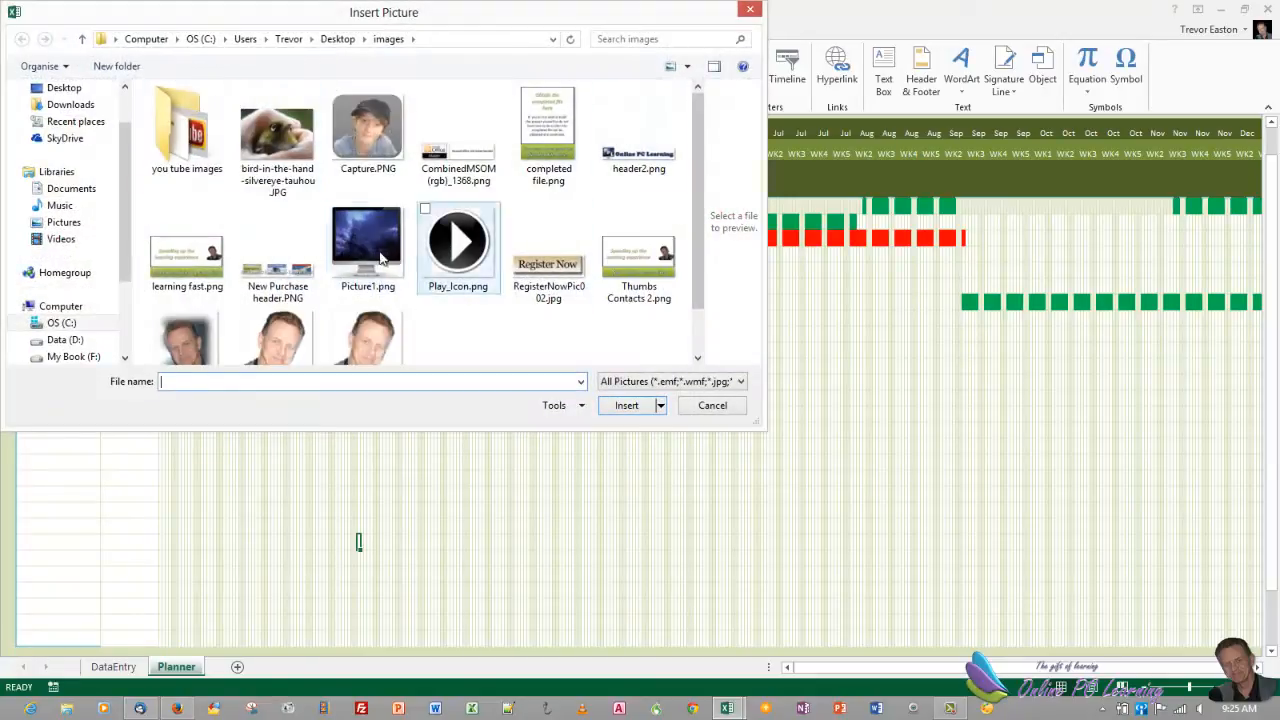
{"action": "left_click", "coordinate": [276, 248]}
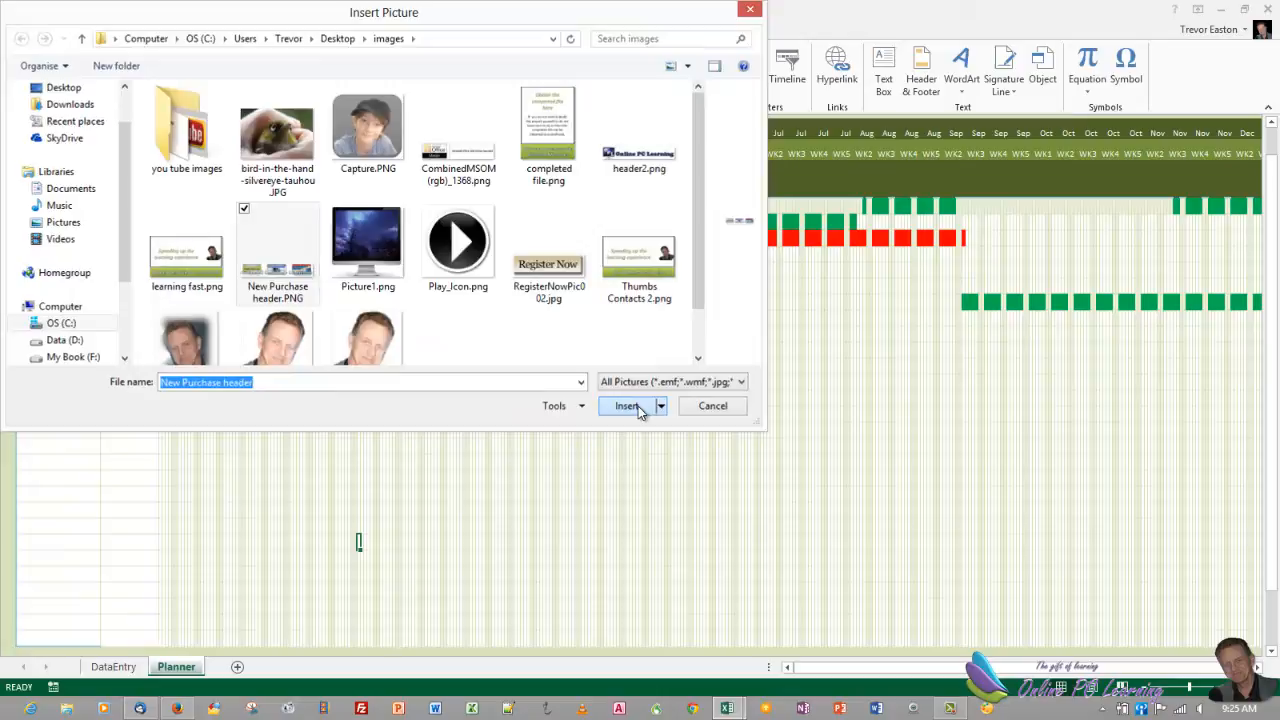
{"action": "left_click", "coordinate": [626, 404]}
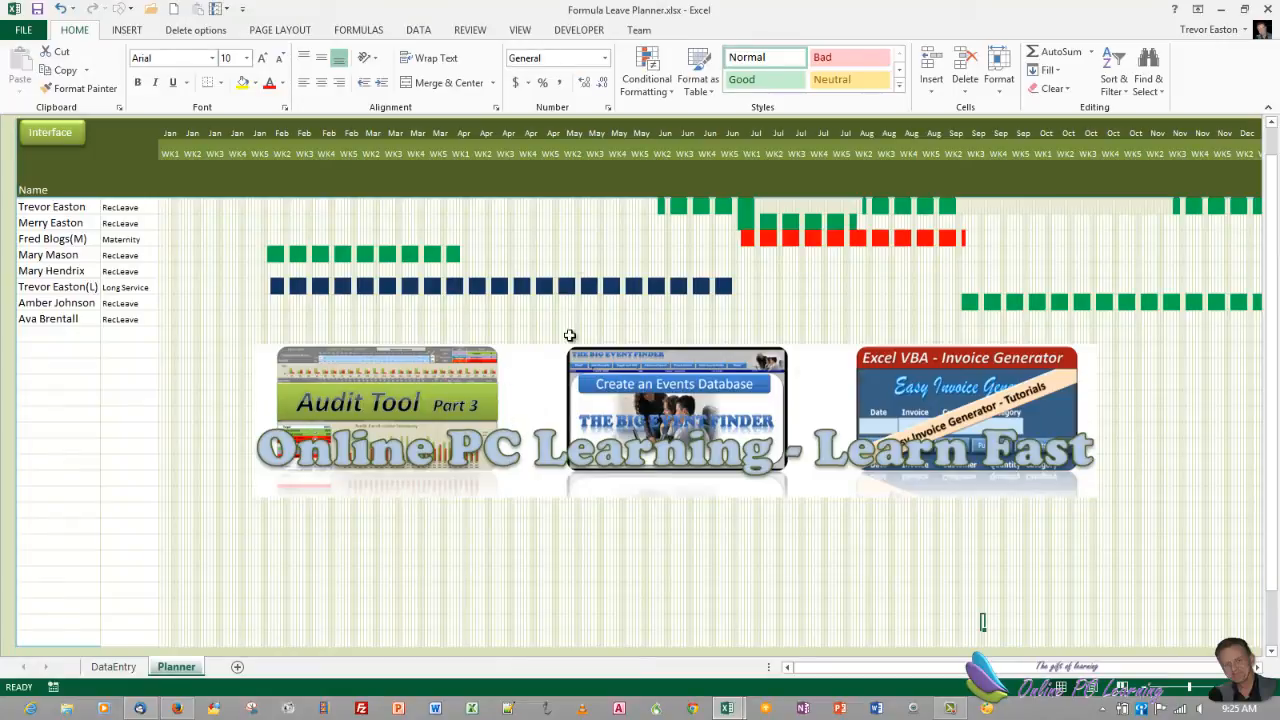
{"action": "mouse_move", "coordinate": [412, 256]}
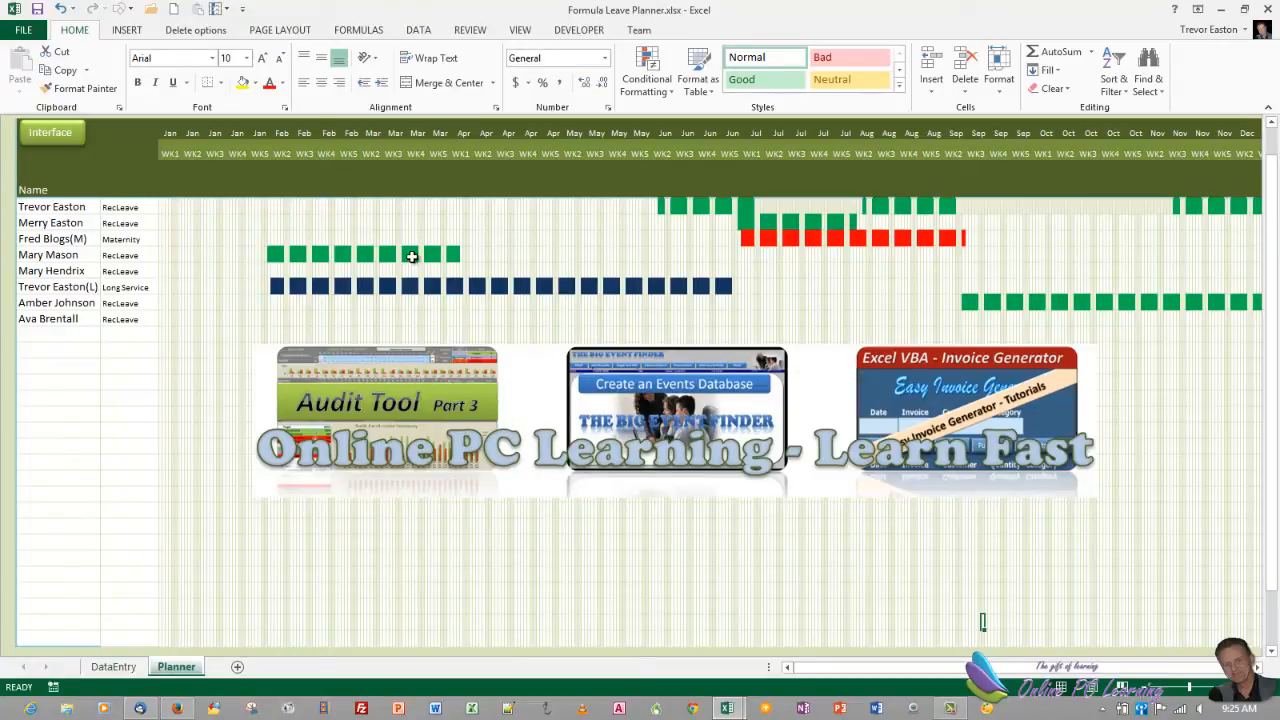
{"action": "mouse_move", "coordinate": [228, 648]}
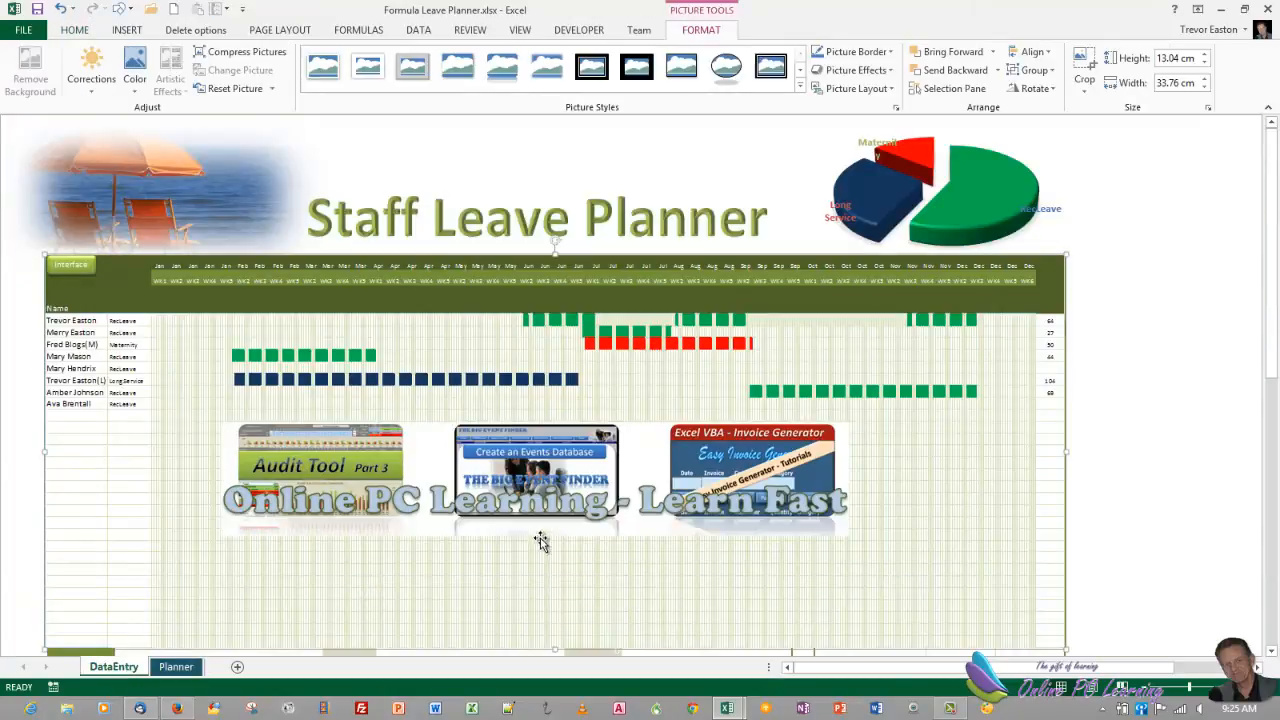
{"action": "mouse_move", "coordinate": [490, 504]}
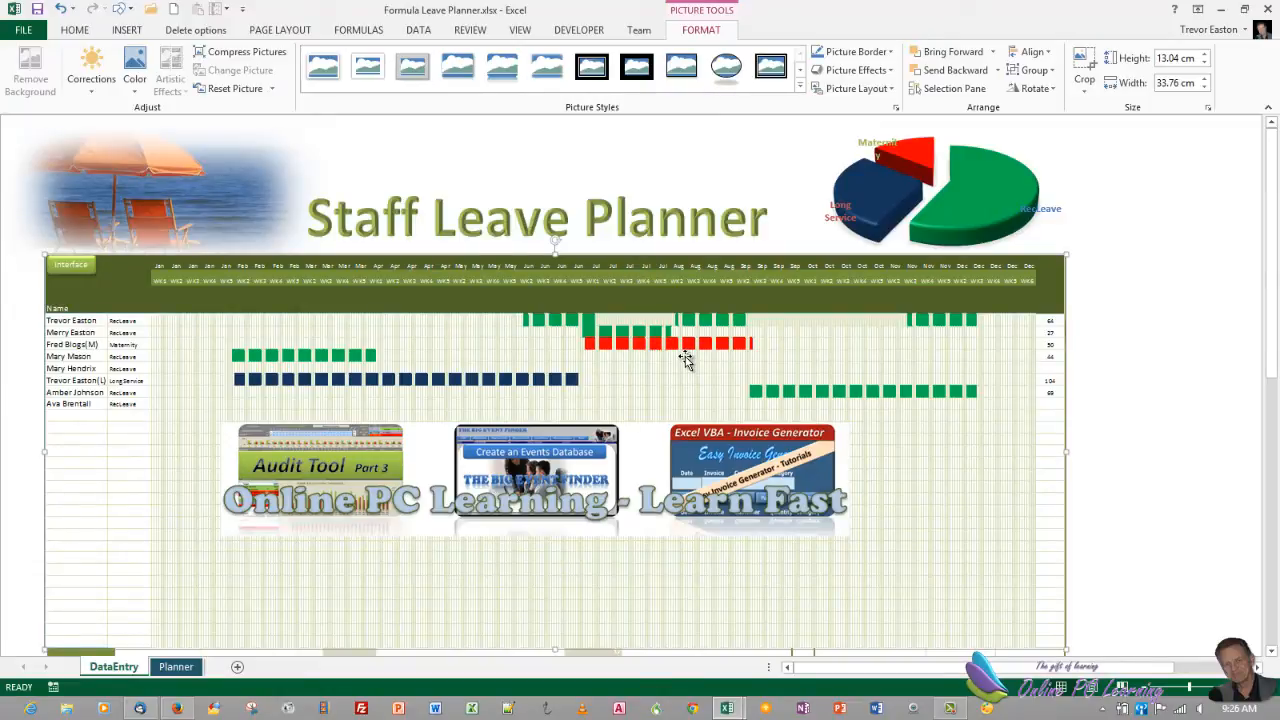
{"action": "mouse_move", "coordinate": [658, 404]}
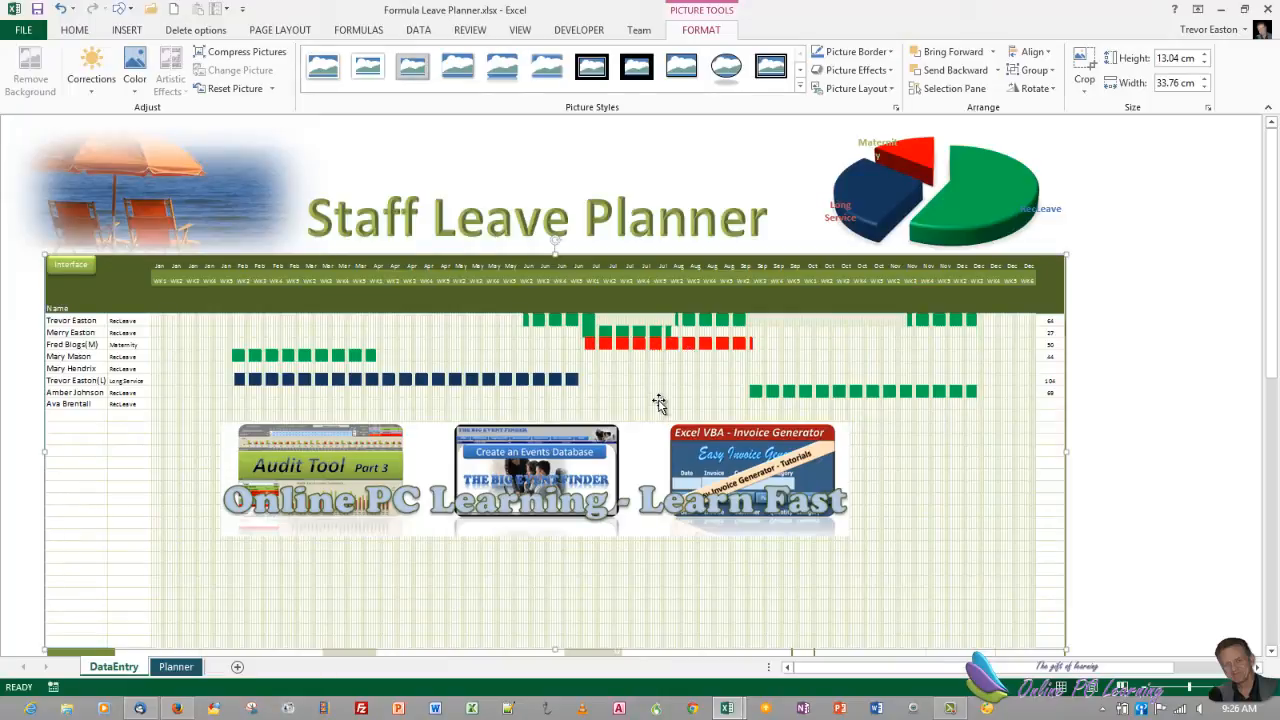
{"action": "mouse_move", "coordinate": [644, 458]}
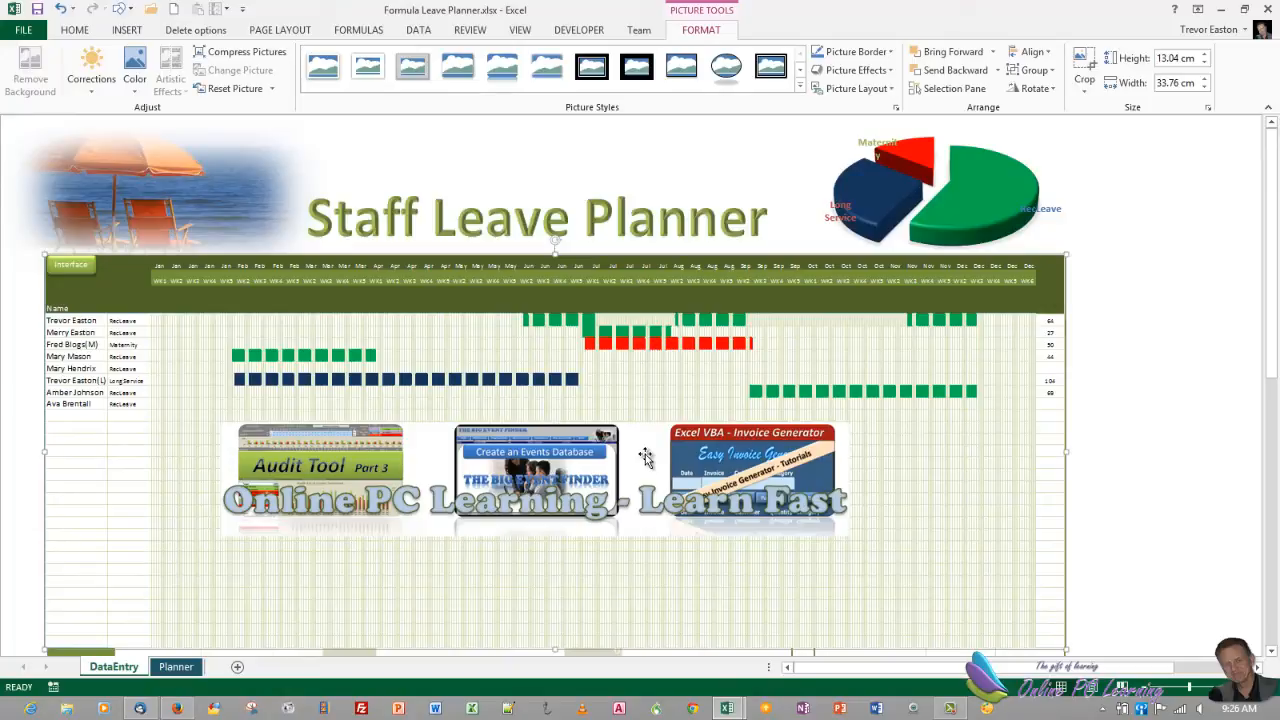
{"action": "mouse_move", "coordinate": [644, 458]}
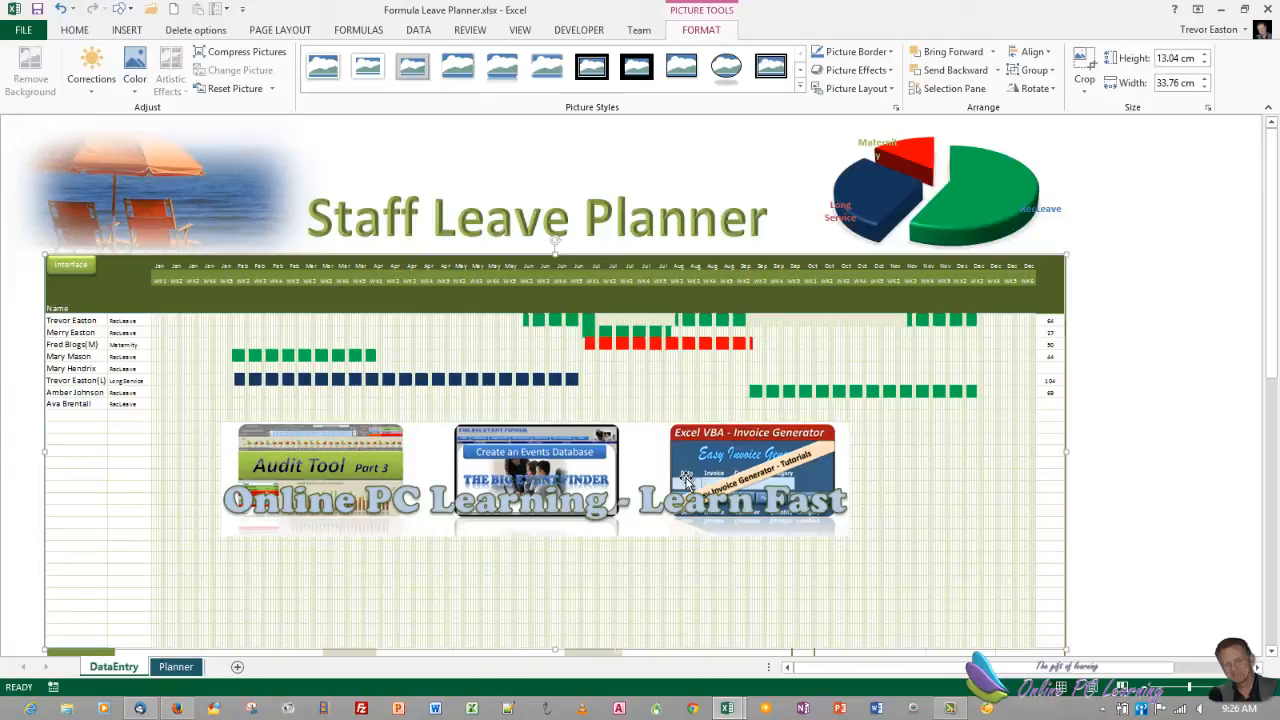
Step: Check on DataEntry that the linked picture now shows the inserted banner image
{"action": "left_click", "coordinate": [580, 30]}
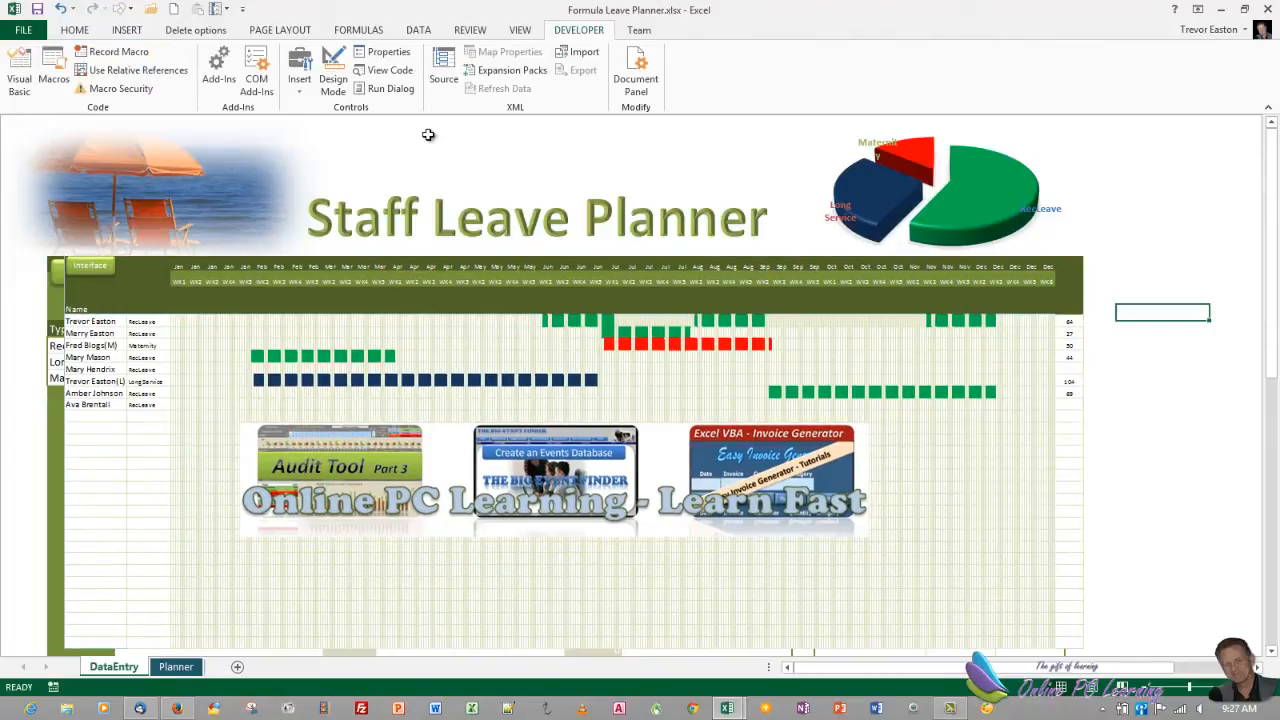
{"action": "mouse_move", "coordinate": [256, 344]}
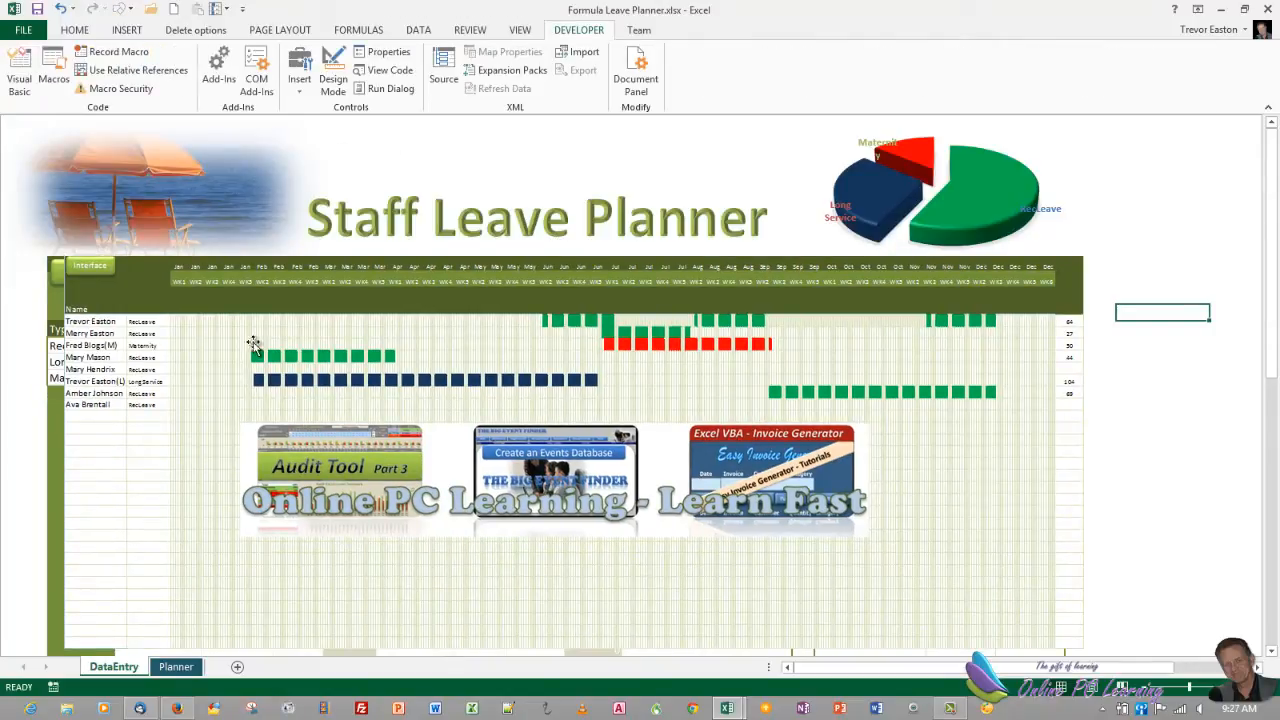
{"action": "mouse_move", "coordinate": [416, 336]}
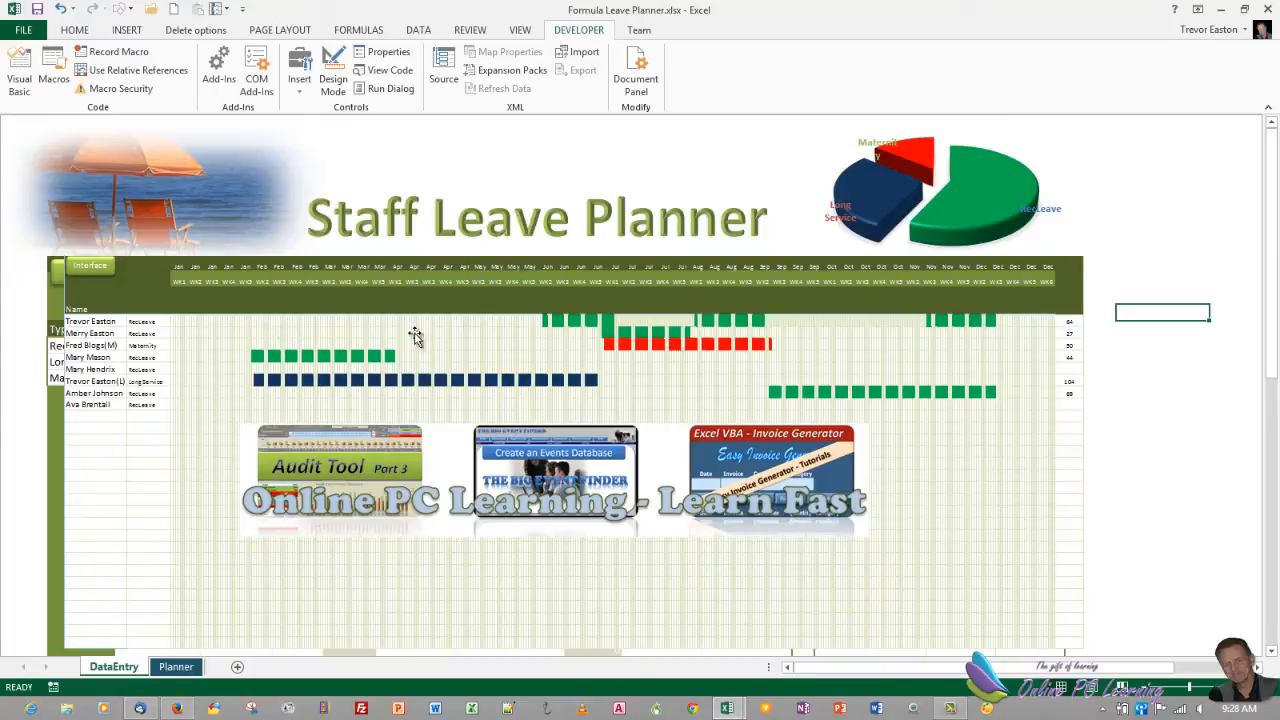
{"action": "mouse_move", "coordinate": [398, 318]}
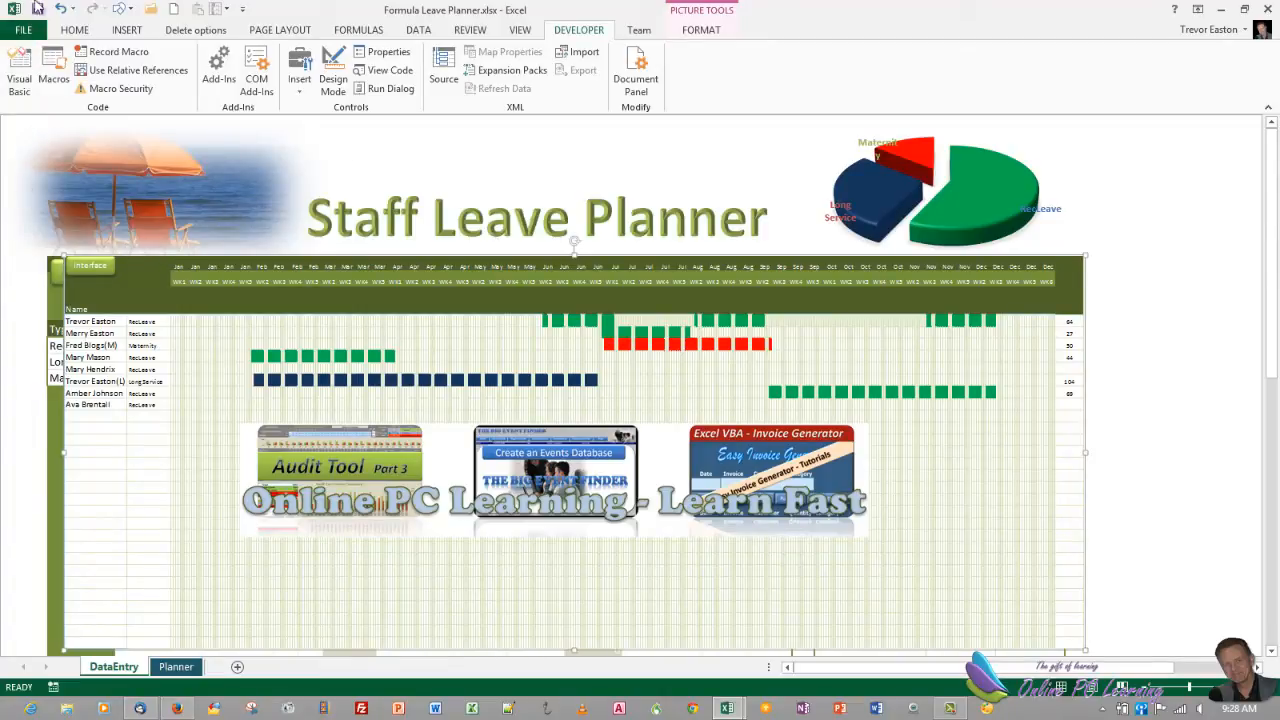
{"action": "left_click", "coordinate": [22, 30]}
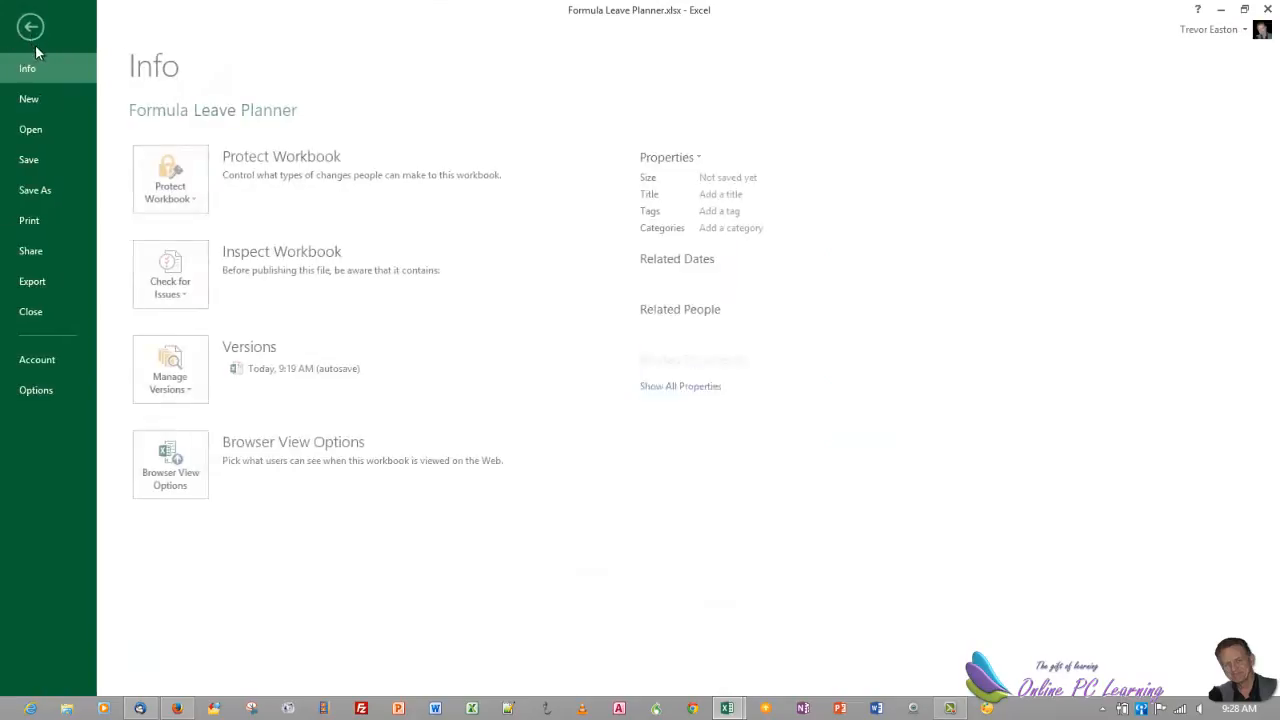
{"action": "left_click", "coordinate": [36, 390]}
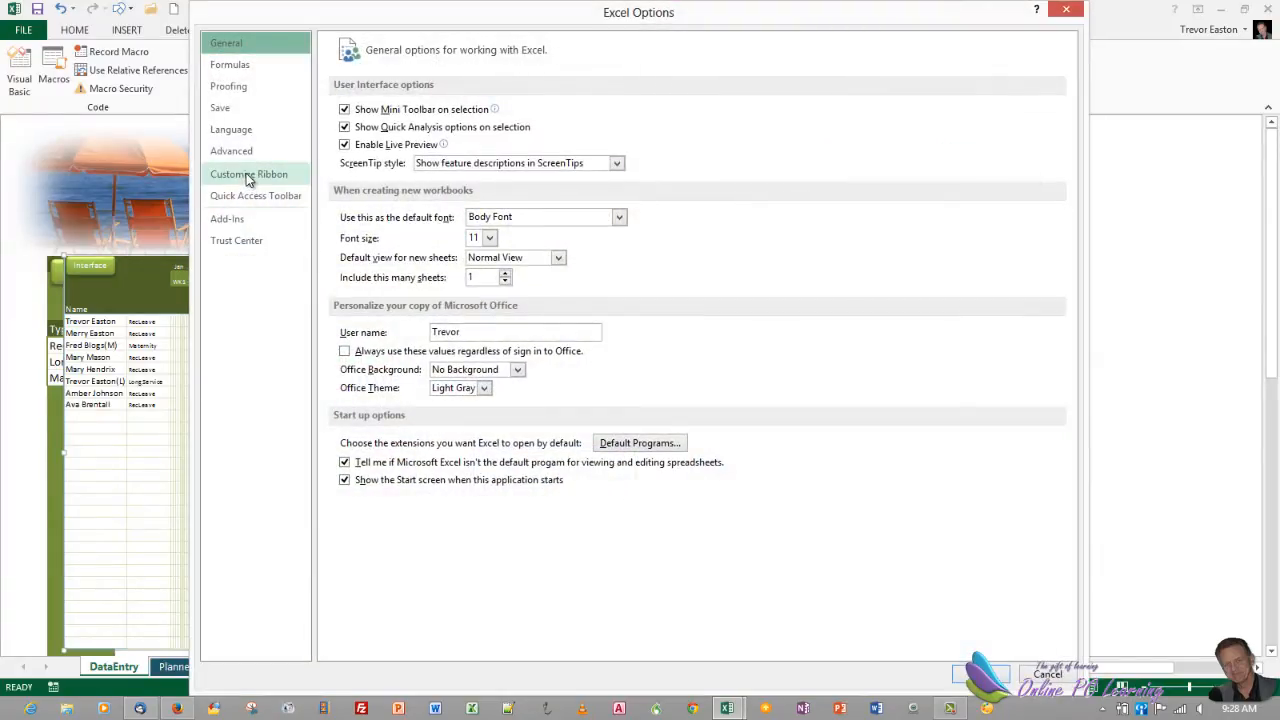
{"action": "left_click", "coordinate": [248, 174]}
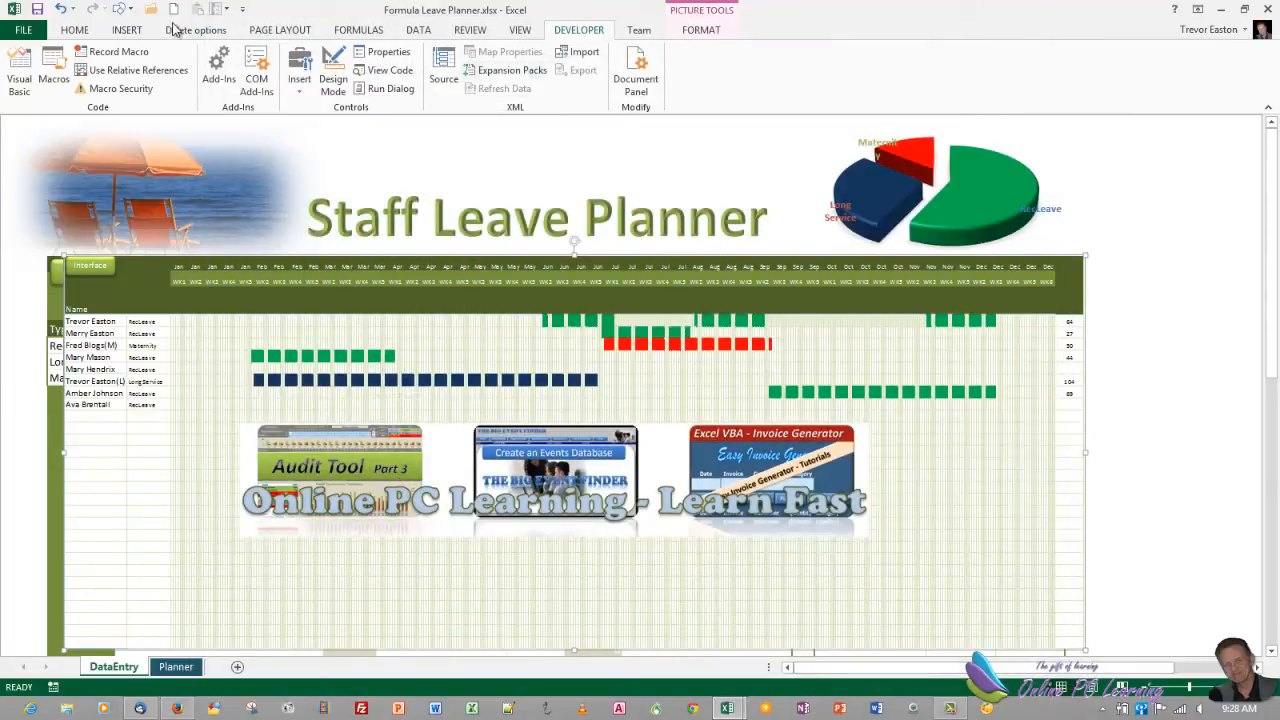
Step: Start recording Macro2 in this workbook and nudge the linked calendar picture
{"action": "left_click", "coordinate": [118, 52]}
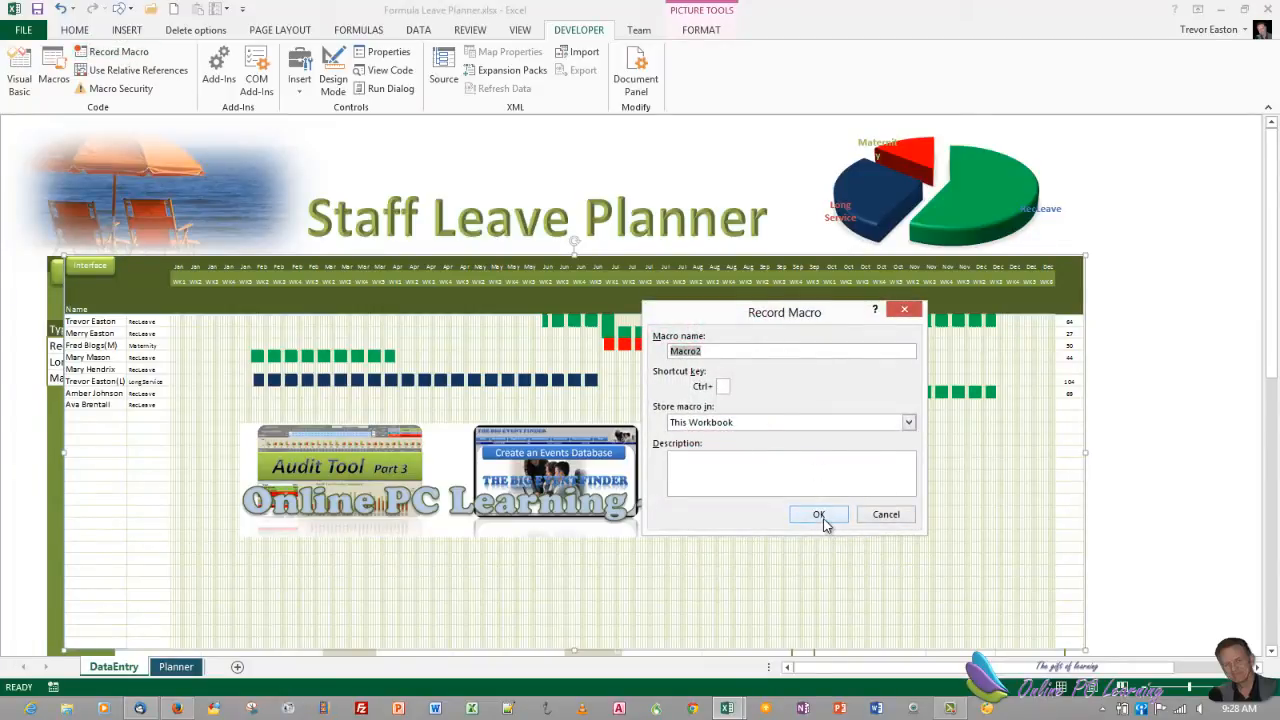
{"action": "left_click", "coordinate": [818, 512]}
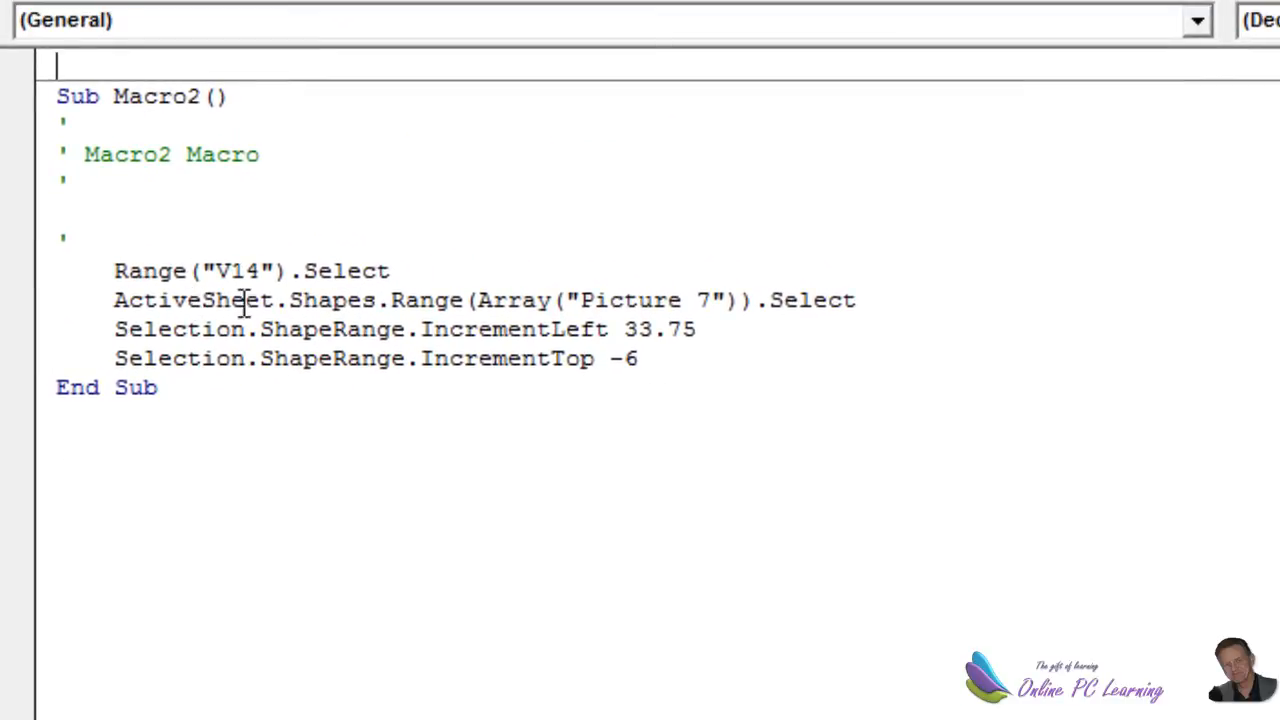
{"action": "mouse_move", "coordinate": [680, 320]}
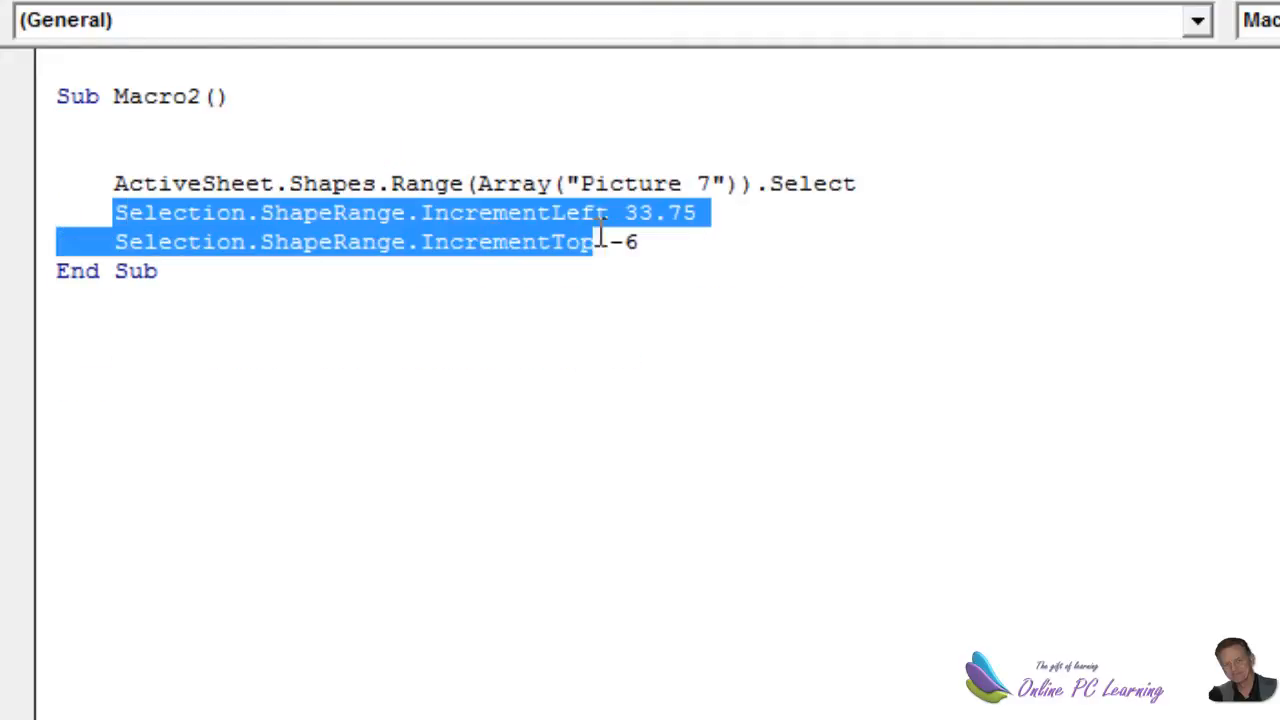
Step: Trim Macro2 to the single line ActiveSheet.Shapes("Picture 7").Select
{"action": "key", "text": "Delete"}
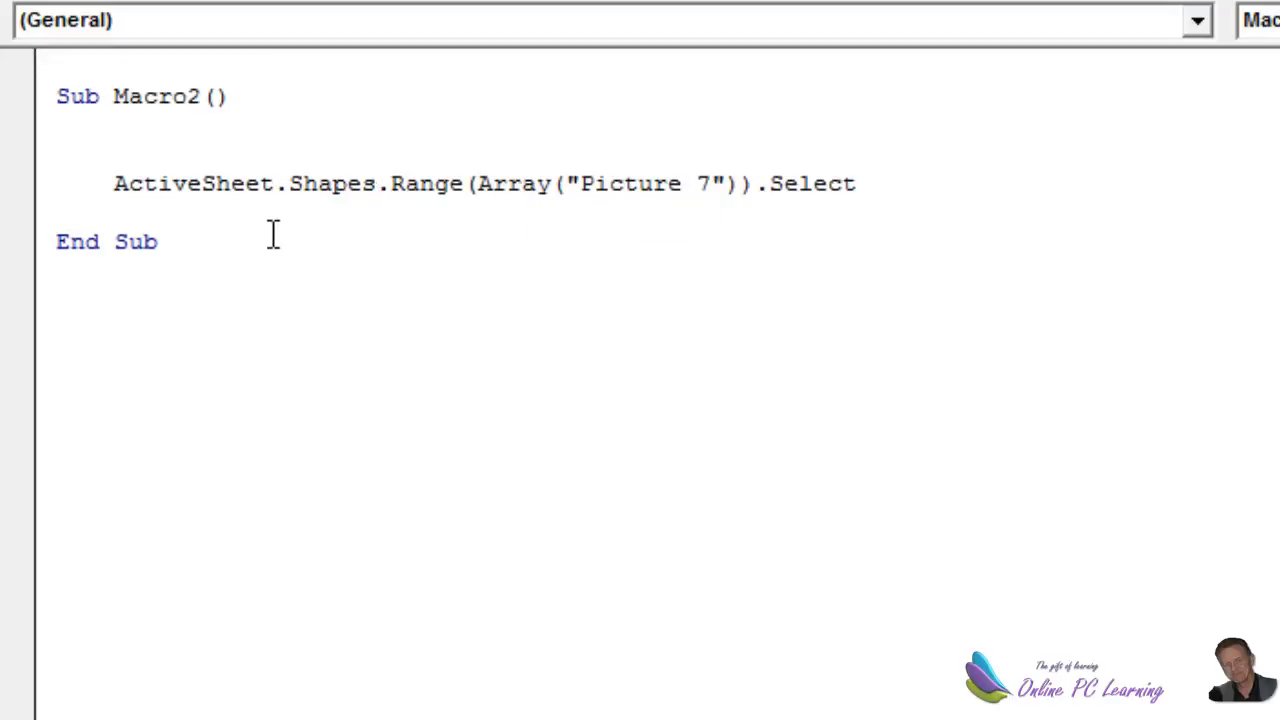
{"action": "mouse_move", "coordinate": [364, 148]}
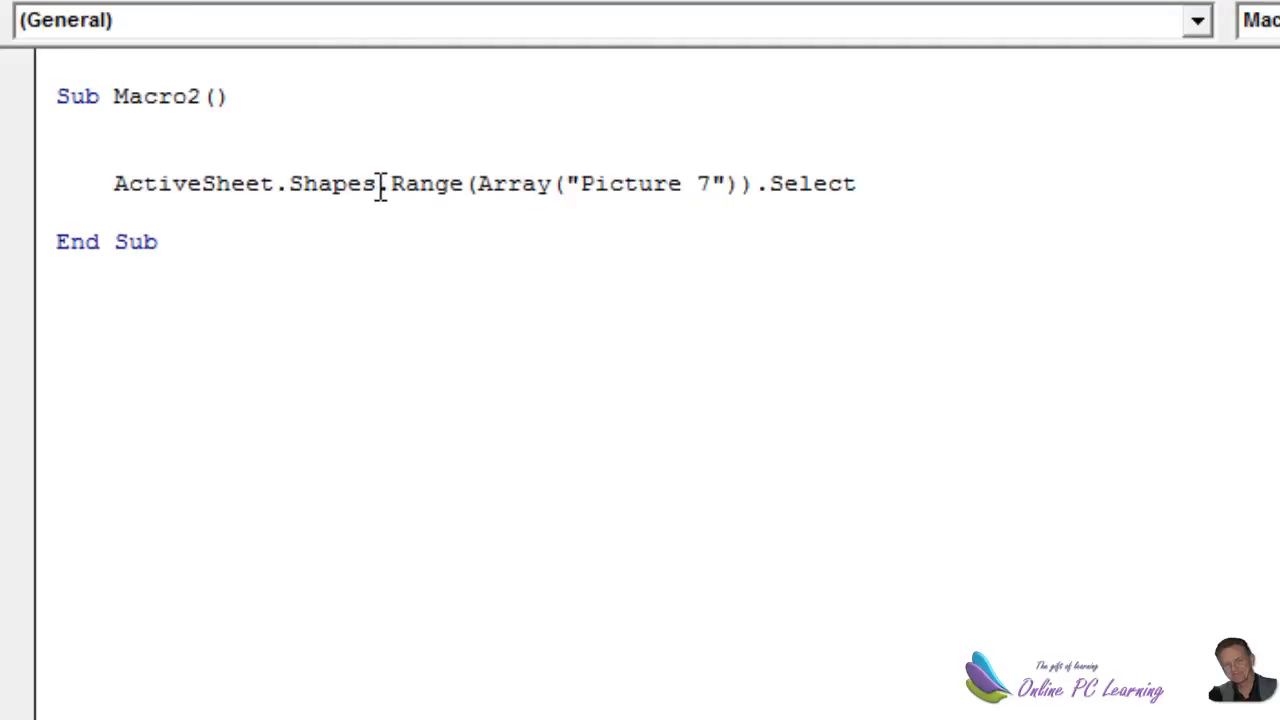
{"action": "left_click_drag", "start_coordinate": [380, 184], "coordinate": [544, 190]}
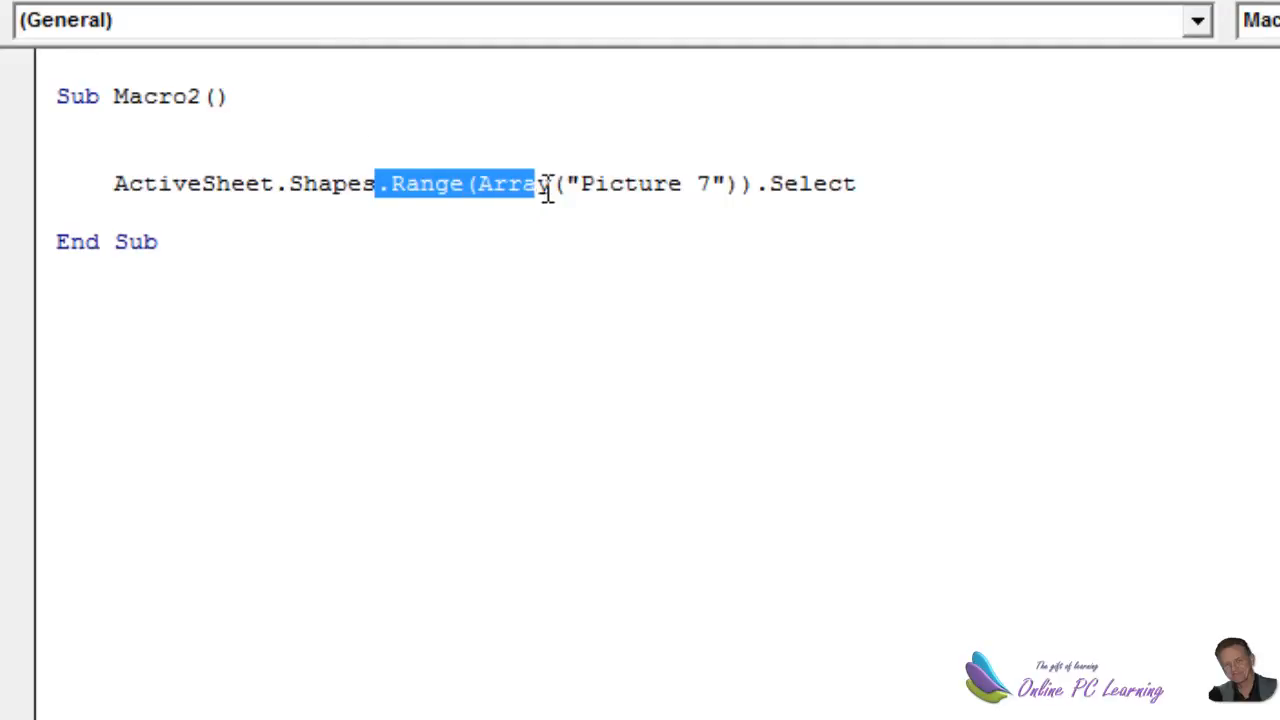
{"action": "key", "text": "Delete"}
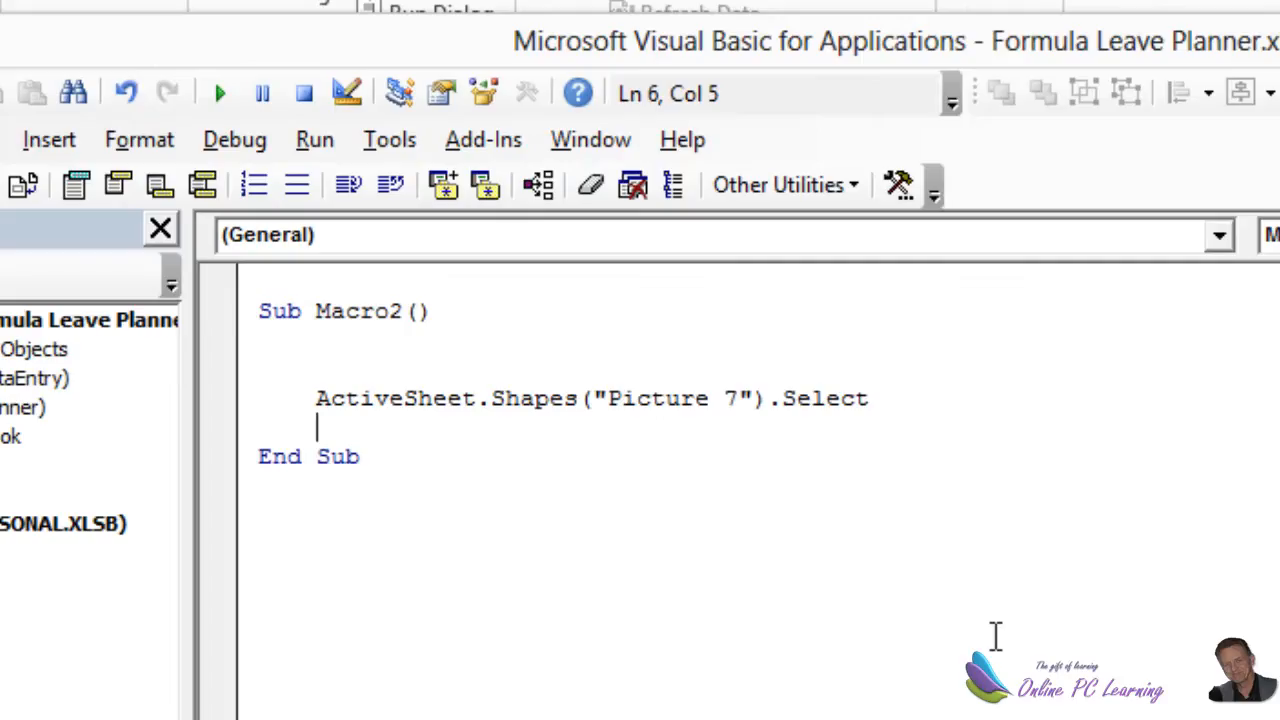
{"action": "mouse_move", "coordinate": [518, 450]}
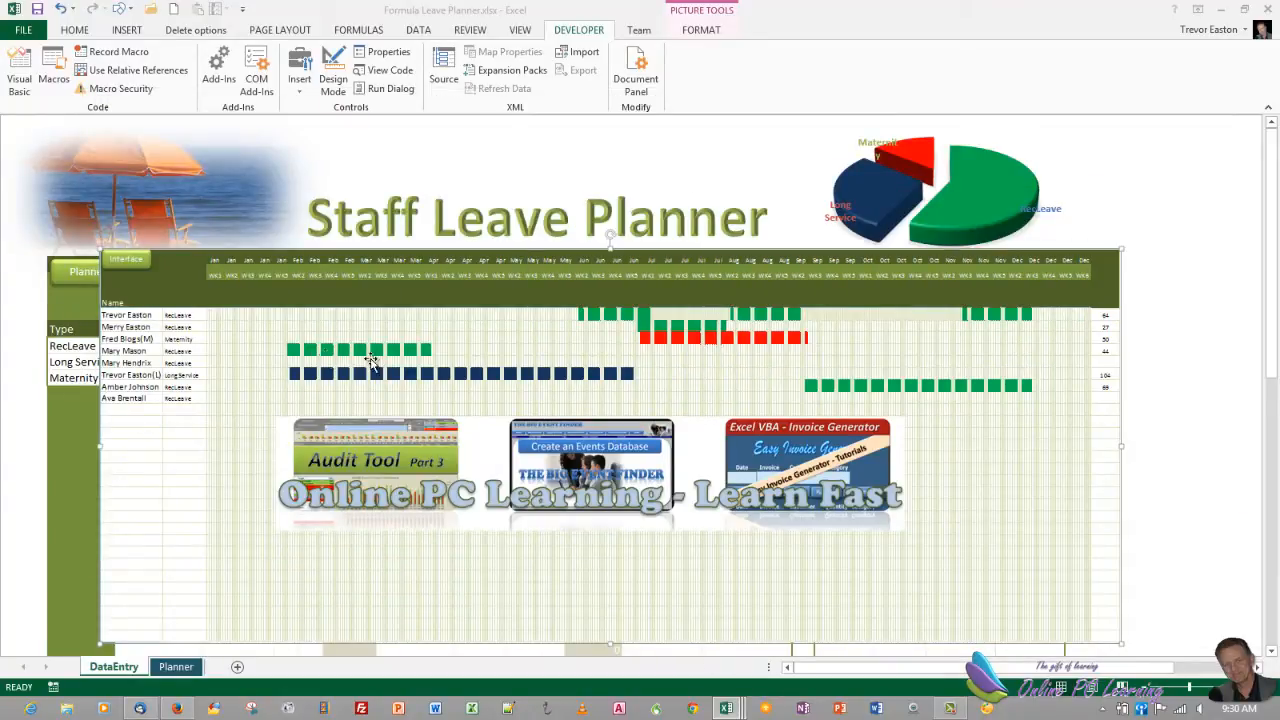
Step: Select the Staff Leave Planner calendar picture back on the DataEntry sheet
{"action": "left_click", "coordinate": [18, 70]}
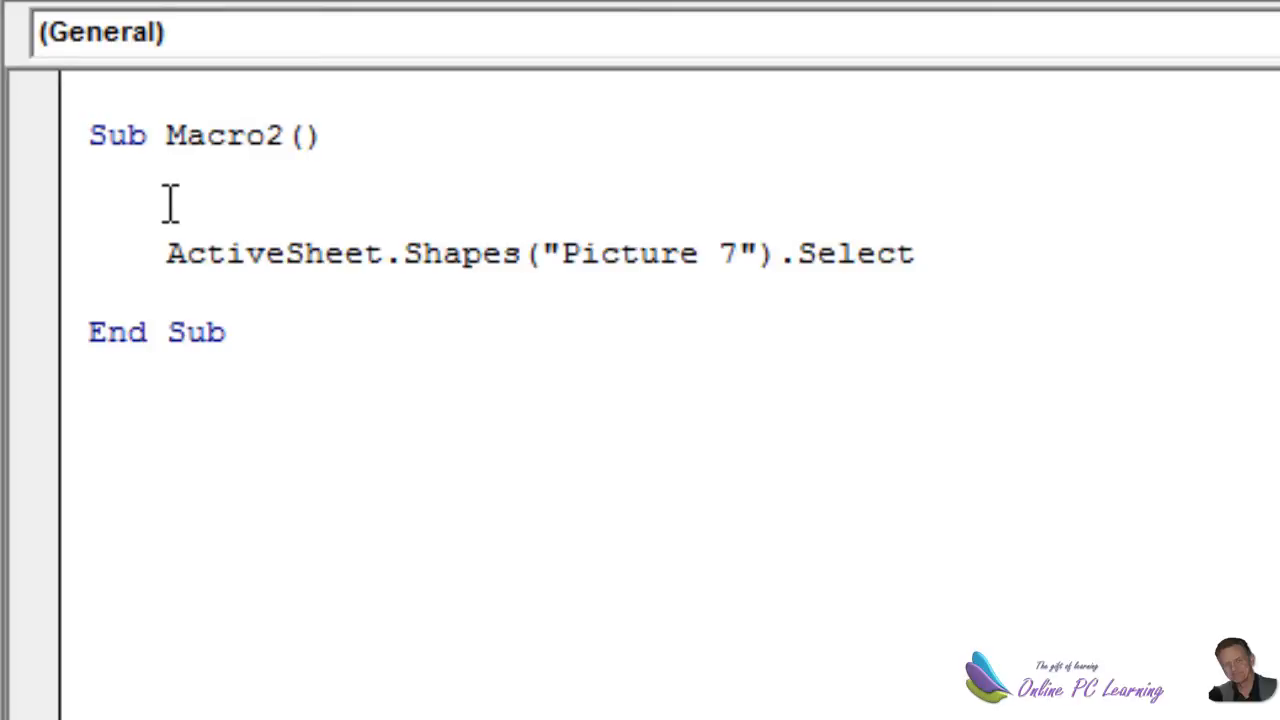
Step: Rewrite the line as Shapes("Picture 7").Visible = Not ActiveSheet.Shapes("Picture 7").Visible
{"action": "left_click", "coordinate": [636, 252]}
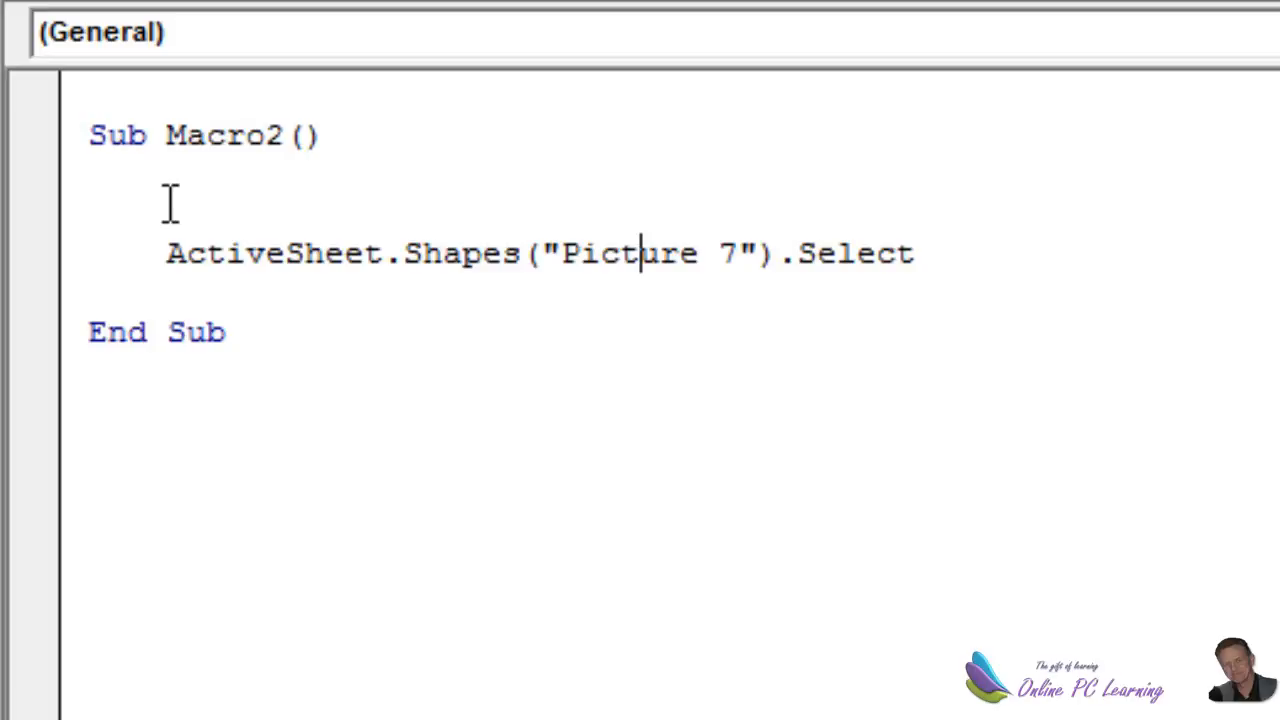
{"action": "mouse_move", "coordinate": [844, 252]}
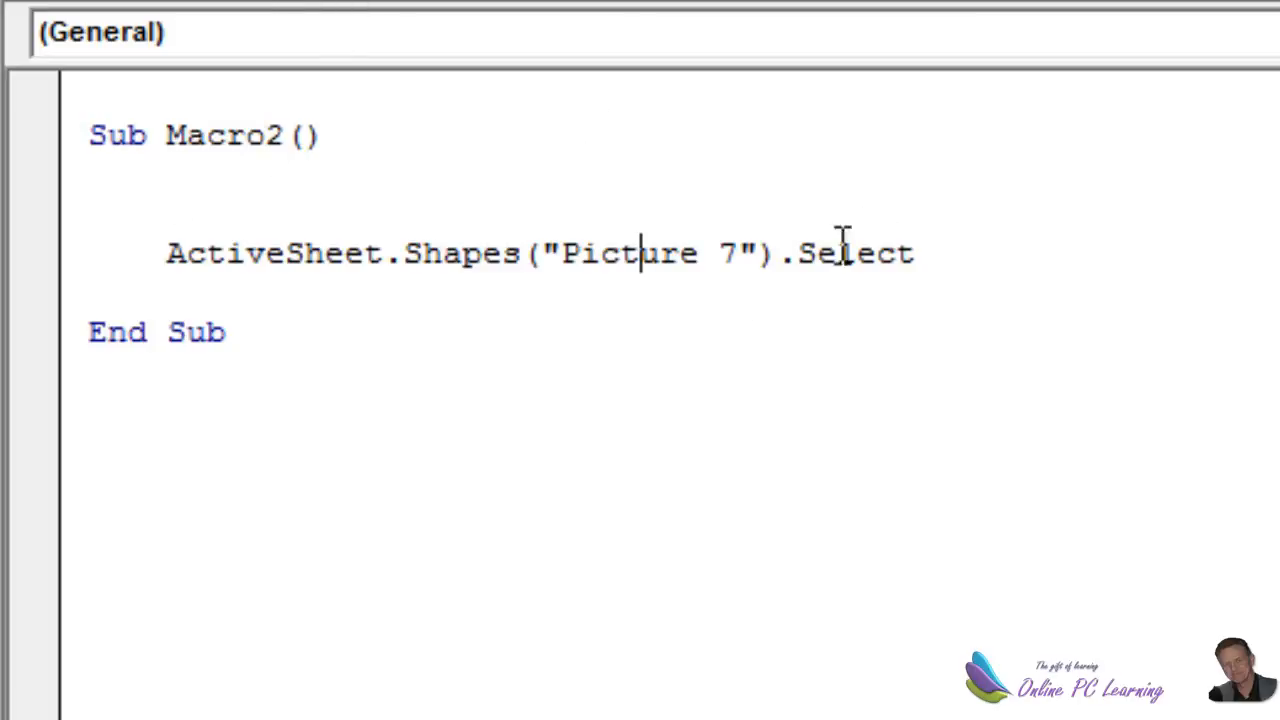
{"action": "double_click", "coordinate": [852, 252]}
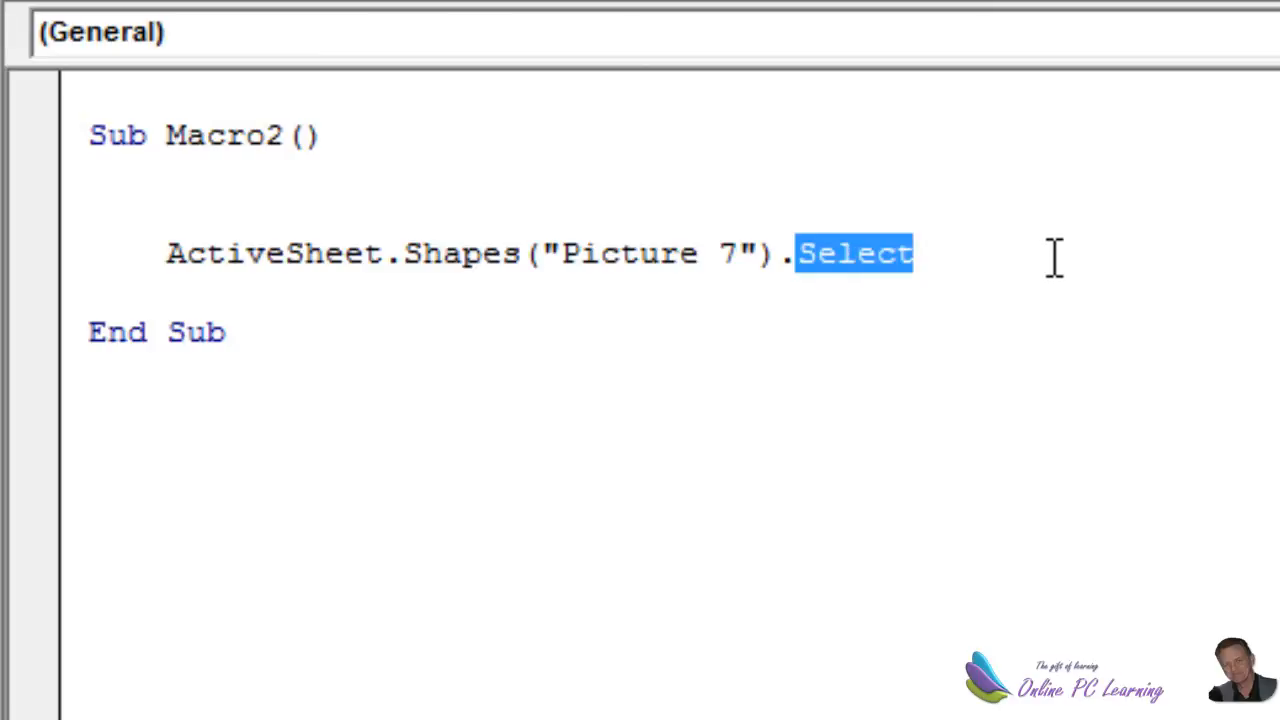
{"action": "key", "text": "Delete"}
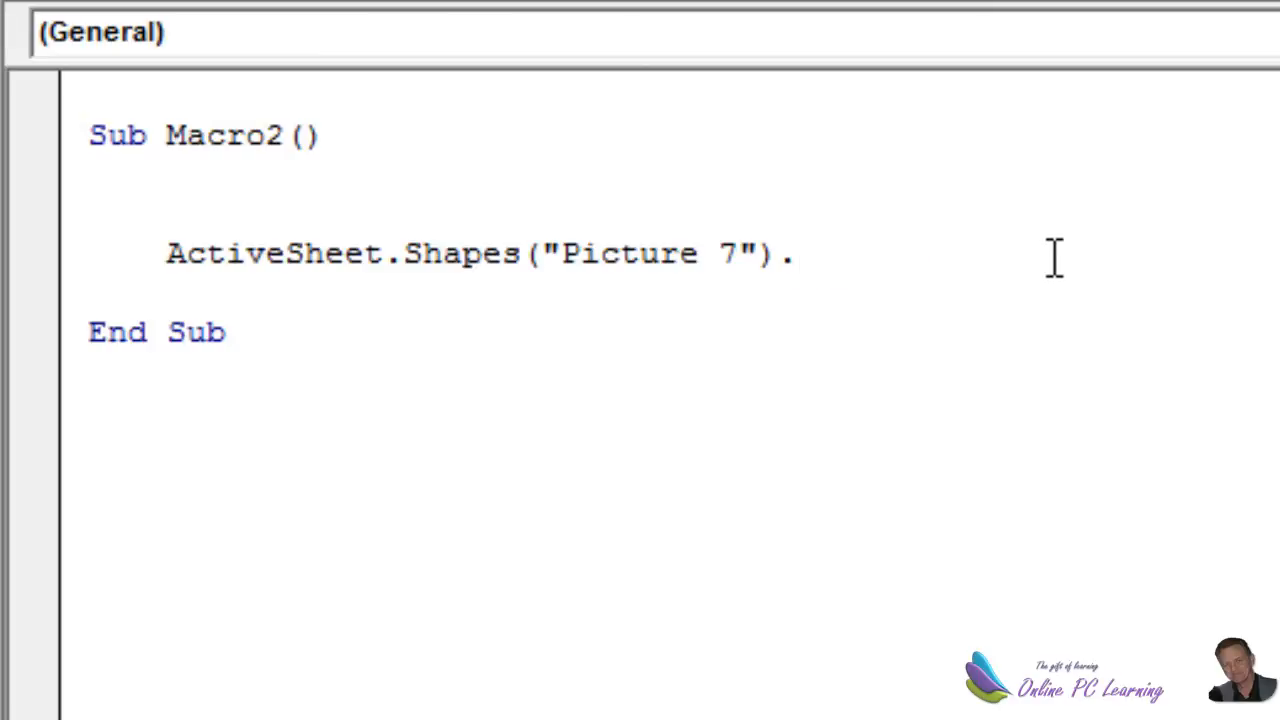
{"action": "type", "text": "visib"}
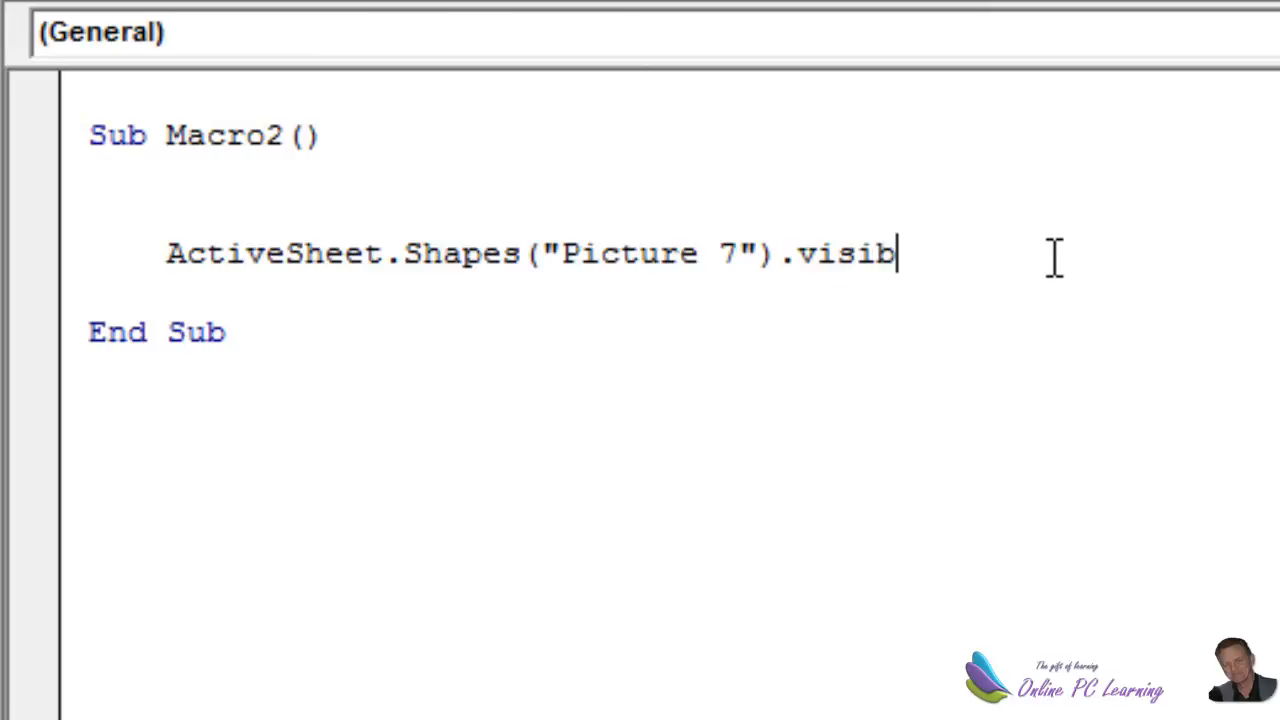
{"action": "type", "text": "le"}
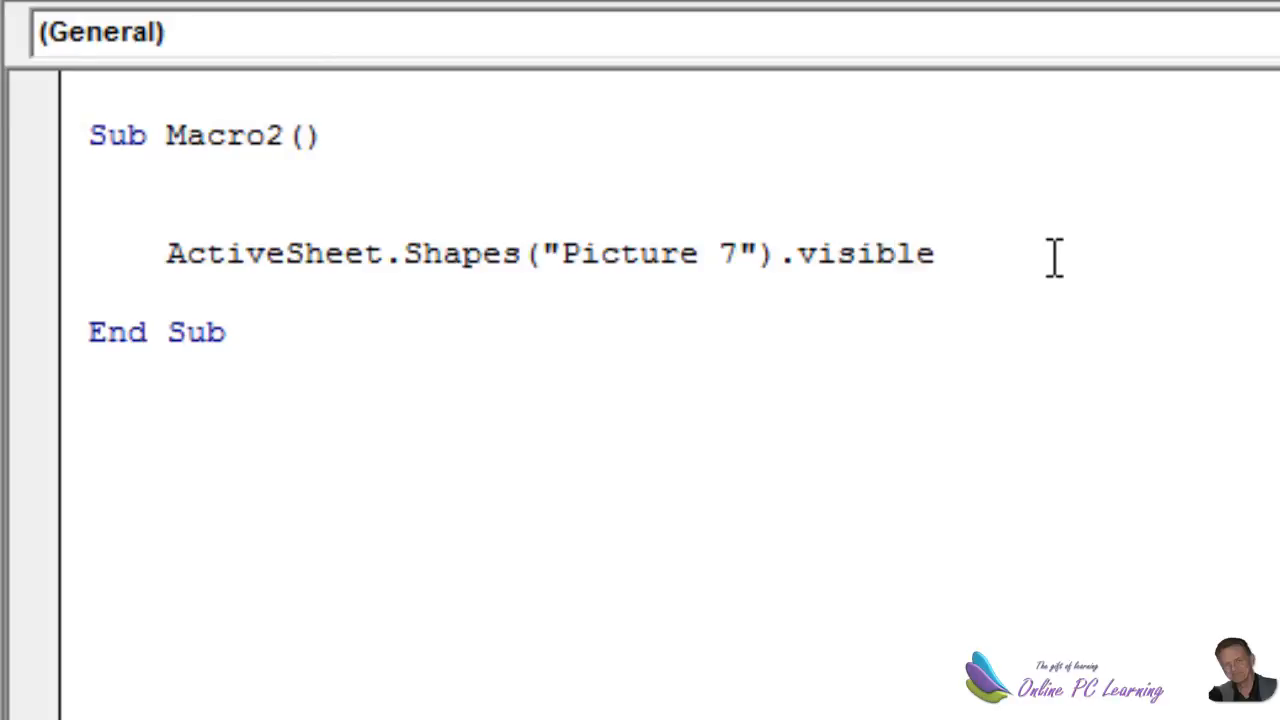
{"action": "left_click", "coordinate": [936, 252]}
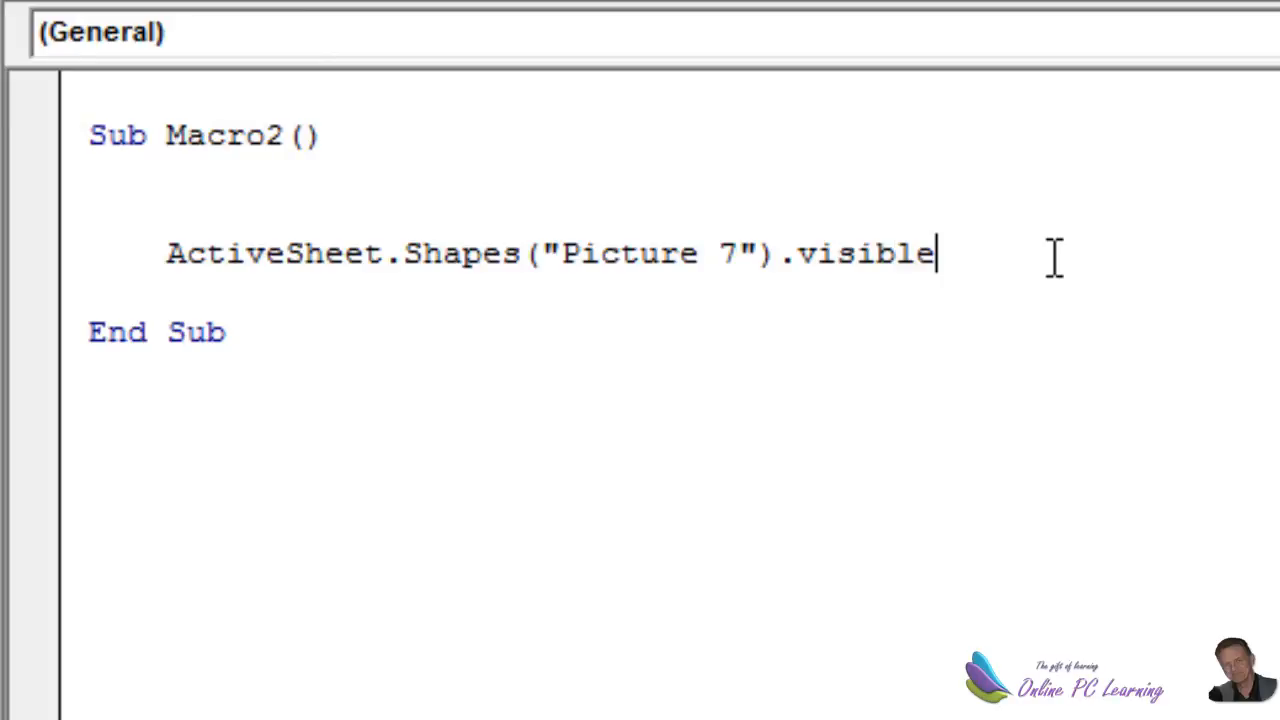
{"action": "type", "text": "="}
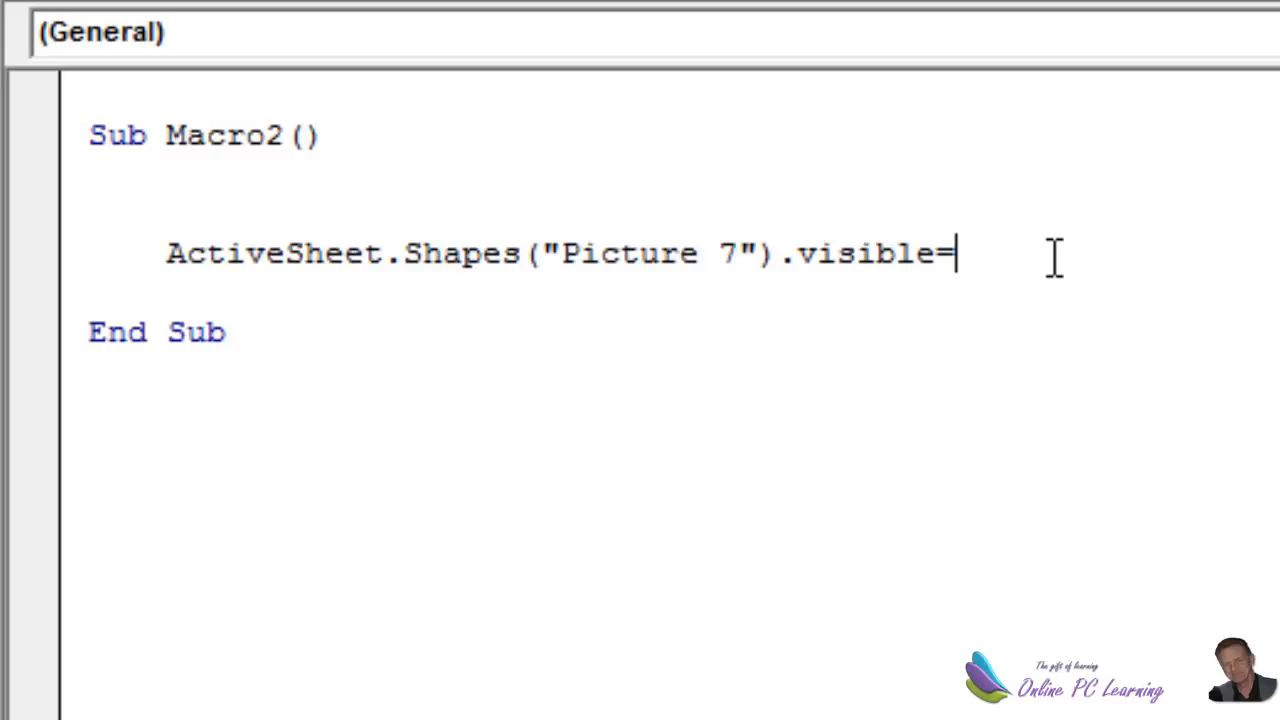
{"action": "type", "text": "not"}
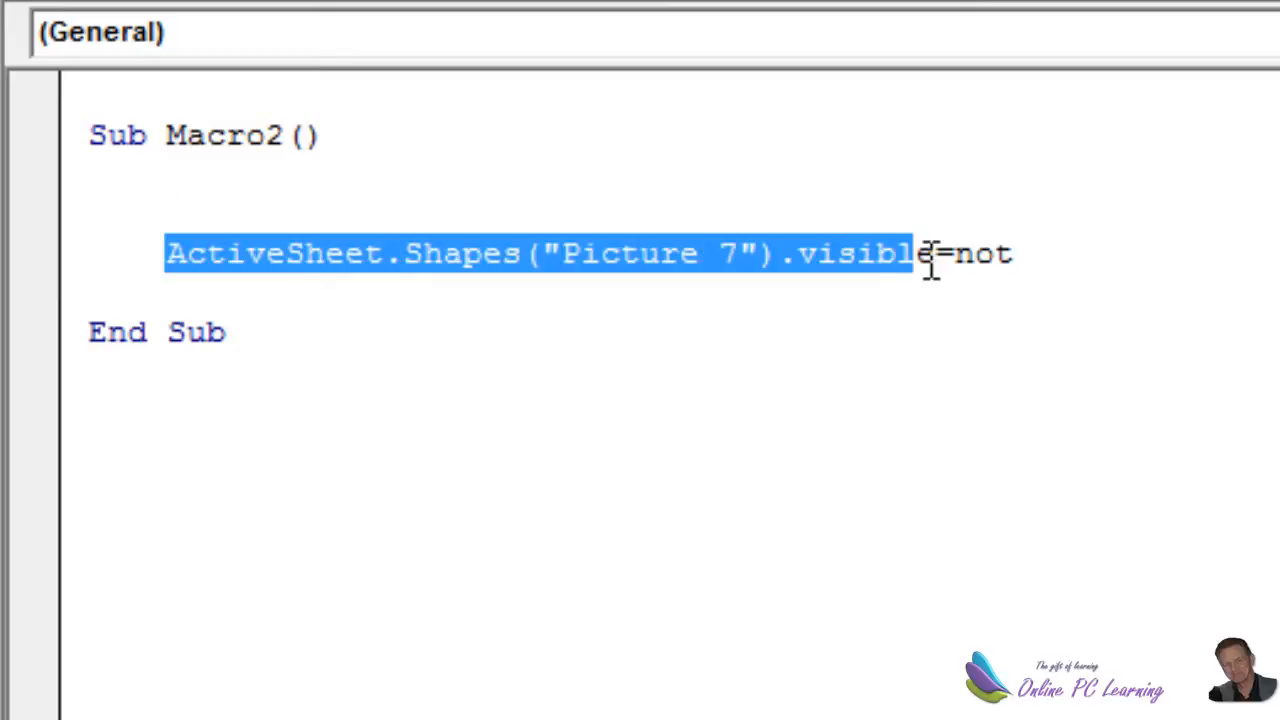
{"action": "right_click", "coordinate": [930, 256]}
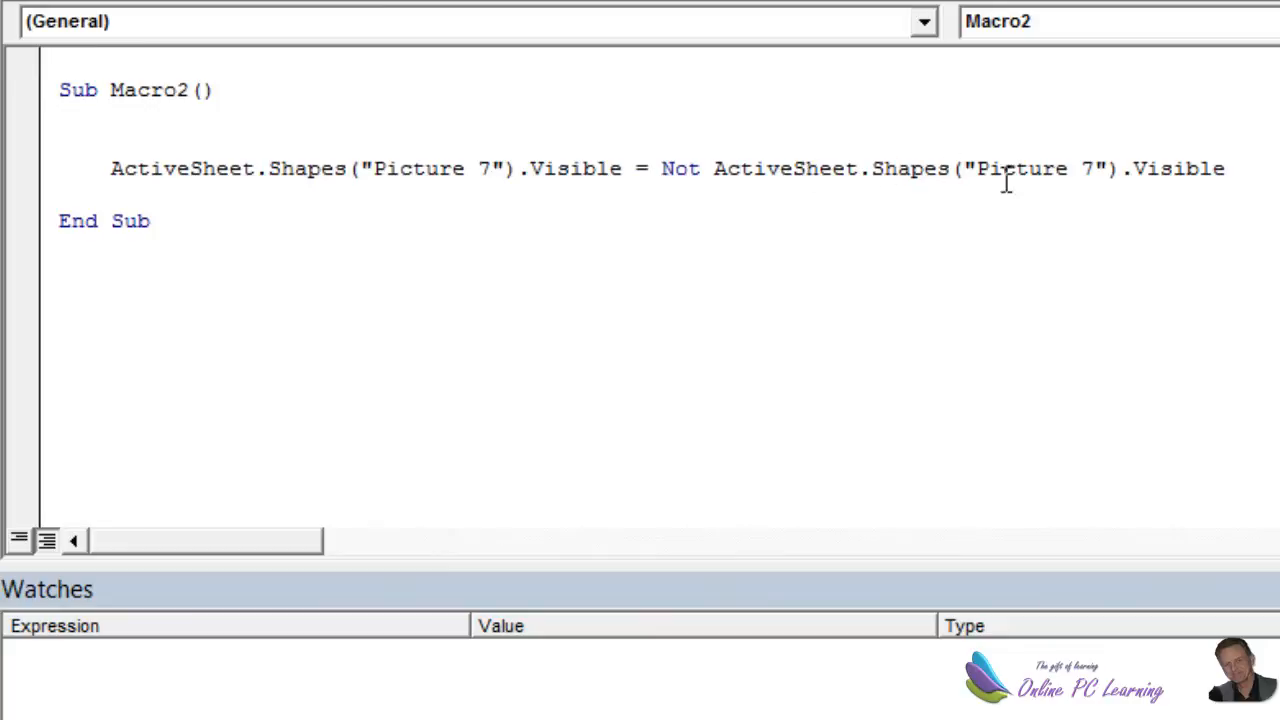
{"action": "mouse_move", "coordinate": [640, 188]}
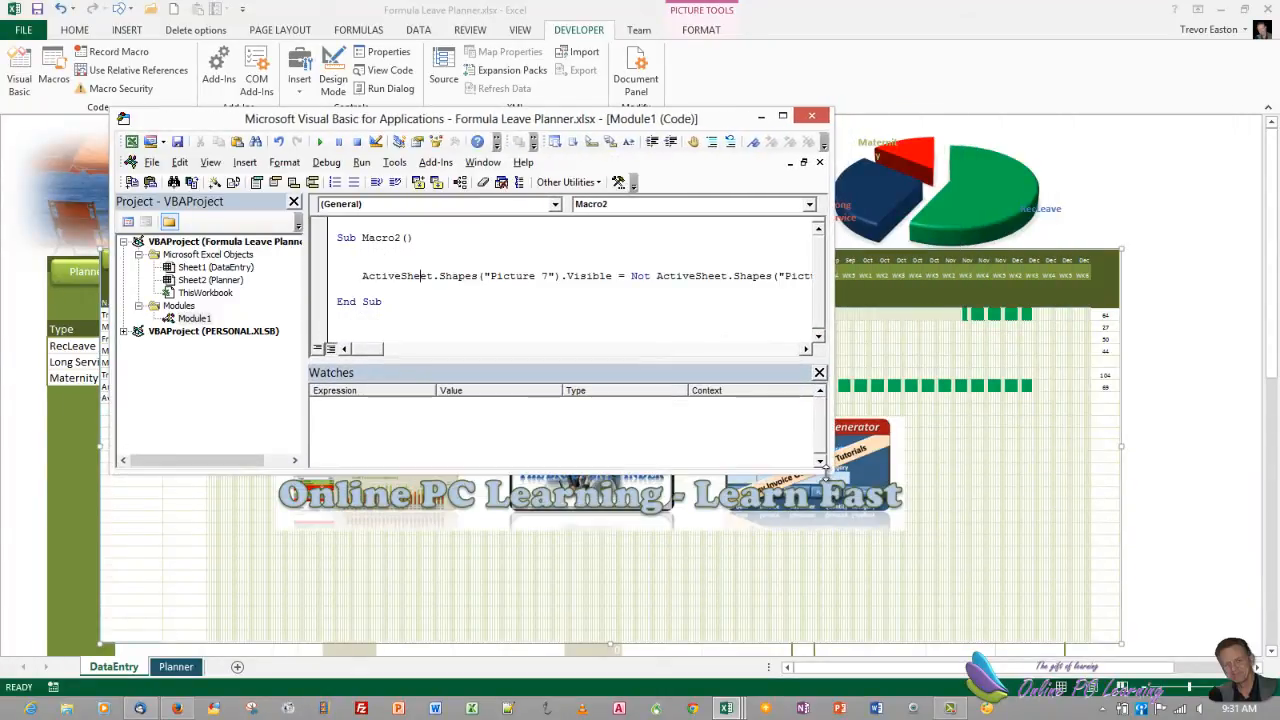
{"action": "mouse_move", "coordinate": [736, 400]}
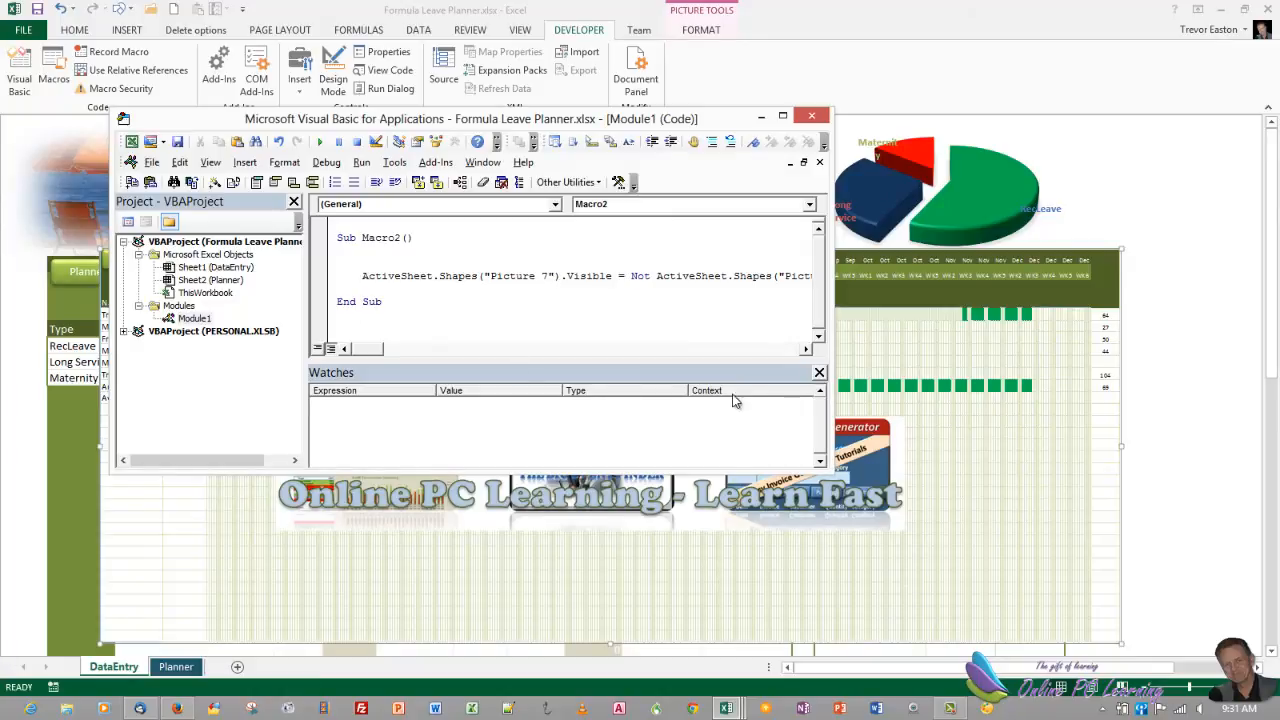
Step: Run Macro2 so the Planner calendar picture is hidden from the DataEntry sheet
{"action": "left_click", "coordinate": [820, 372]}
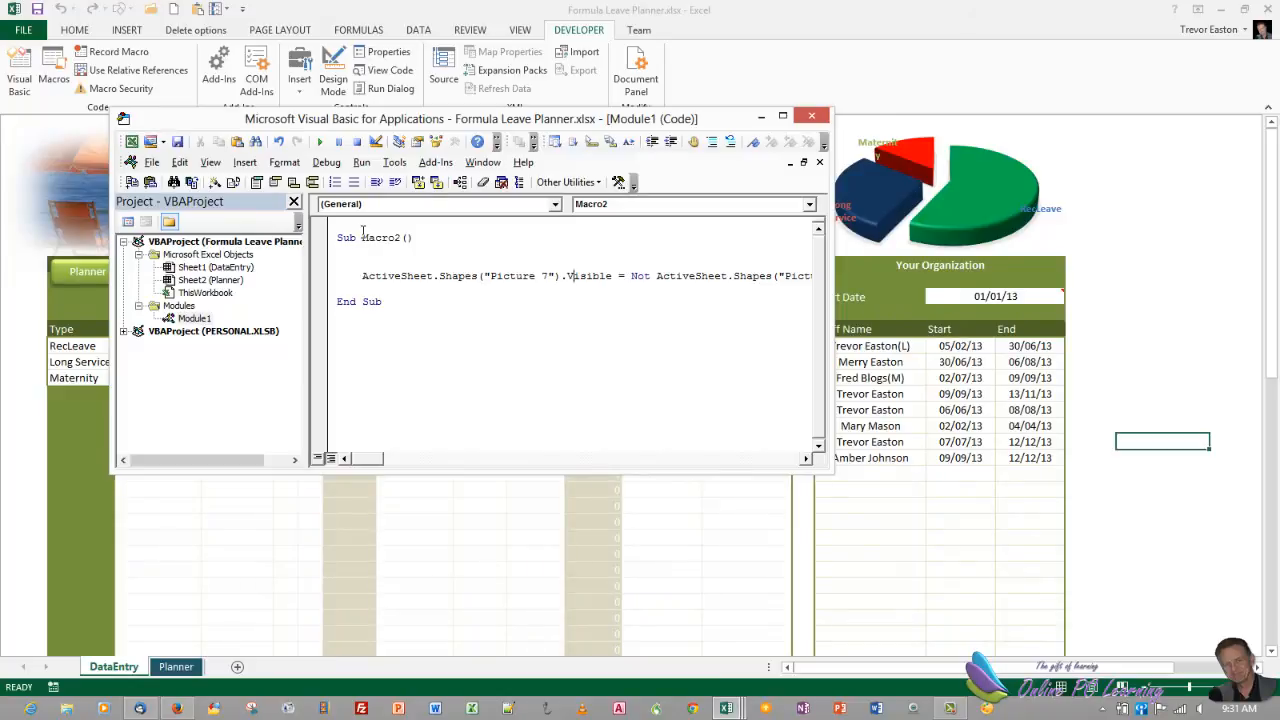
Step: Rename the macro to Toggle and close the VBA editor
{"action": "double_click", "coordinate": [380, 236]}
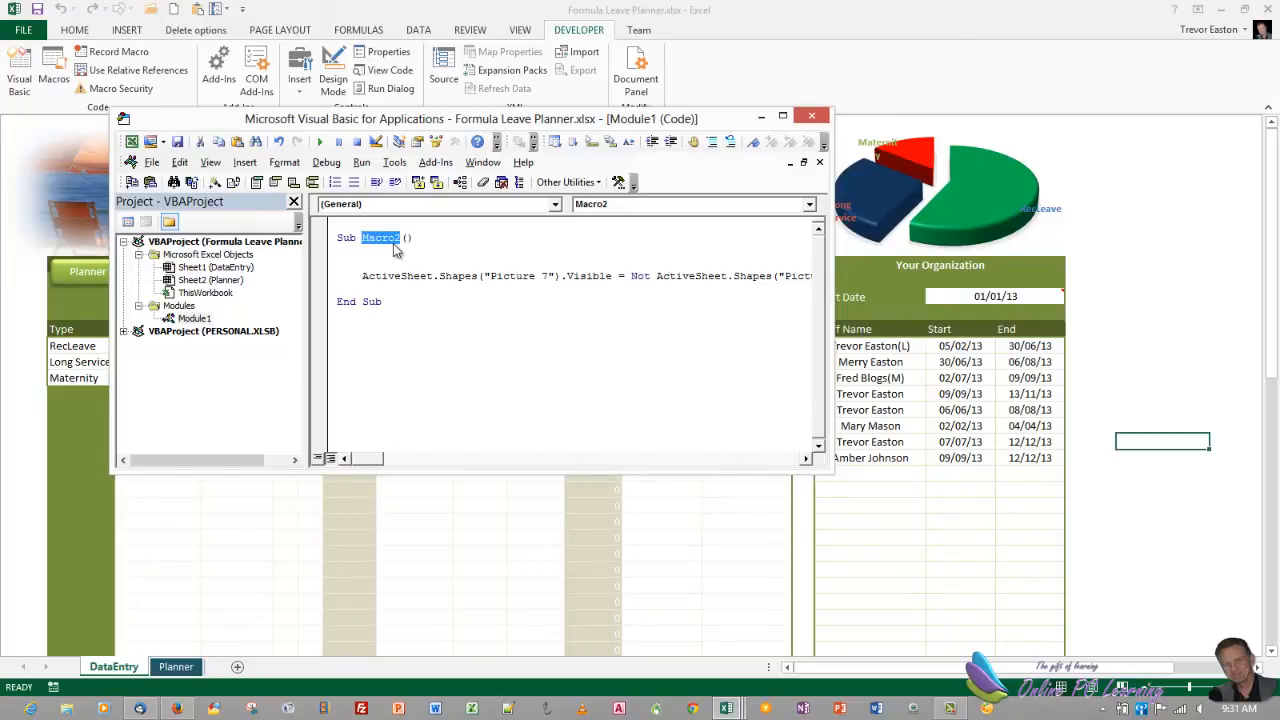
{"action": "type", "text": "Toggle"}
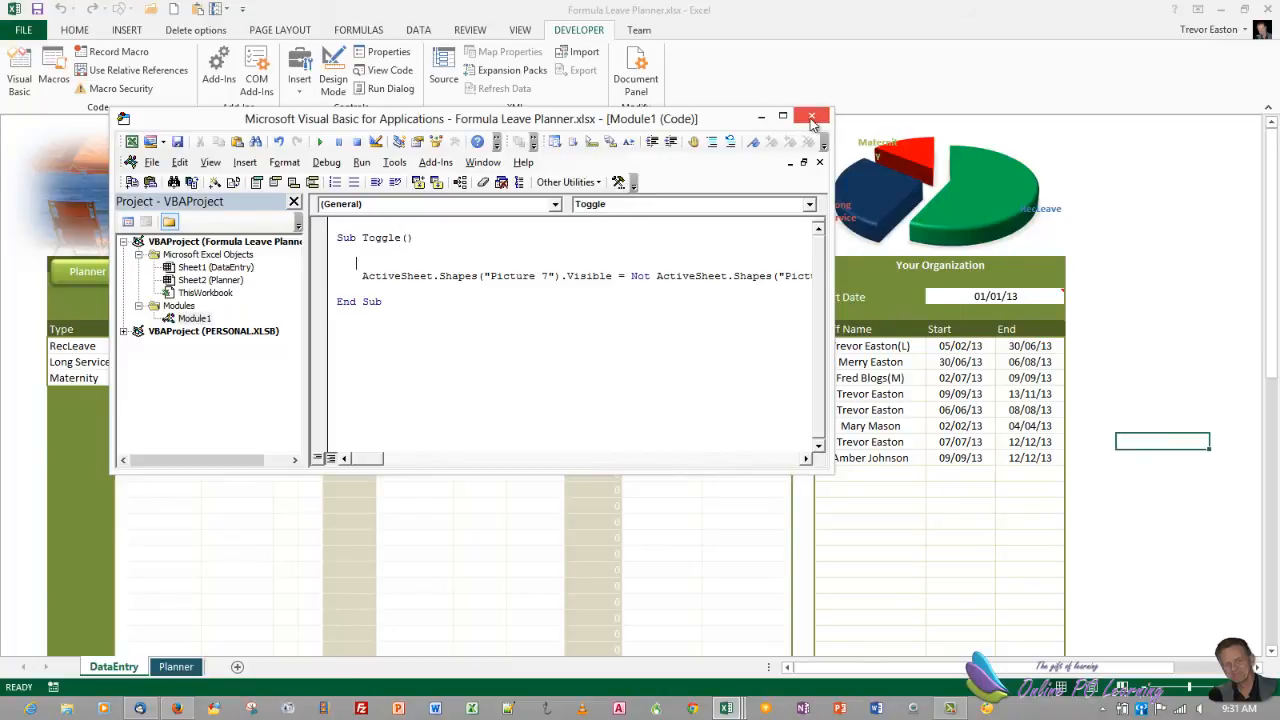
{"action": "left_click", "coordinate": [812, 116]}
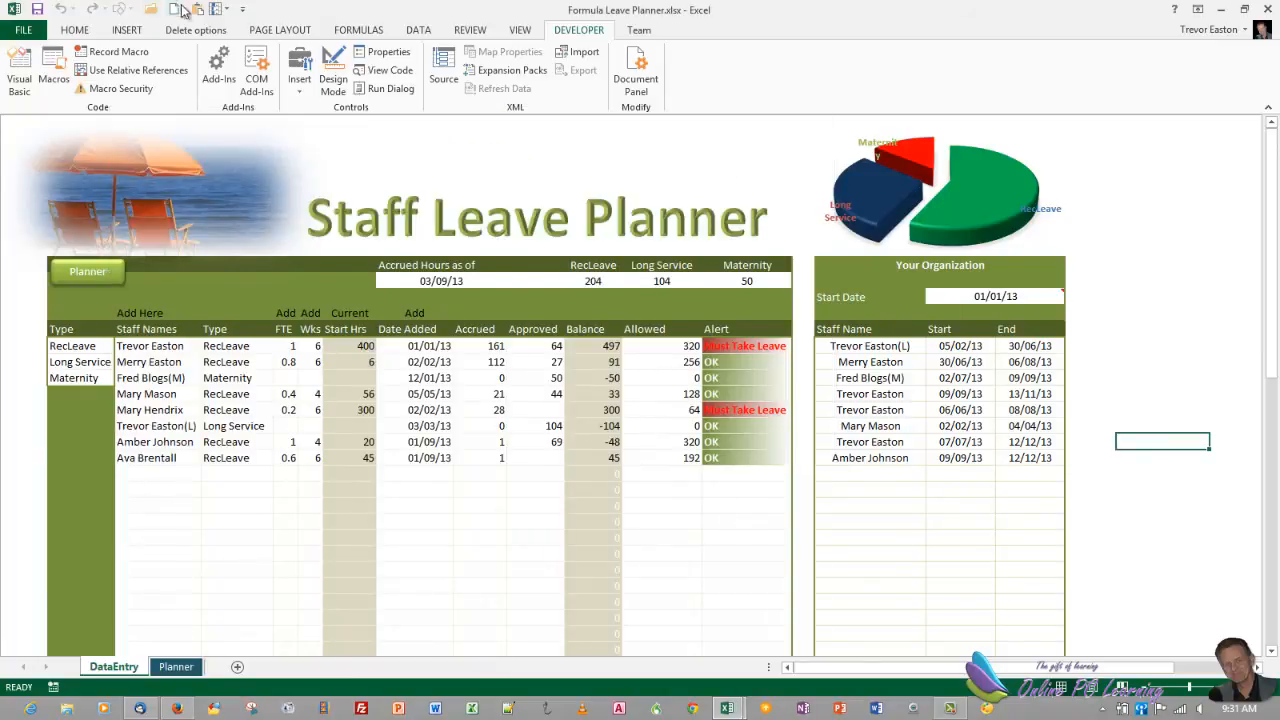
Step: Duplicate the Planner button beside it and relabel the copy Toggle
{"action": "left_click", "coordinate": [126, 30]}
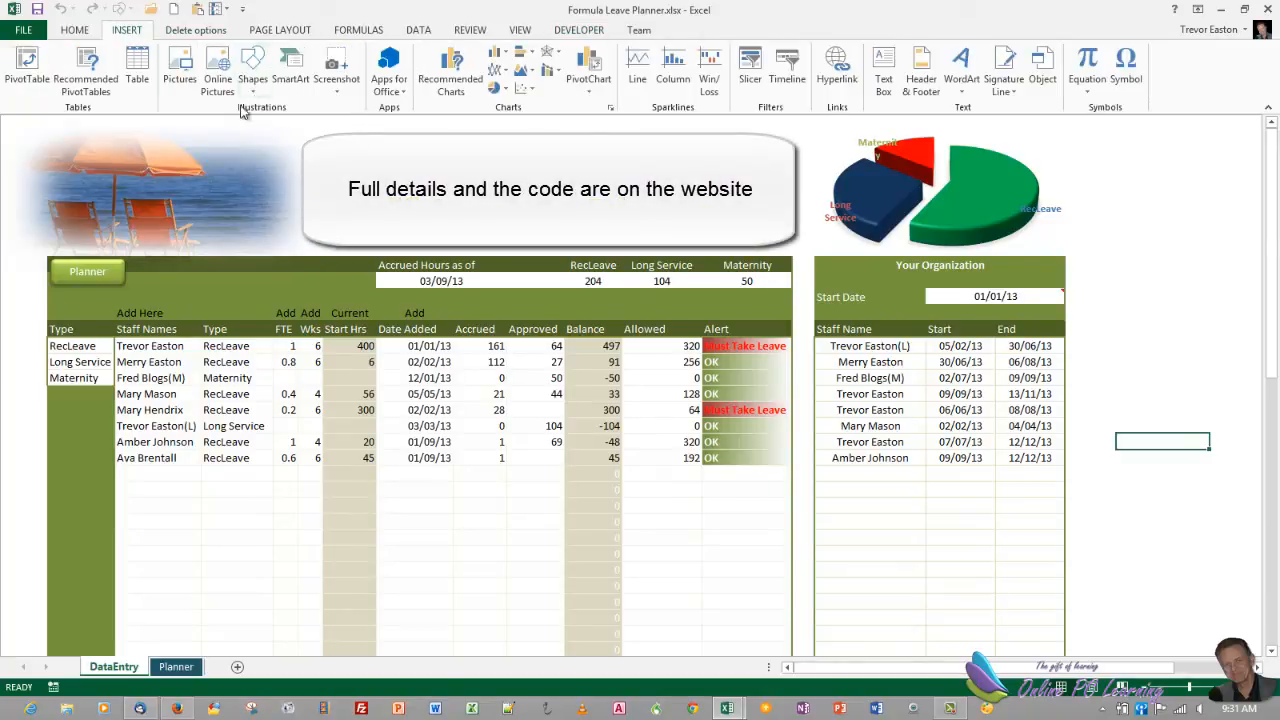
{"action": "left_click", "coordinate": [252, 68]}
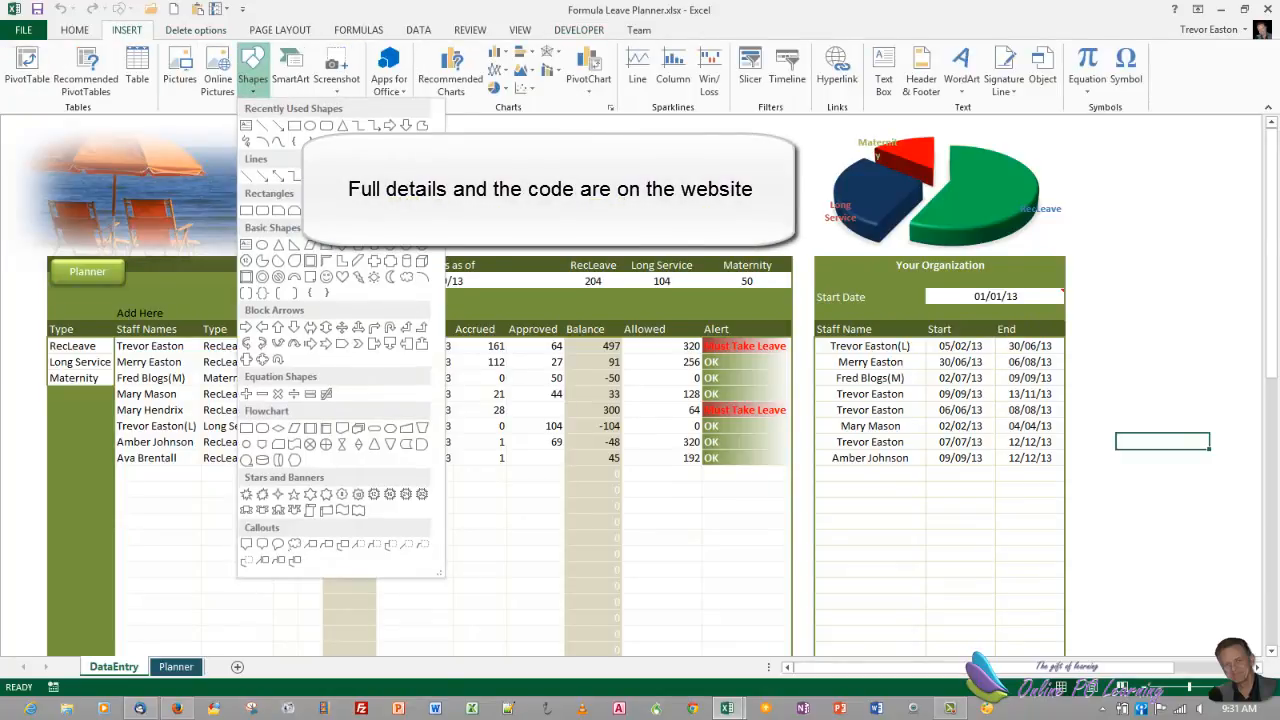
{"action": "left_click", "coordinate": [252, 64]}
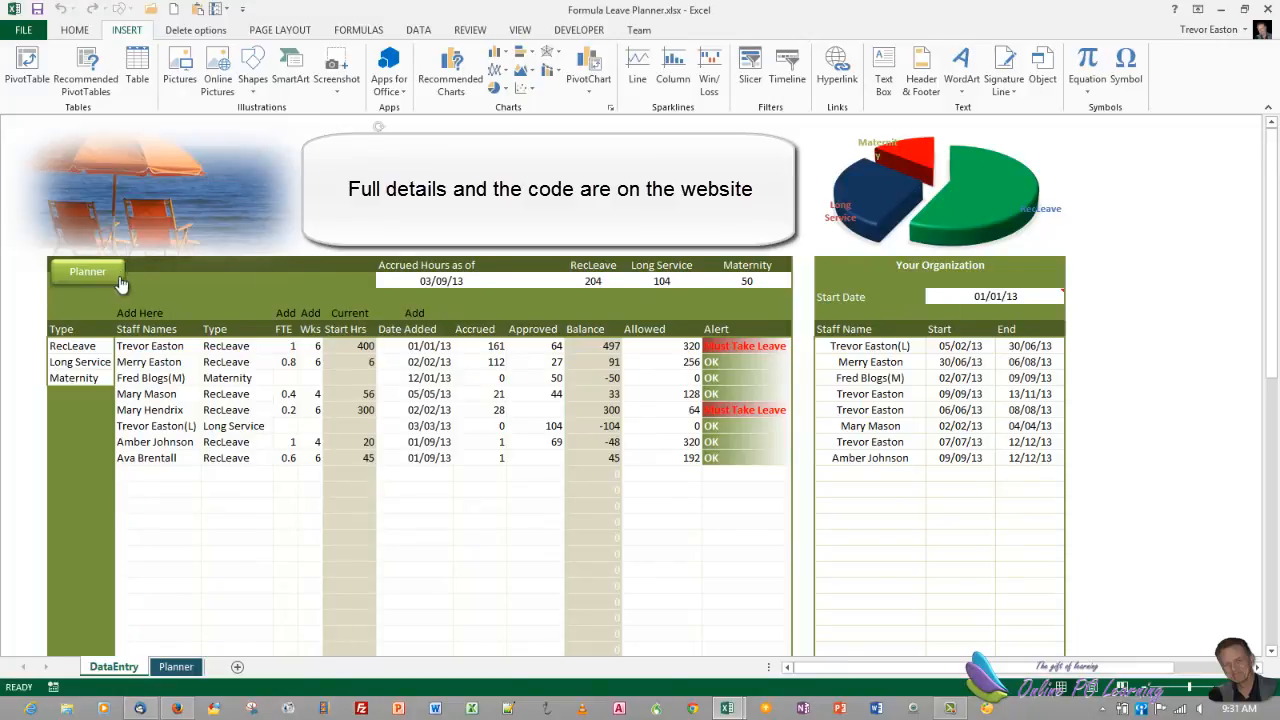
{"action": "right_click", "coordinate": [88, 272]}
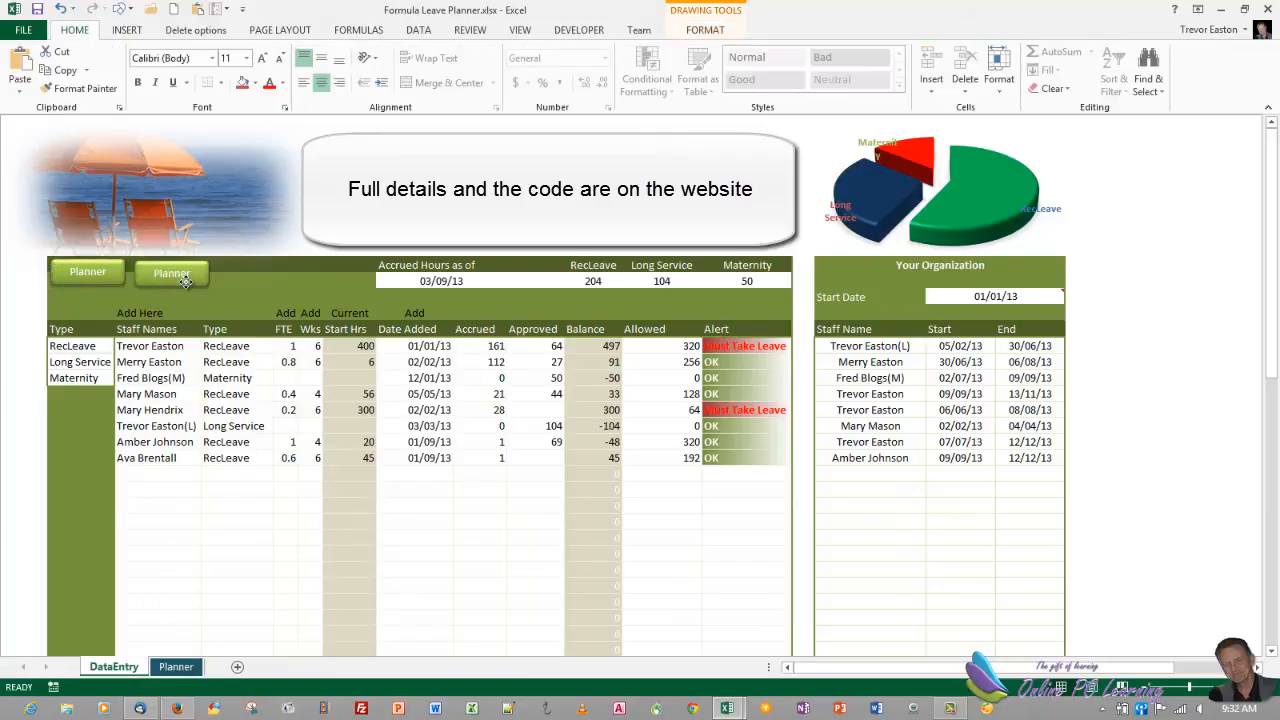
{"action": "left_click", "coordinate": [172, 272]}
{"action": "type", "text": "Toggle"}
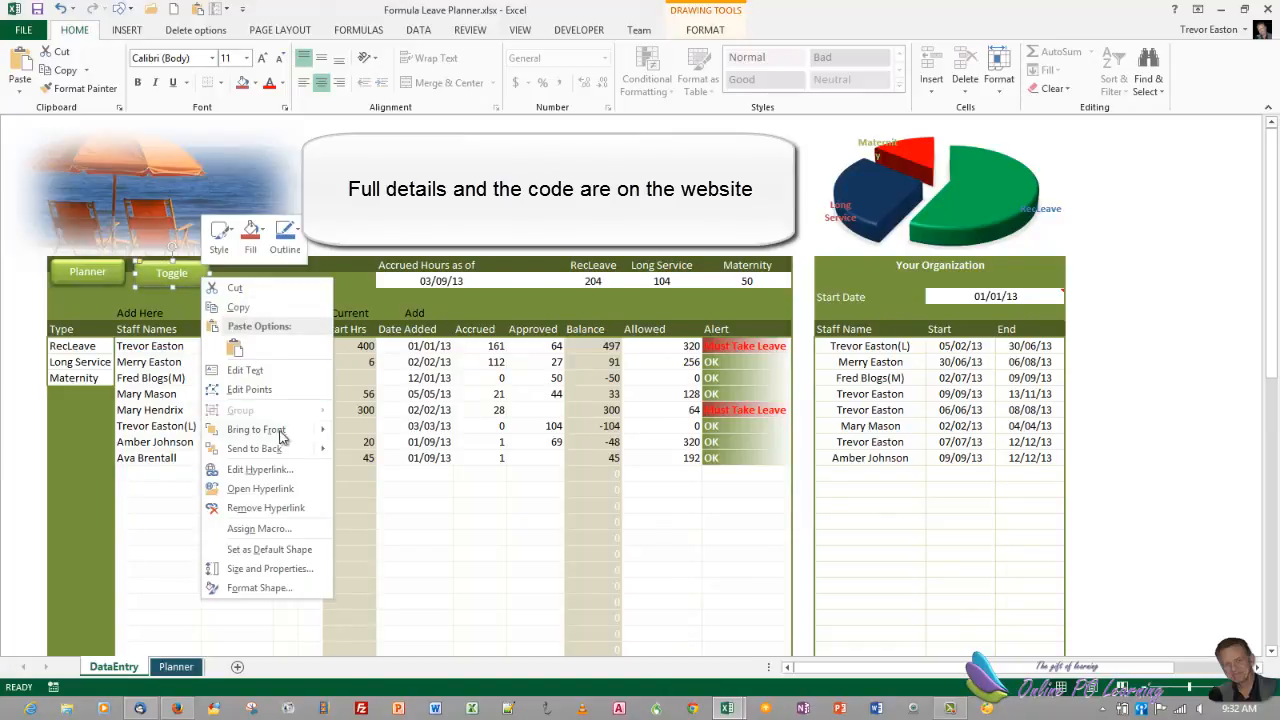
Step: Assign the Toggle macro to the new Toggle button
{"action": "left_click", "coordinate": [260, 528]}
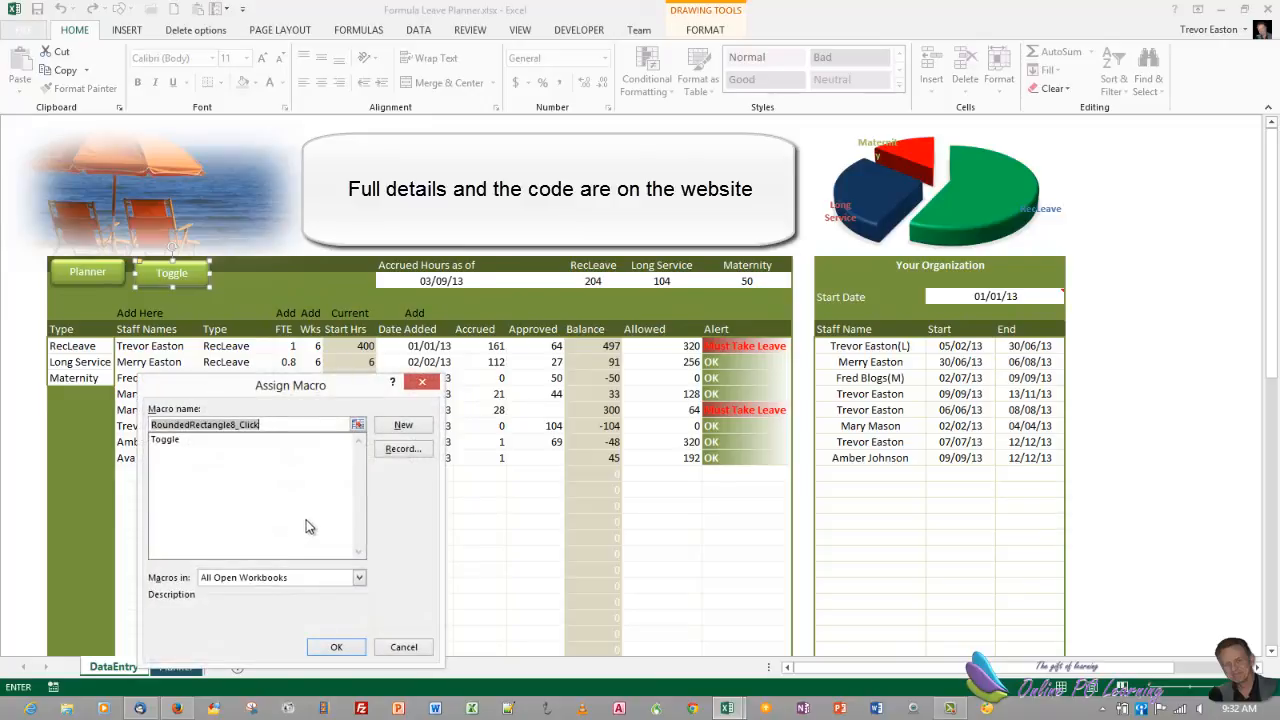
{"action": "left_click", "coordinate": [164, 438]}
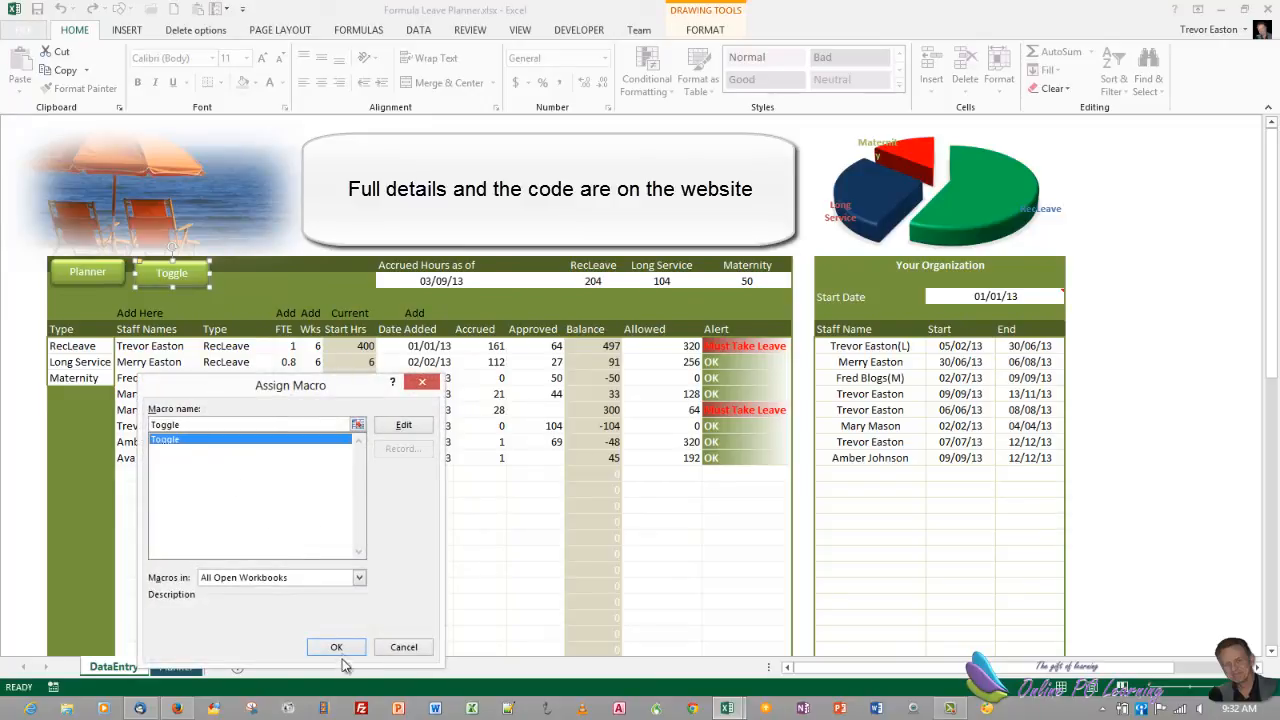
{"action": "left_click", "coordinate": [336, 648]}
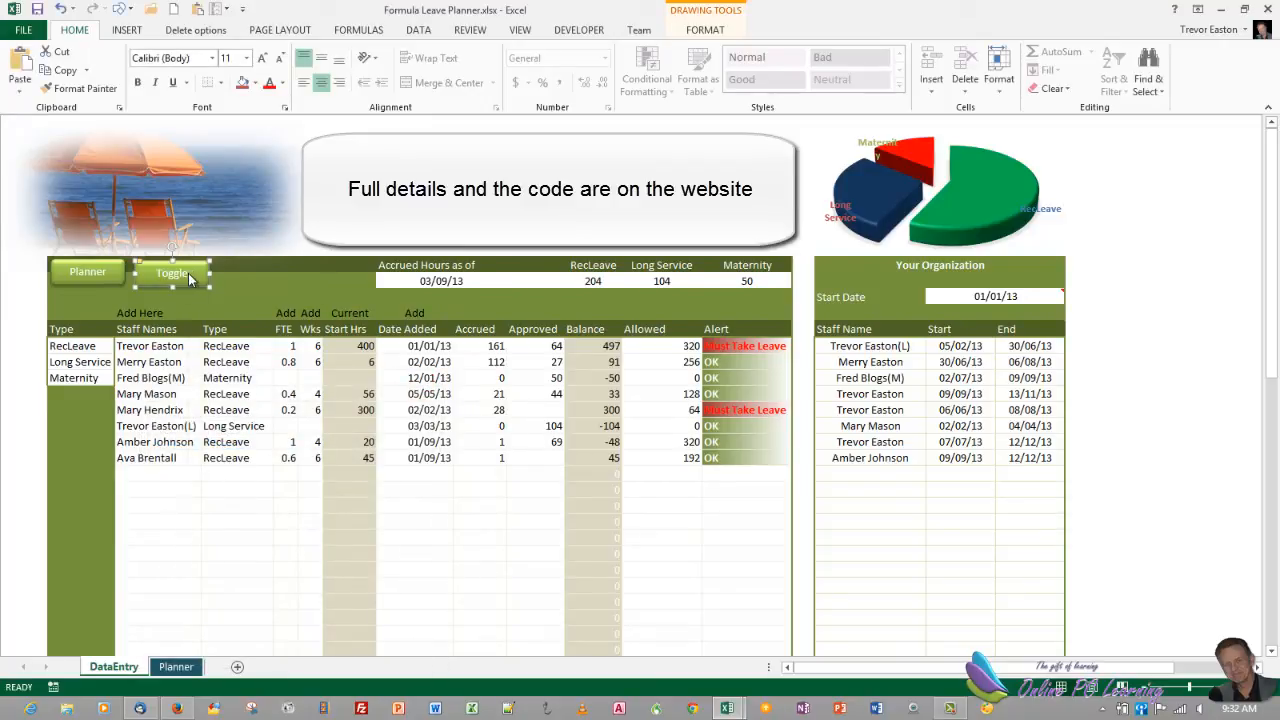
{"action": "right_click", "coordinate": [172, 272]}
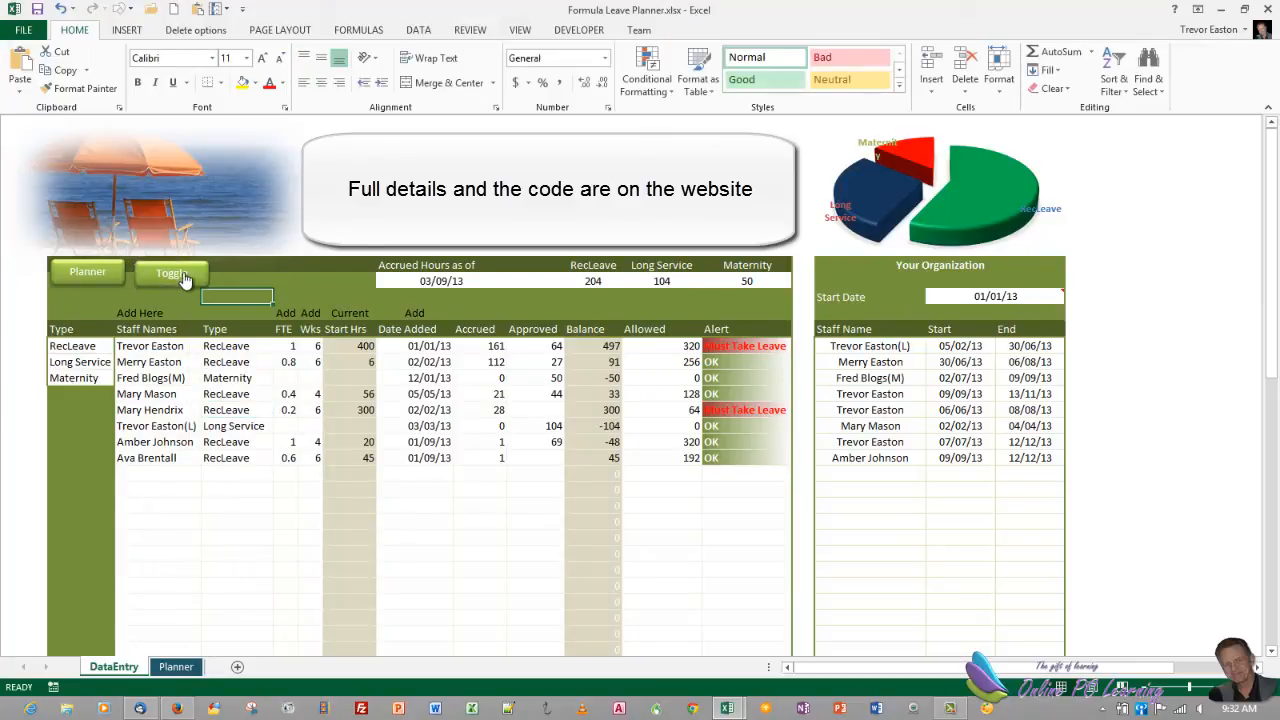
Step: Test the Toggle button showing and hiding the Planner picture, leaving it visible below the buttons
{"action": "left_click", "coordinate": [170, 272]}
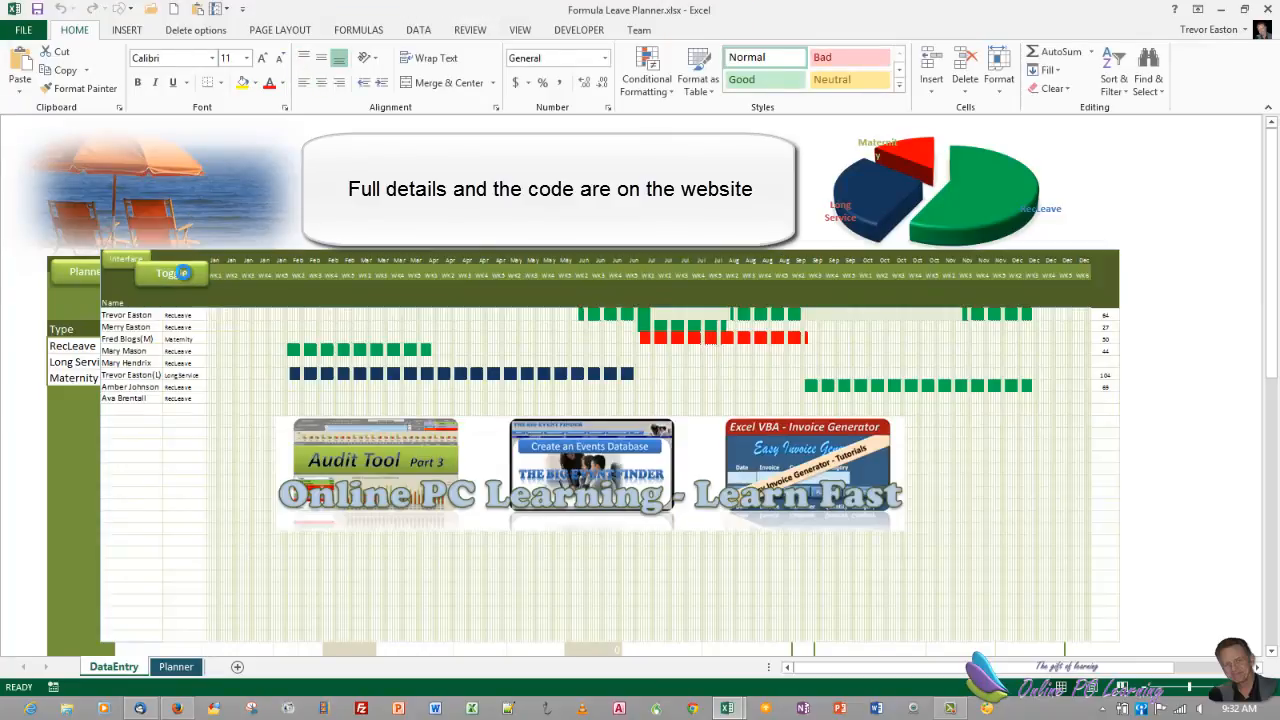
{"action": "left_click", "coordinate": [172, 272]}
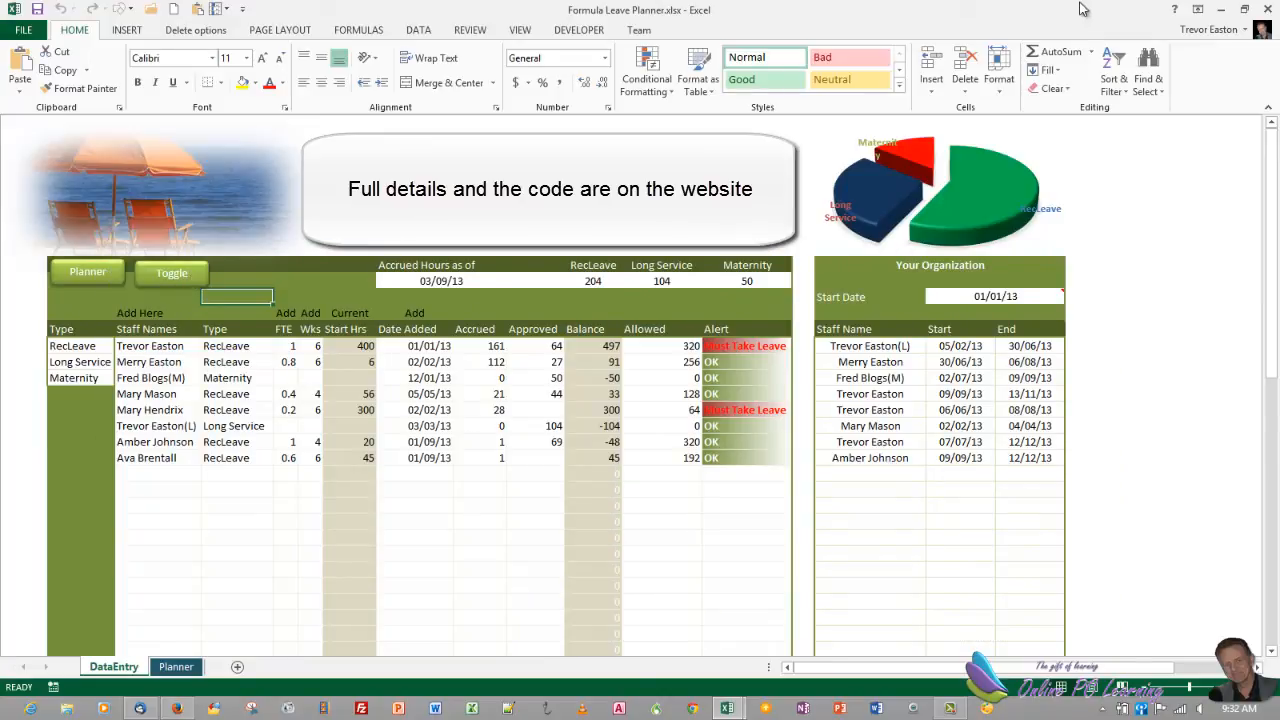
{"action": "left_click", "coordinate": [1174, 8]}
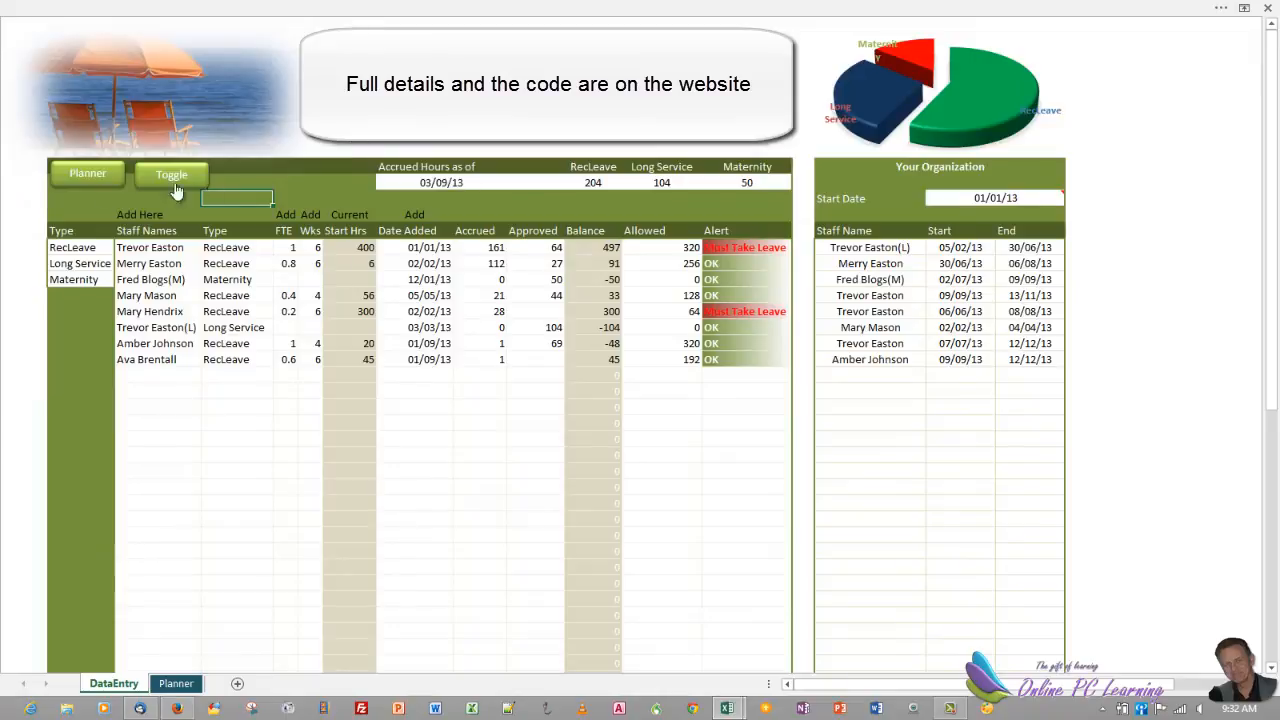
{"action": "left_click", "coordinate": [172, 174]}
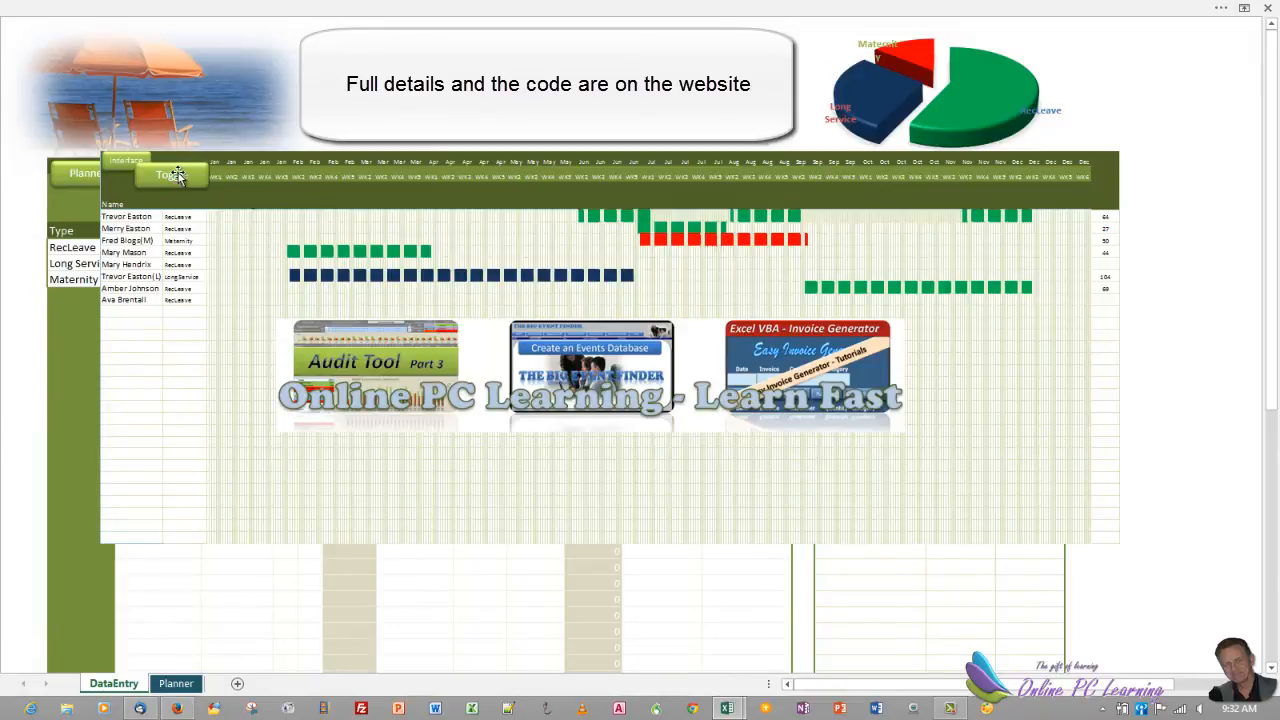
{"action": "left_click", "coordinate": [172, 176]}
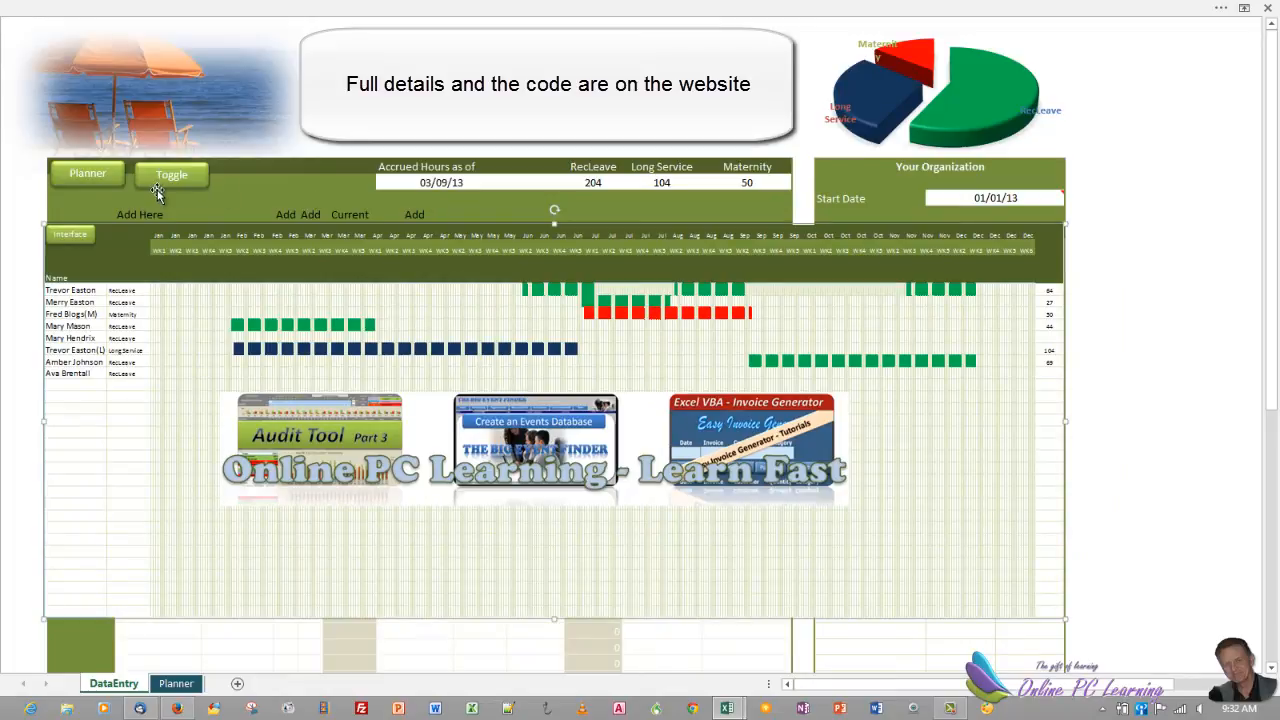
{"action": "left_click", "coordinate": [172, 174]}
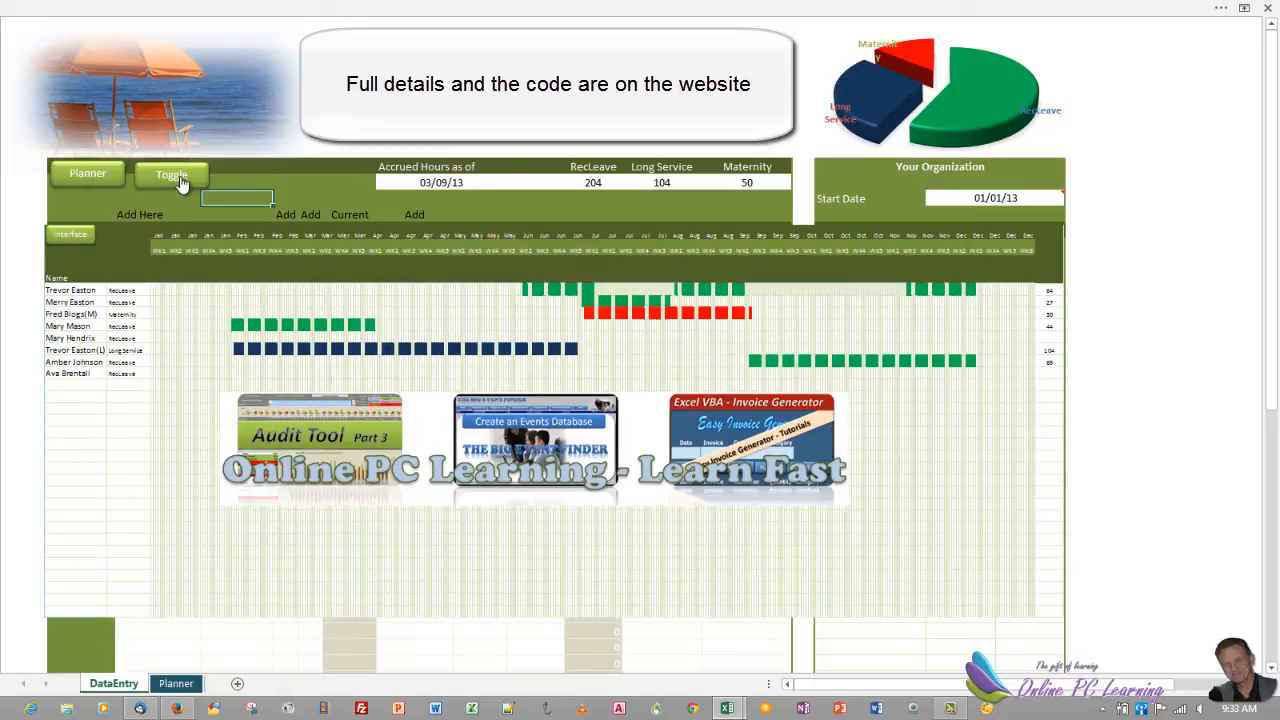
{"action": "mouse_move", "coordinate": [344, 436]}
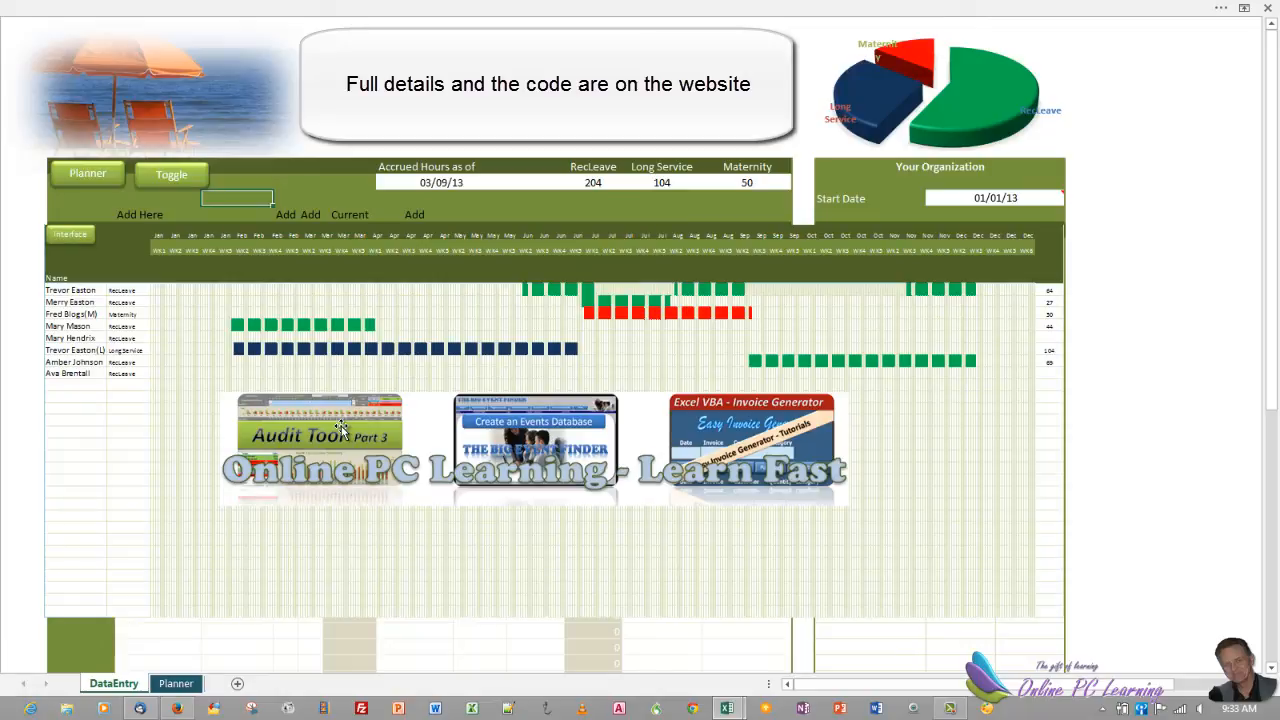
{"action": "mouse_move", "coordinate": [338, 428]}
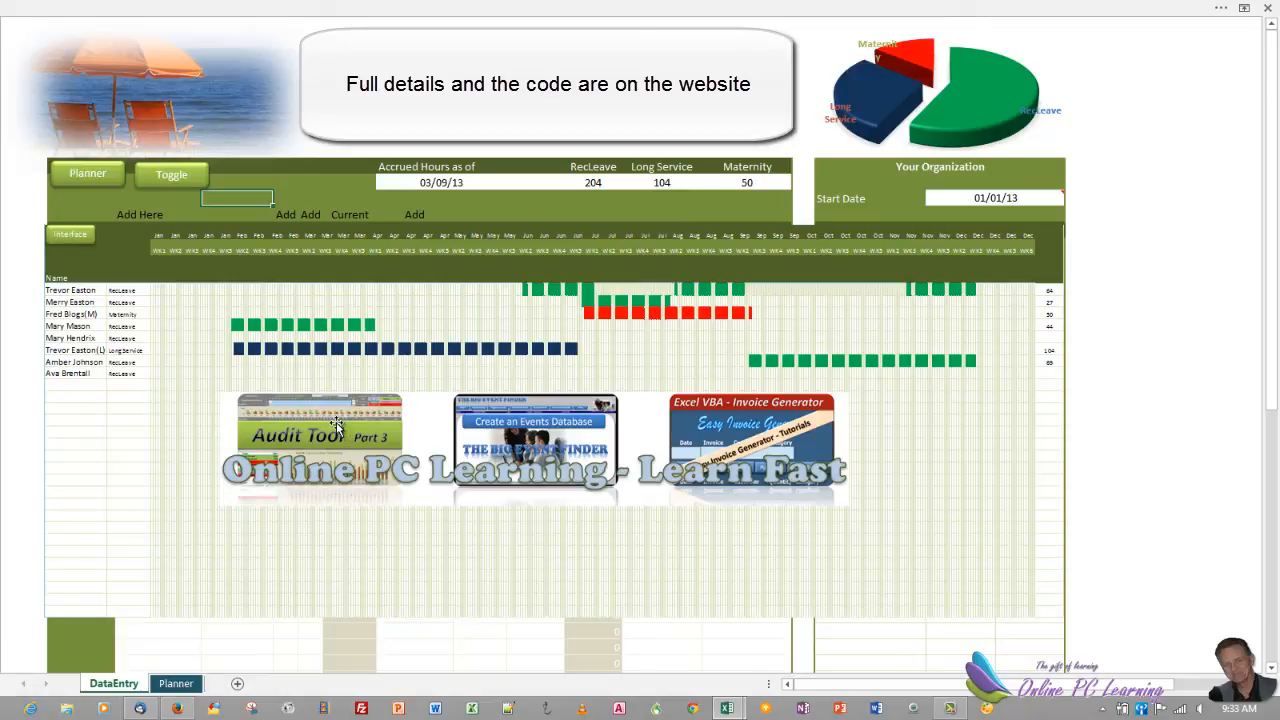
{"action": "mouse_move", "coordinate": [616, 358]}
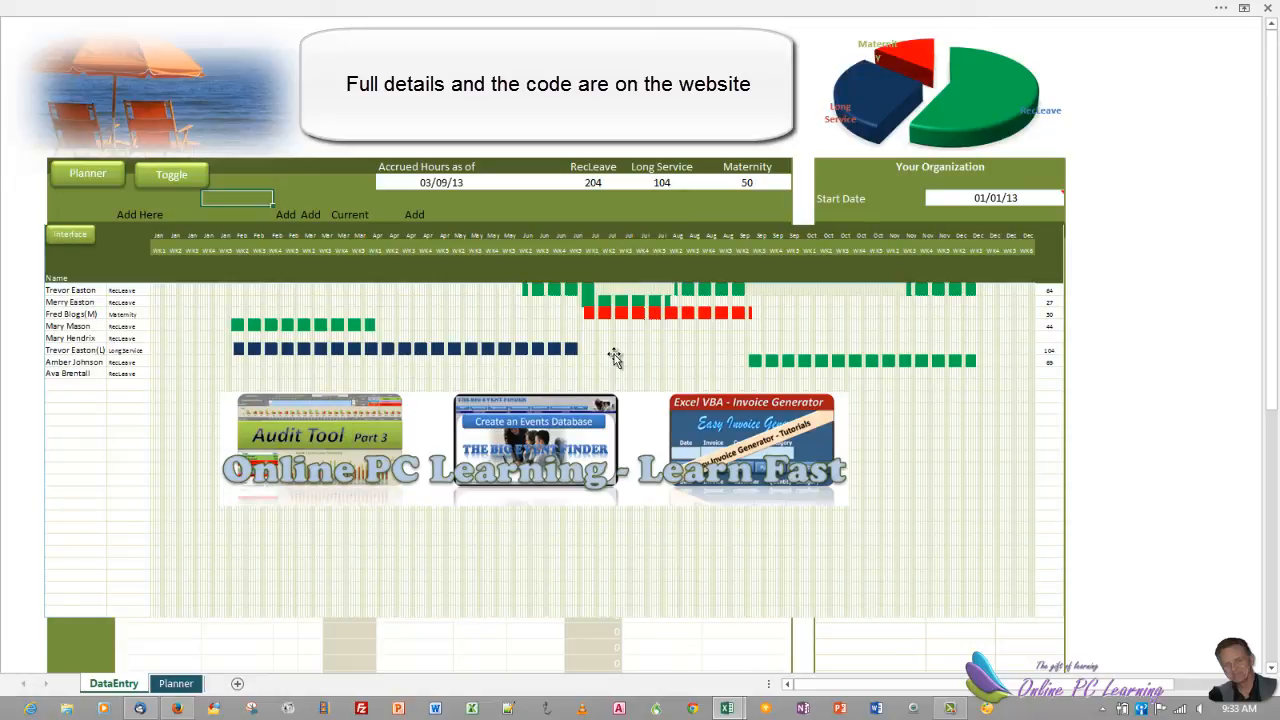